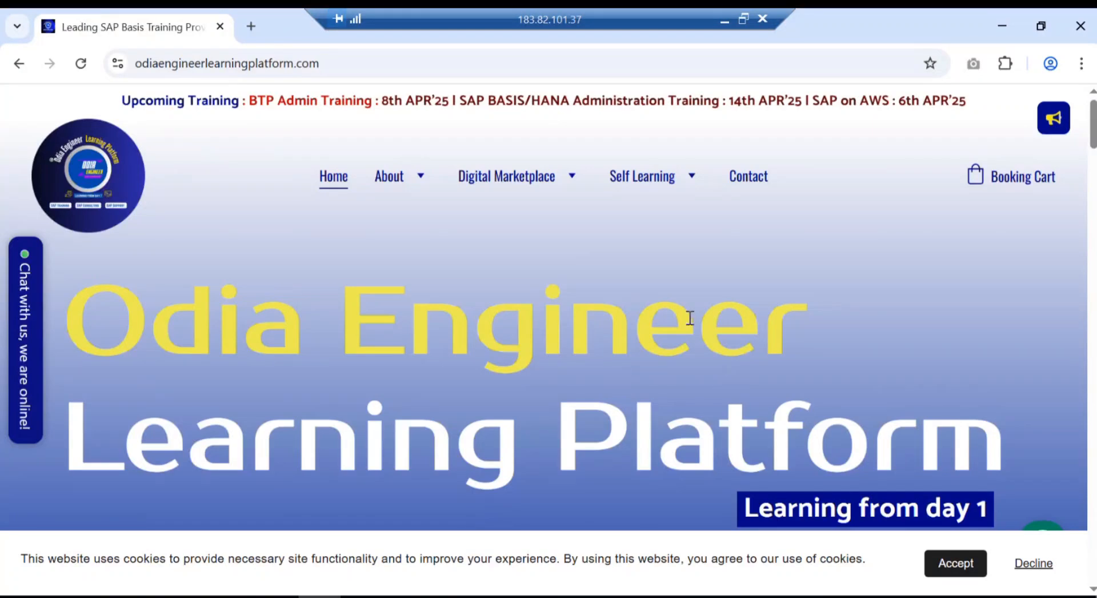
mouse_move(738, 356)
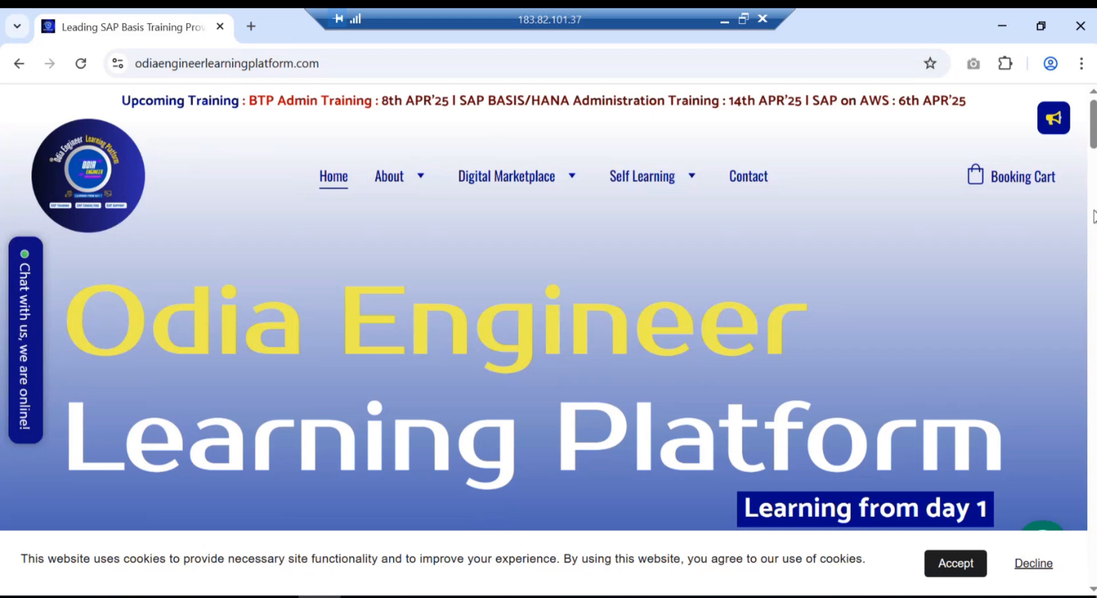
Start a Notepad note with the headings 'download manager :' and 'SAP DOWNLOAD MANAGER :'.
scroll("down", 3)
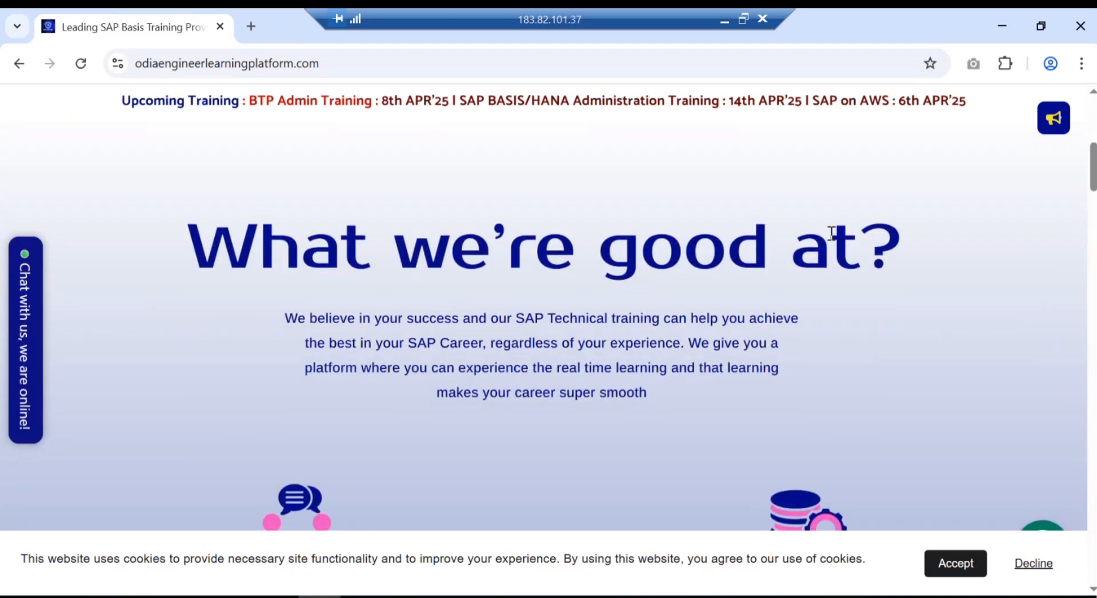
mouse_move(707, 133)
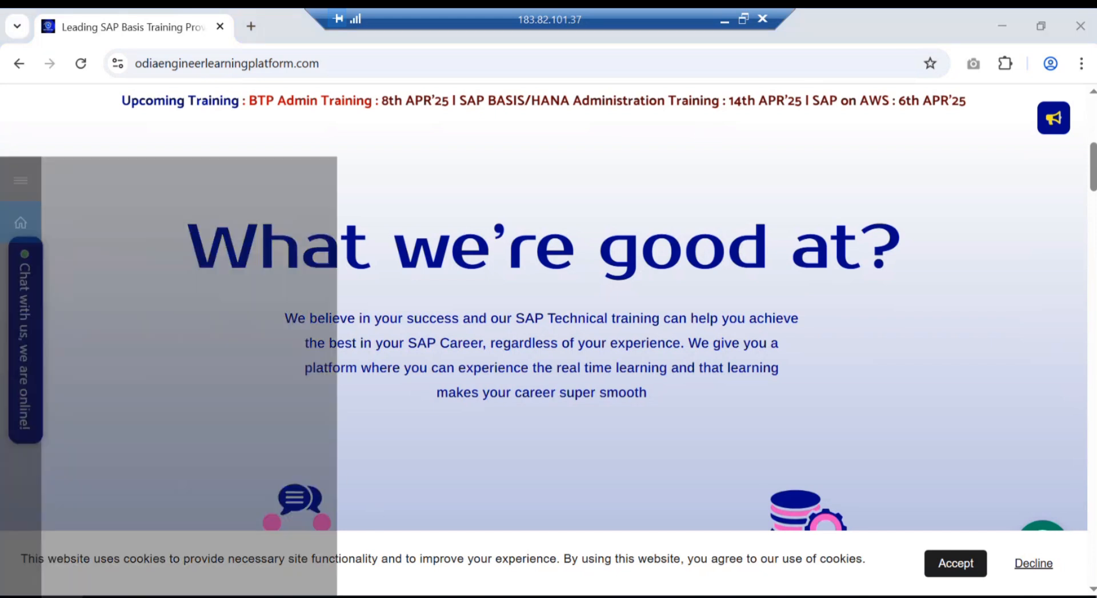
type("no")
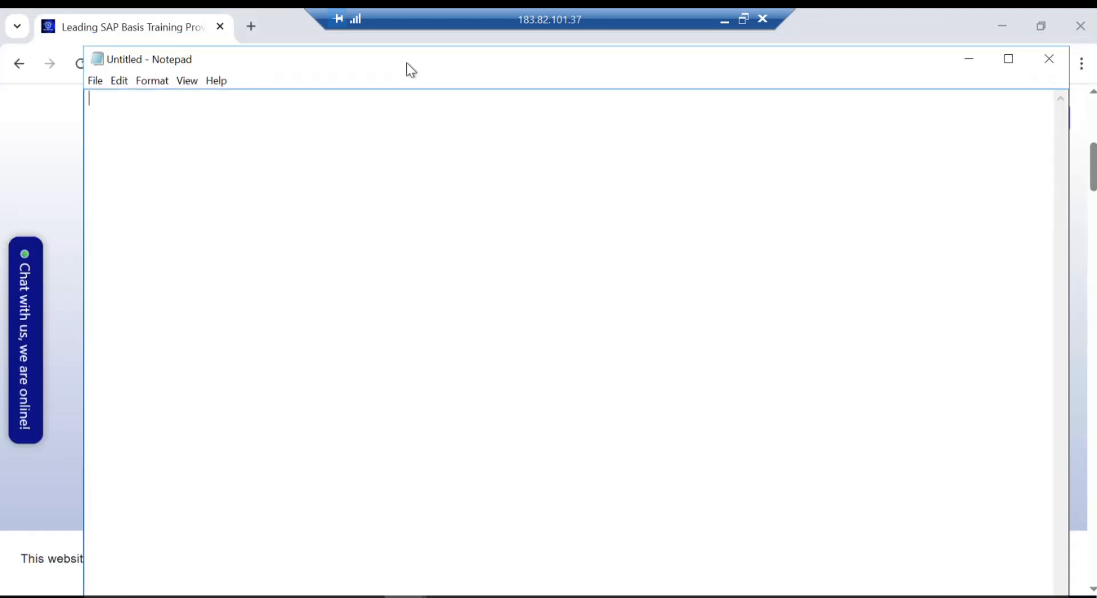
type("download manager :")
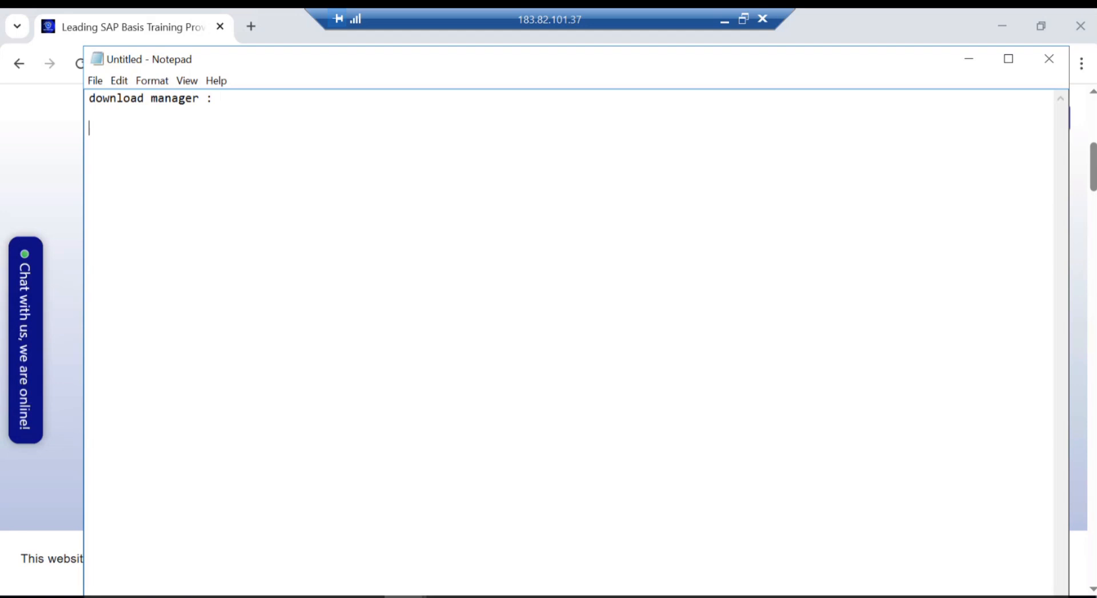
type("SAP DOWNLOA")
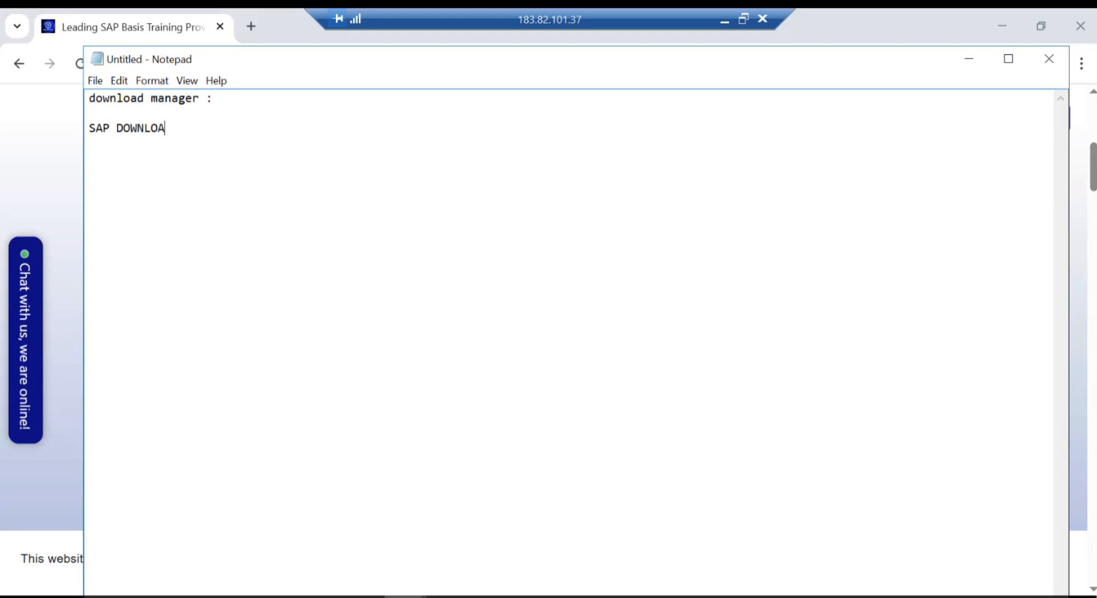
type("D :")
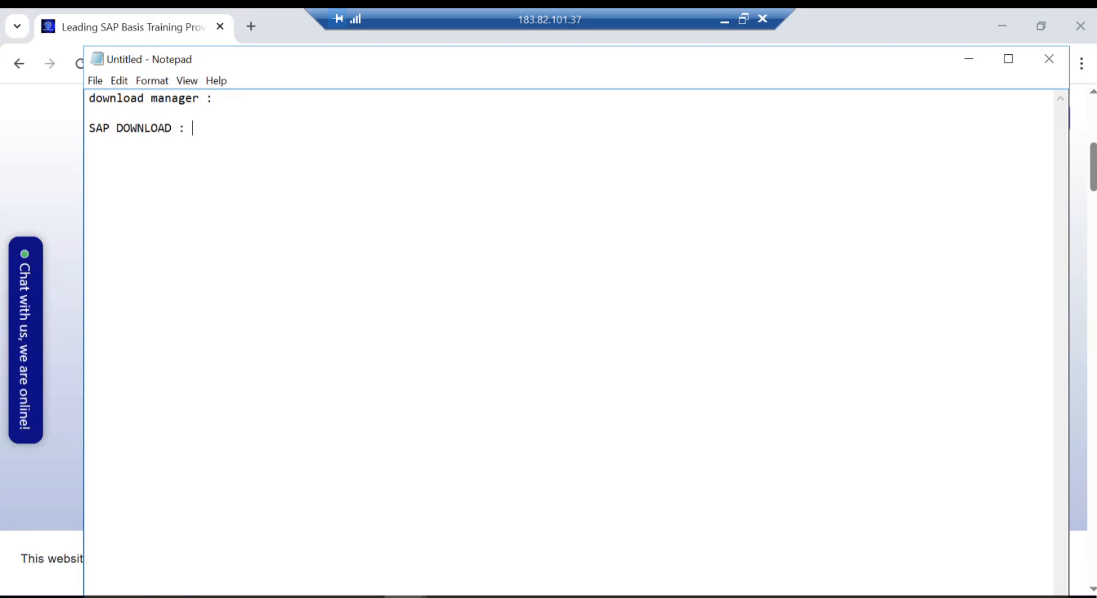
type("MANAGER")
type("ins")
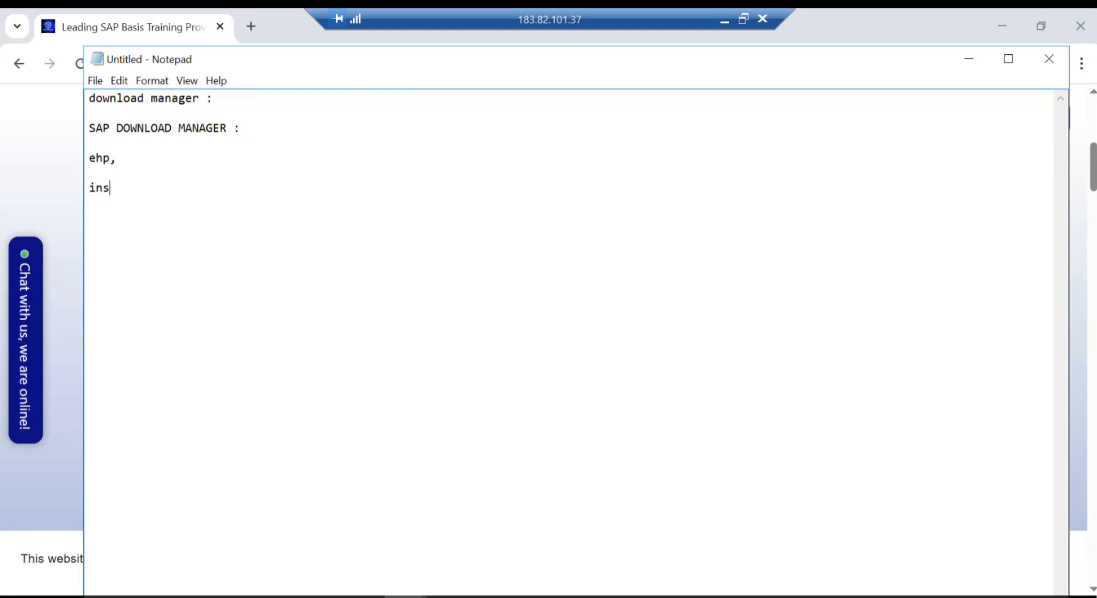
Add the headings 'installation :', 'windows :' and 'linux :' to the note.
type("tallation")
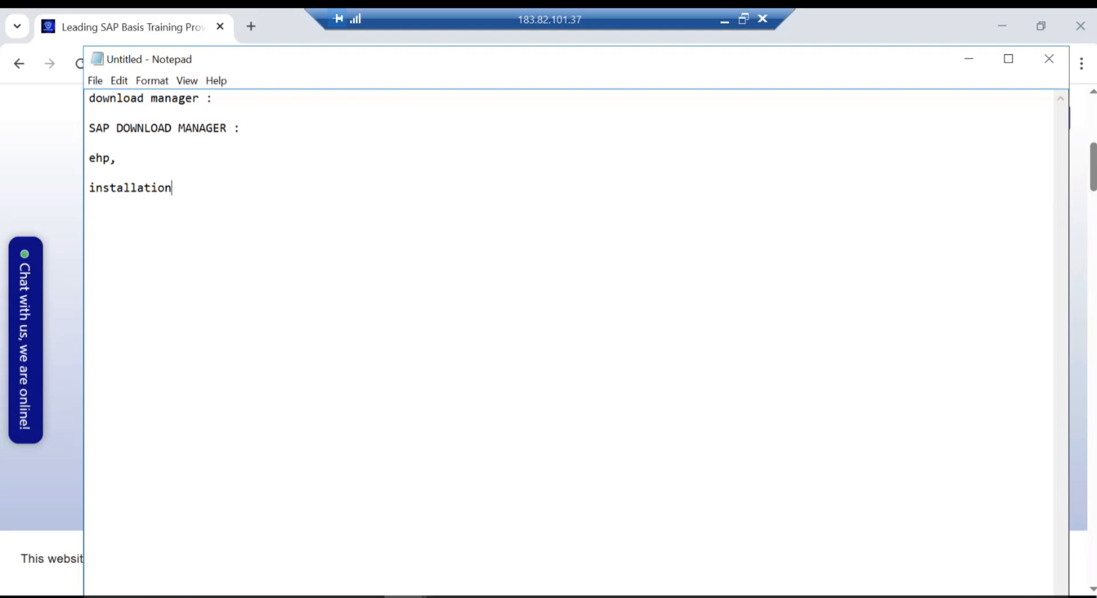
type(":")
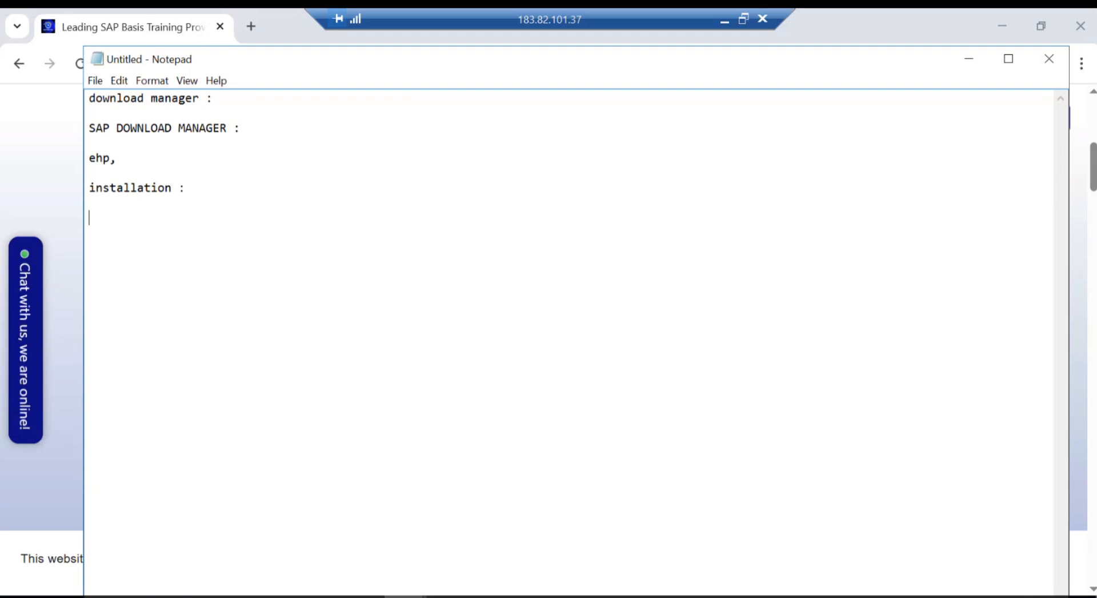
mouse_move(135, 165)
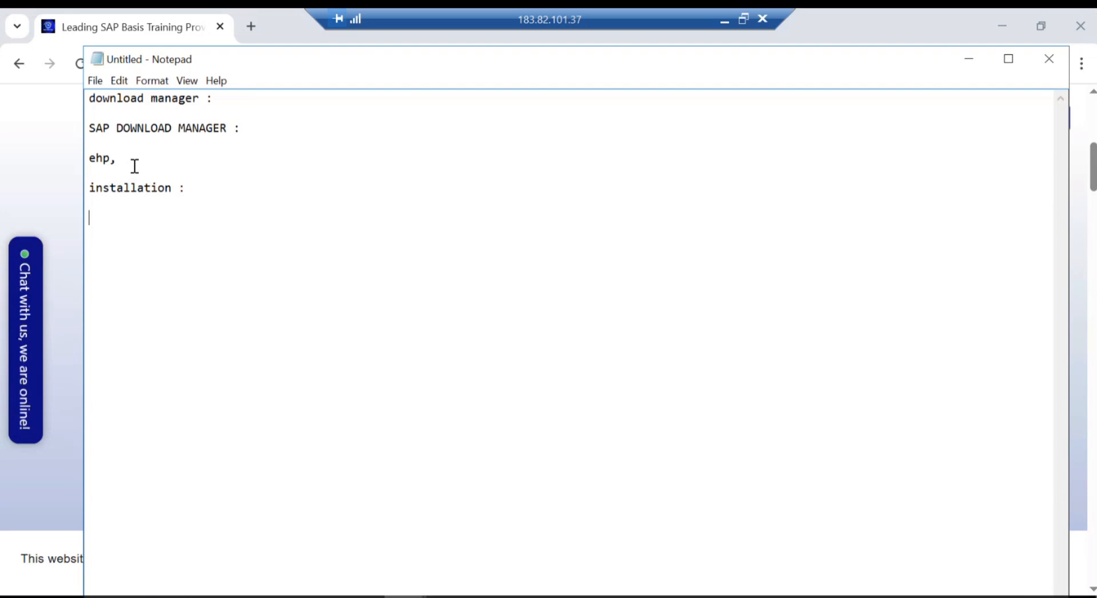
mouse_move(177, 131)
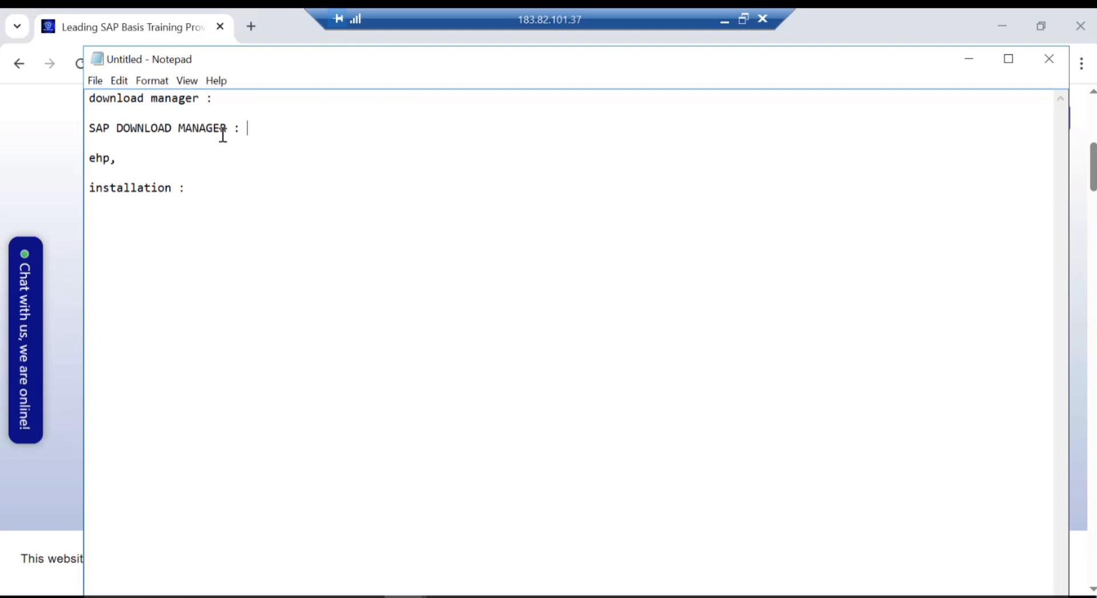
mouse_move(260, 129)
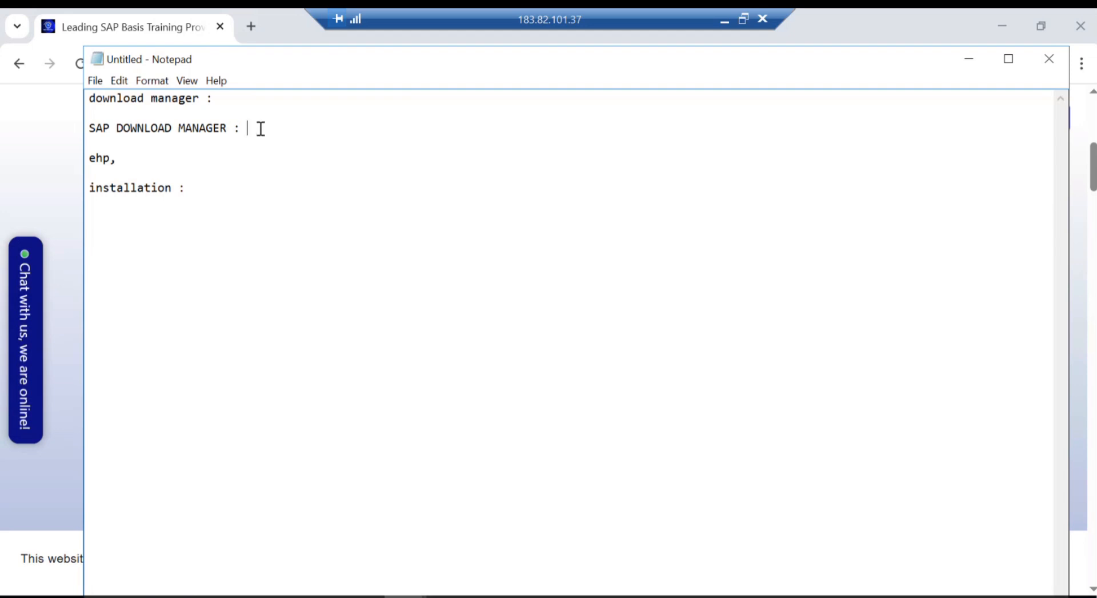
mouse_move(210, 187)
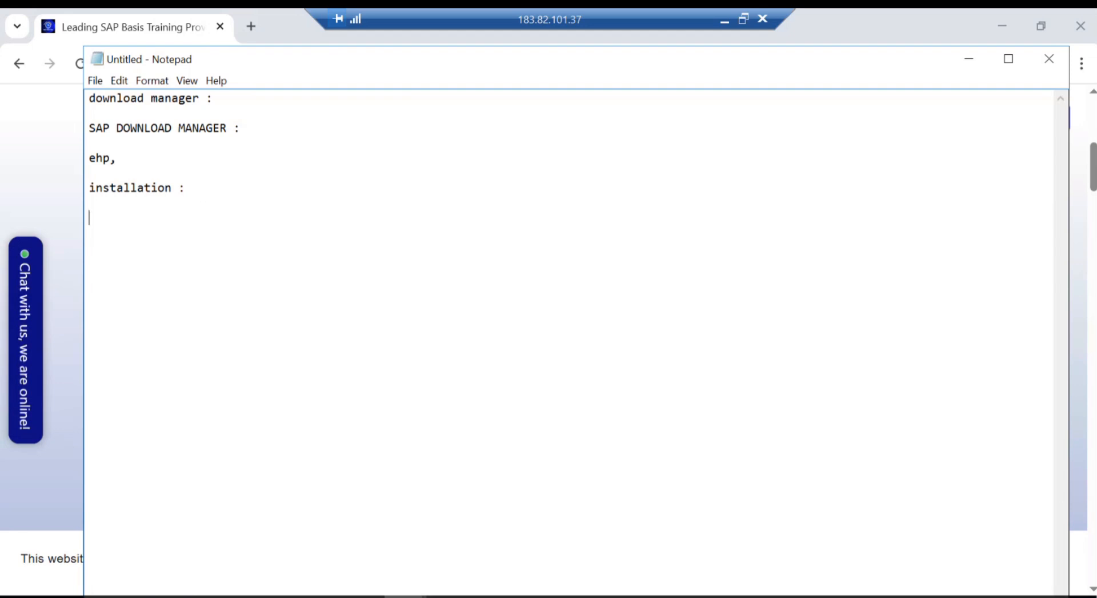
type("windows :")
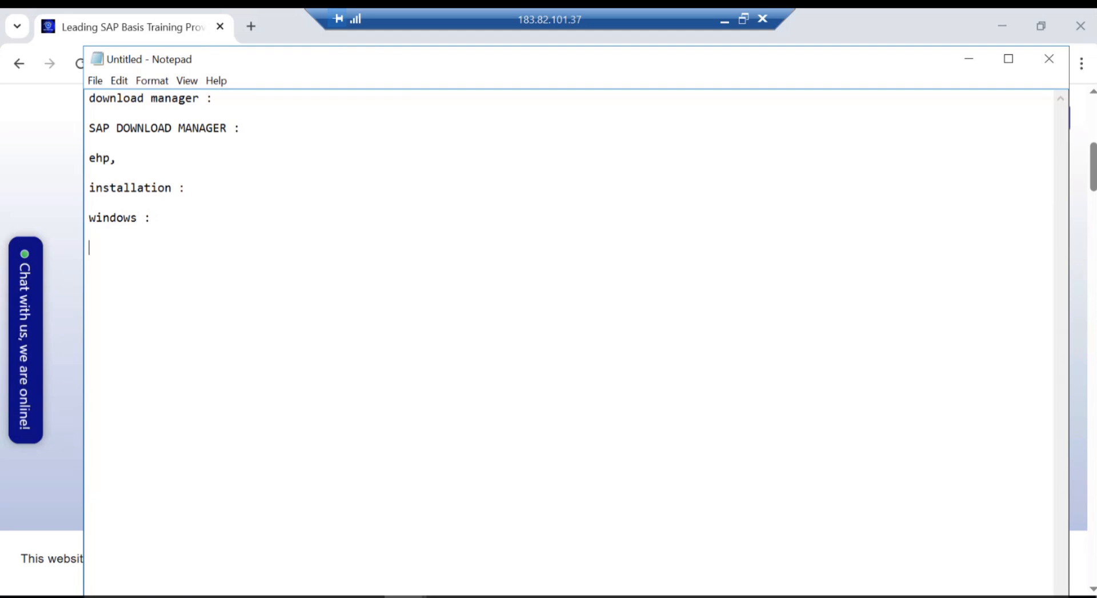
mouse_move(228, 209)
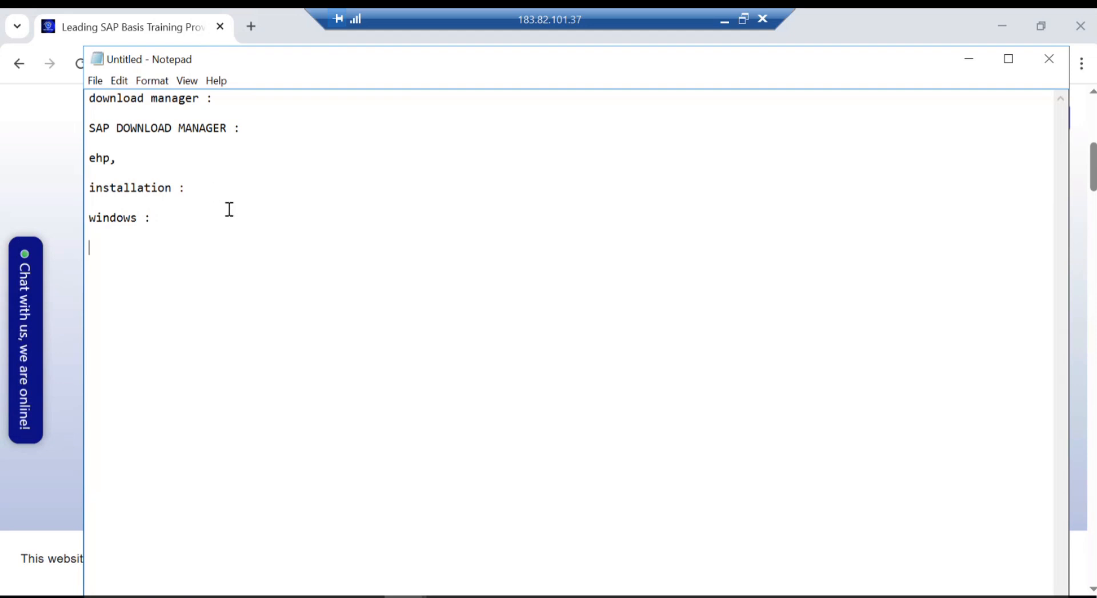
mouse_move(179, 162)
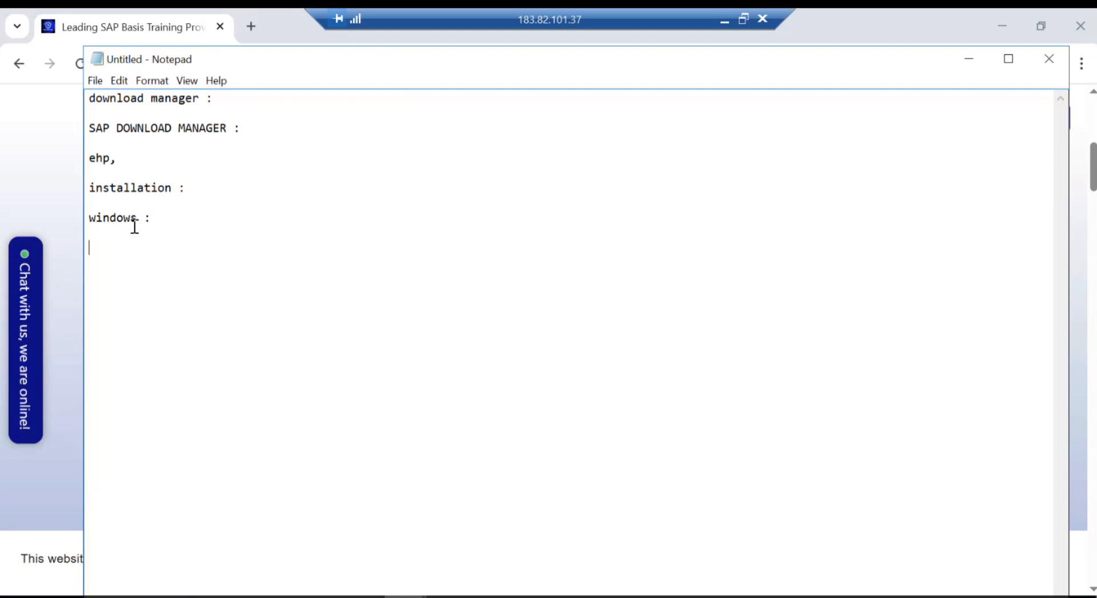
type("linu")
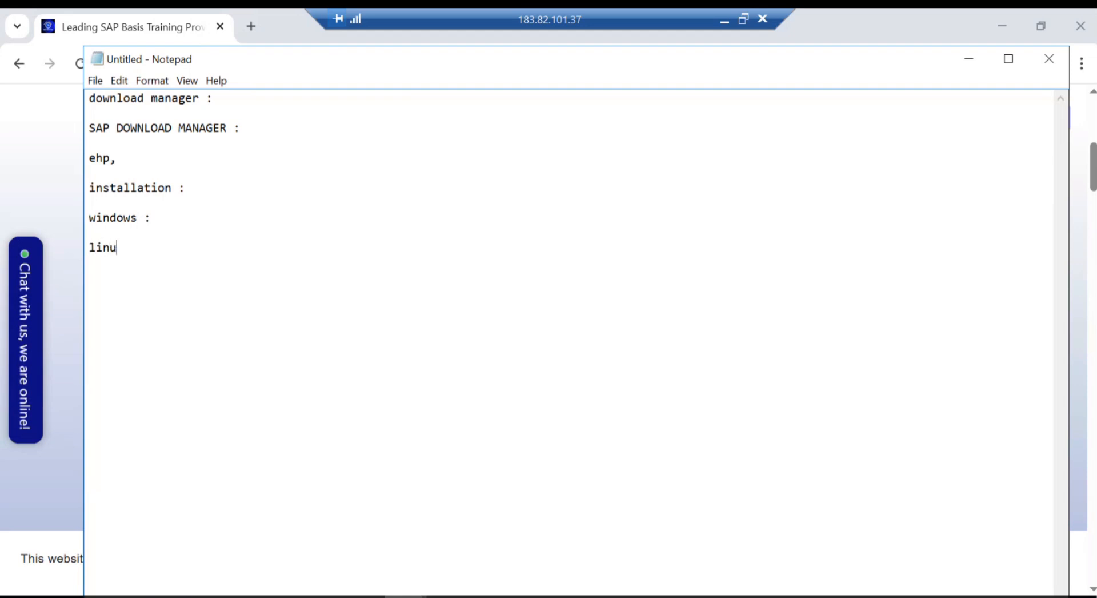
type("x :")
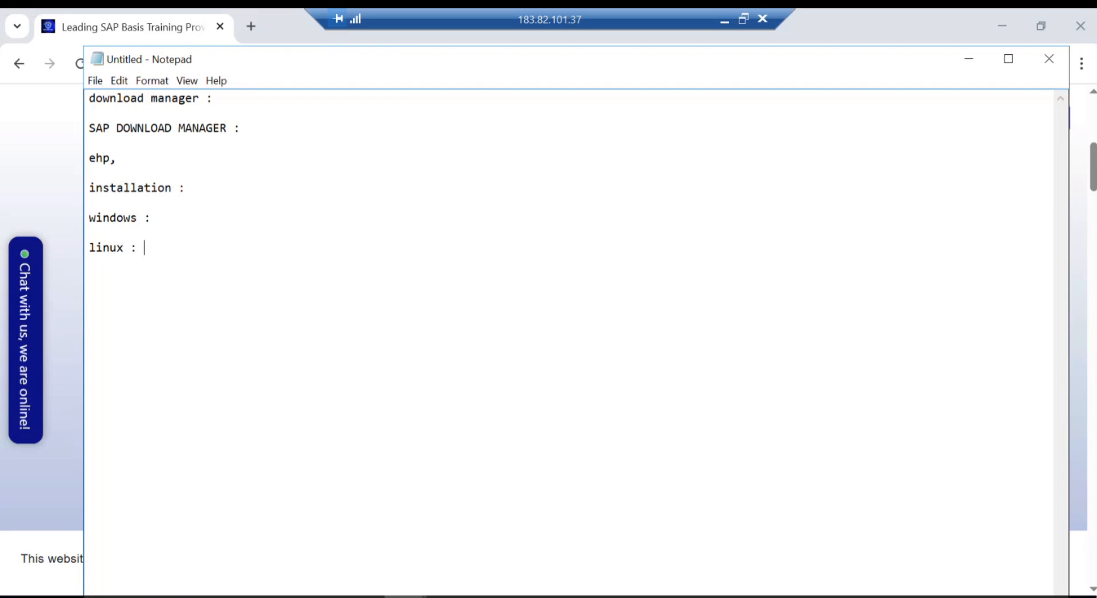
mouse_move(174, 499)
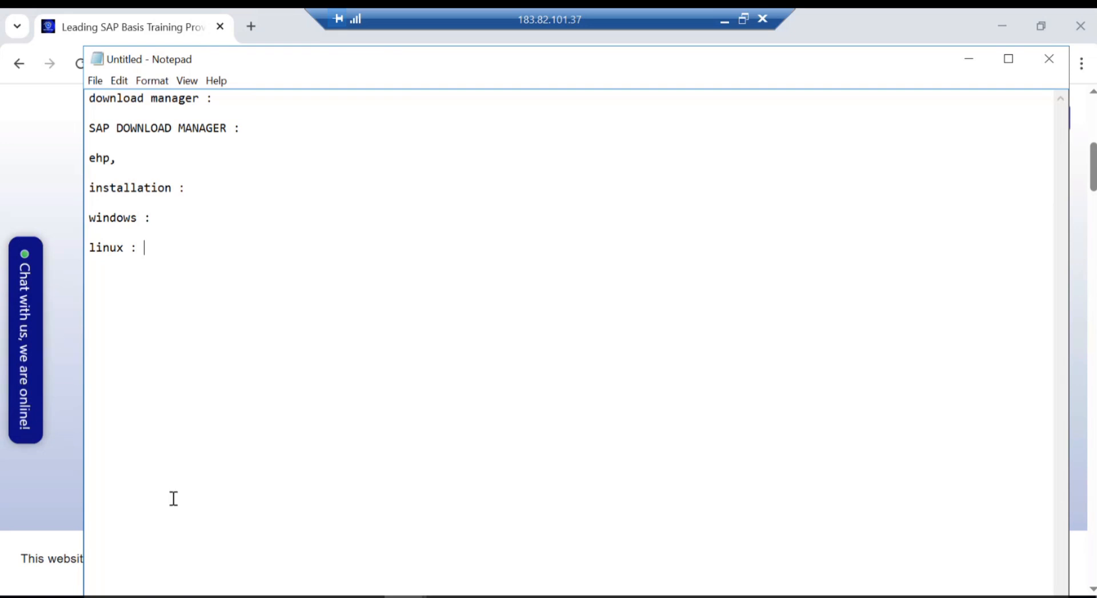
mouse_move(247, 478)
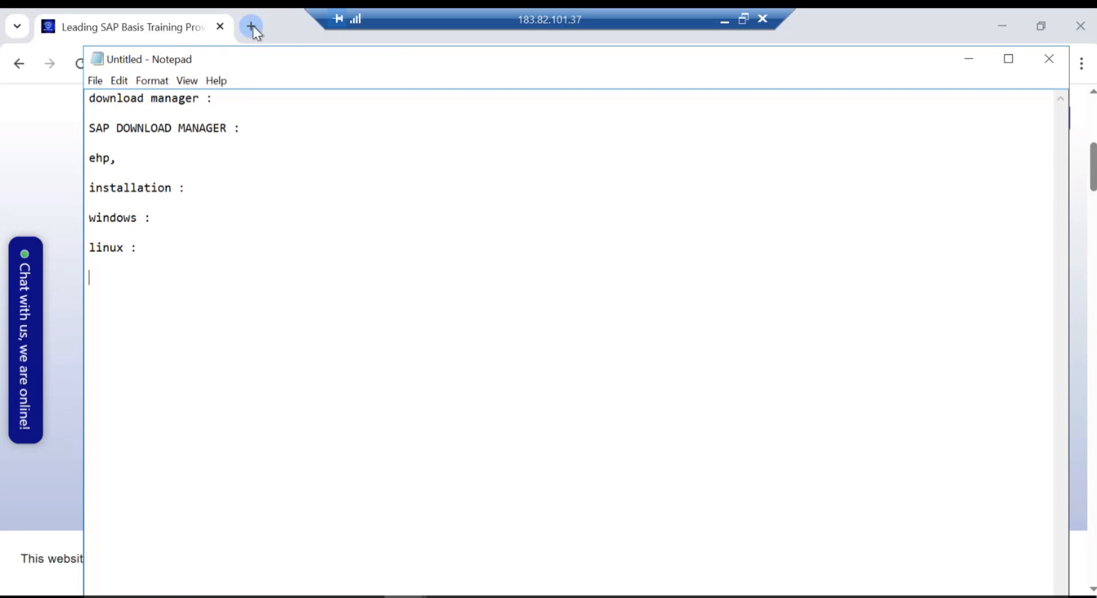
Search 'download manager sap' and reach the Download Manager section of SAP's Software Downloads page.
left_click(252, 26)
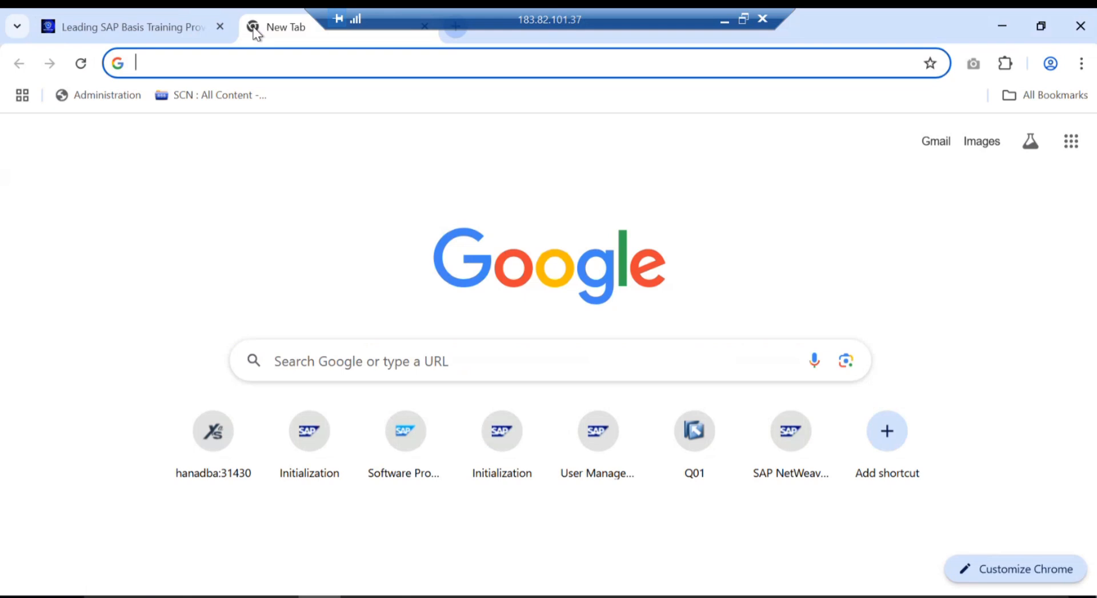
type("download manager sap")
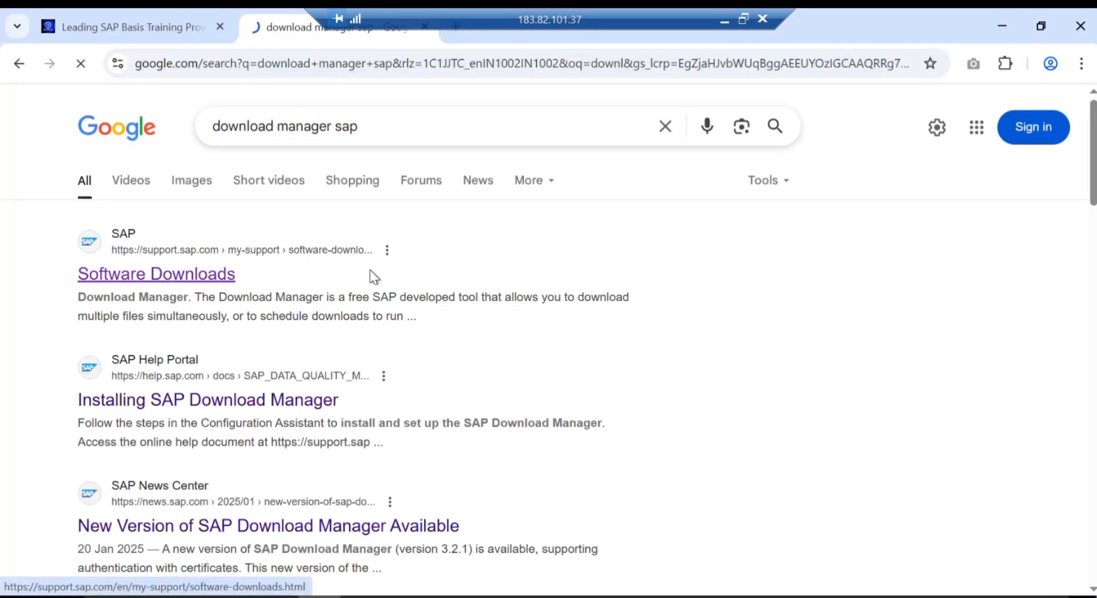
left_click(155, 274)
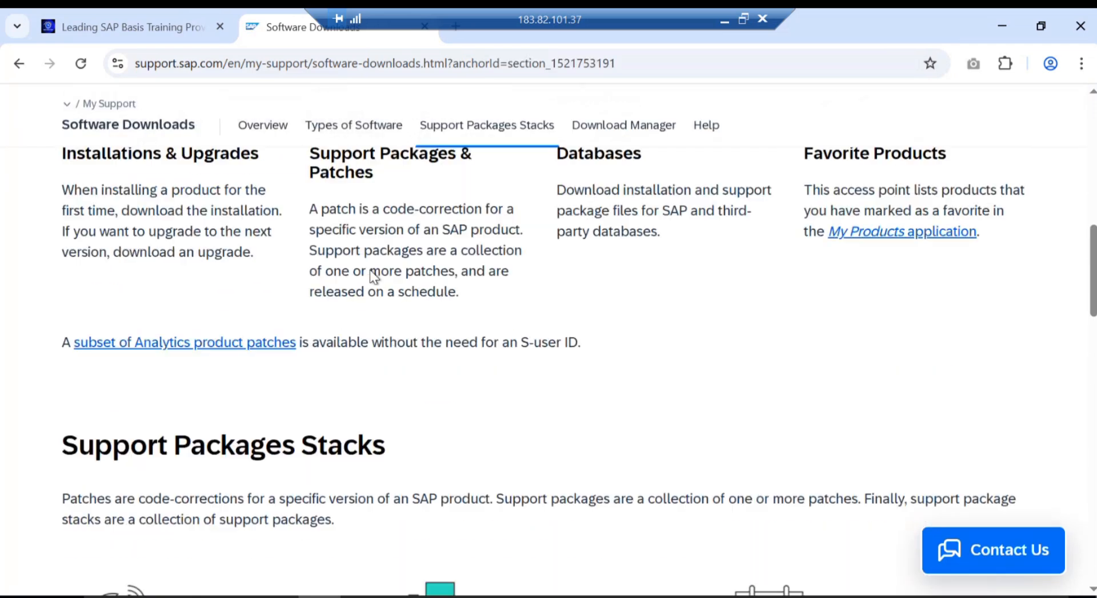
left_click(706, 124)
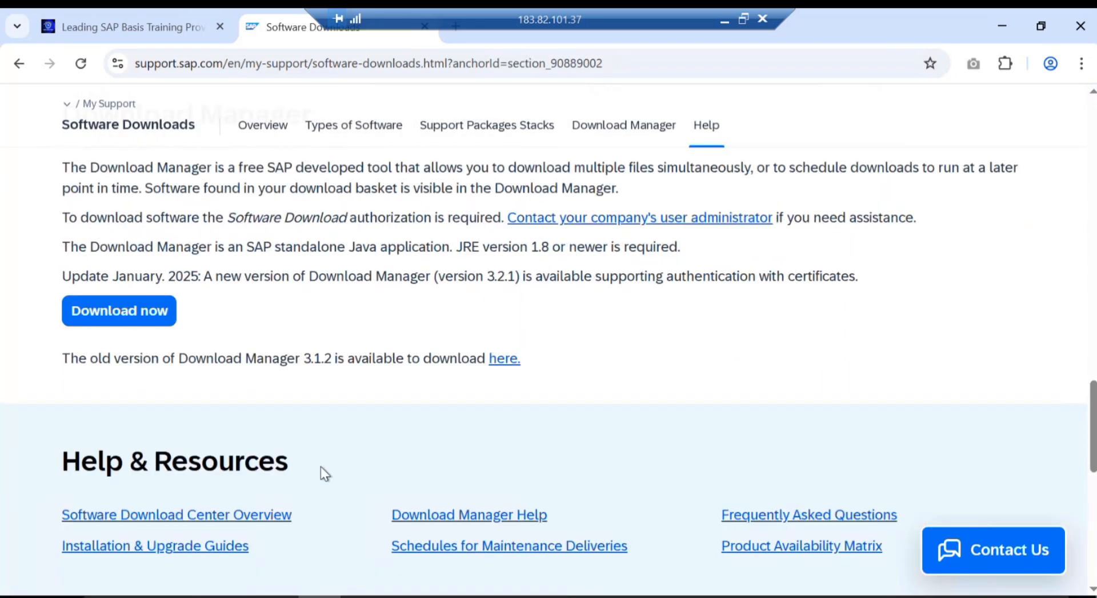
mouse_move(497, 284)
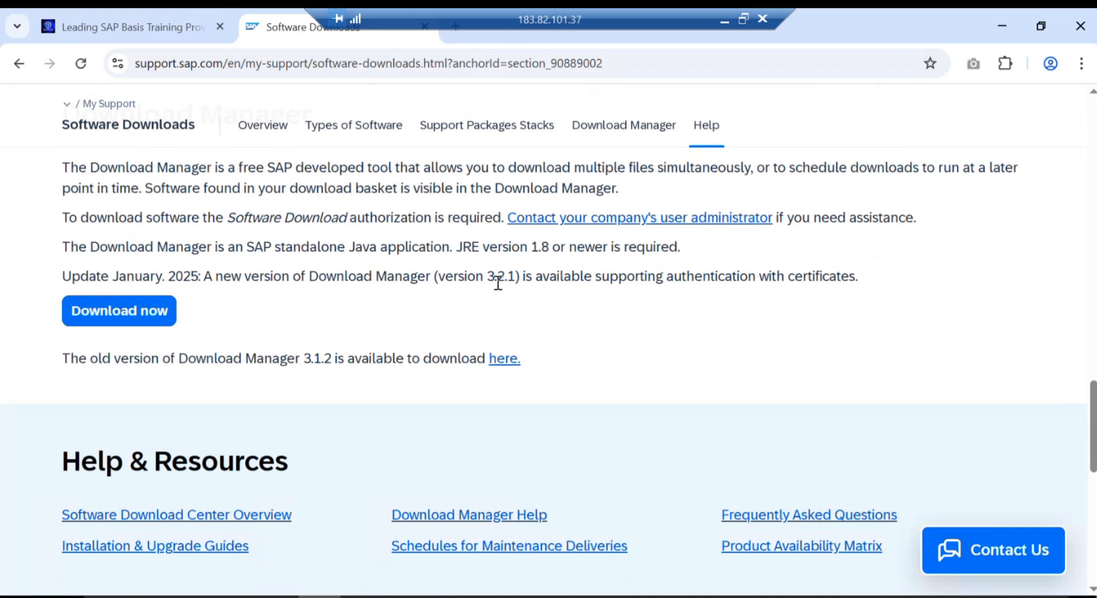
mouse_move(218, 294)
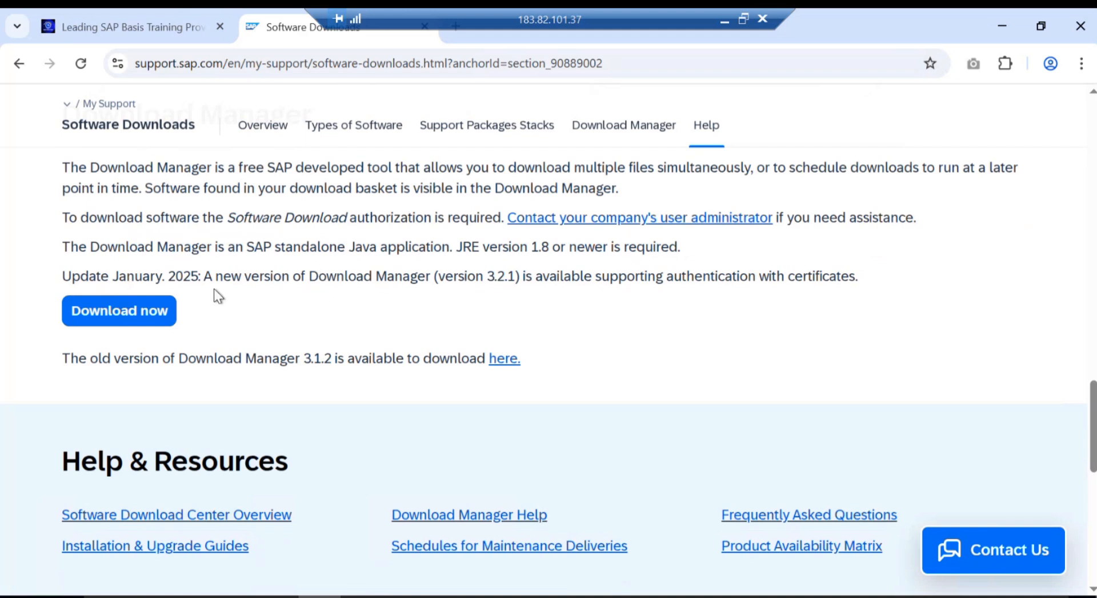
mouse_move(359, 273)
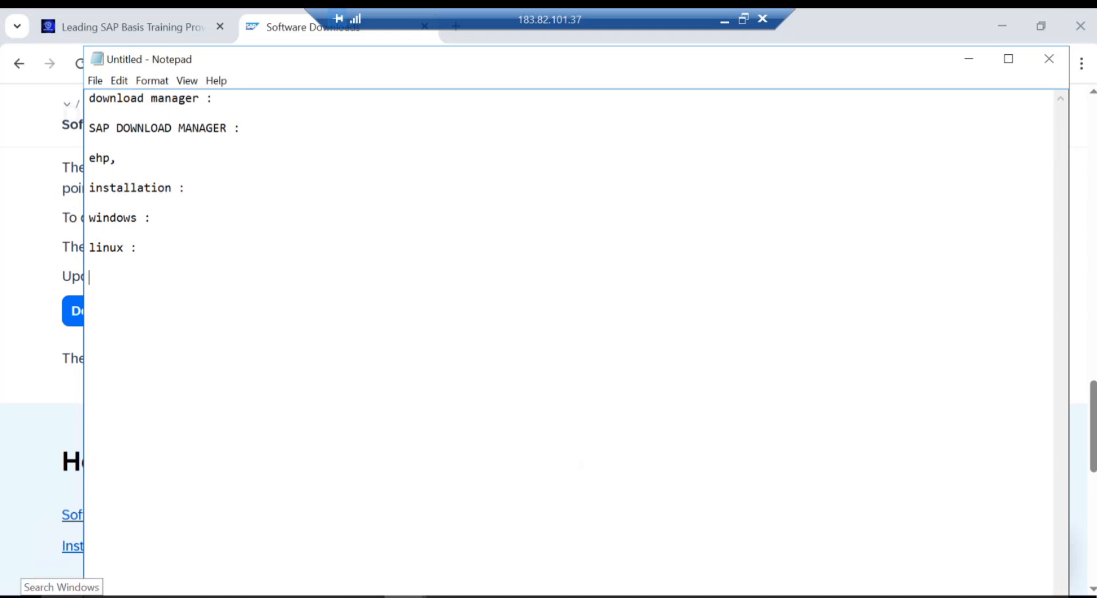
Launch the downloaded DLManager jar, review the download directory settings and confirm the configuration.
type("down")
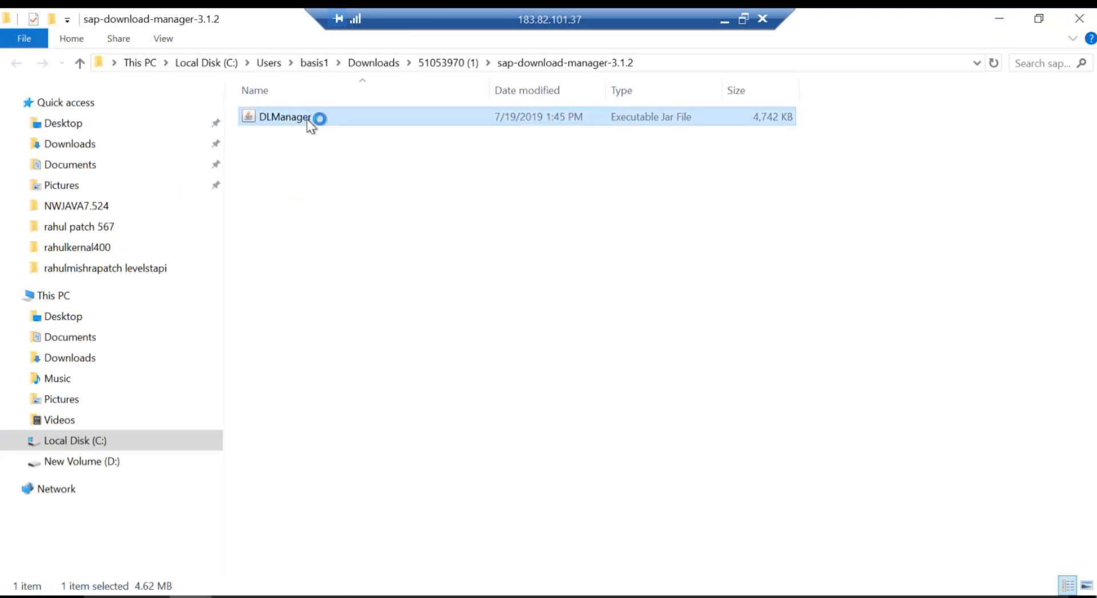
double_click(284, 116)
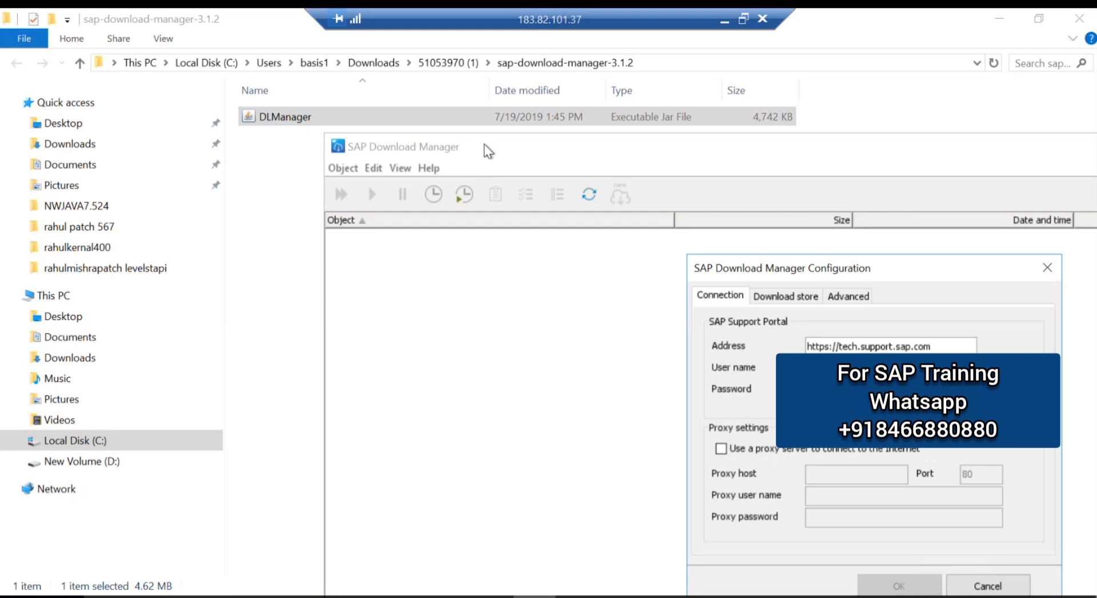
mouse_move(407, 153)
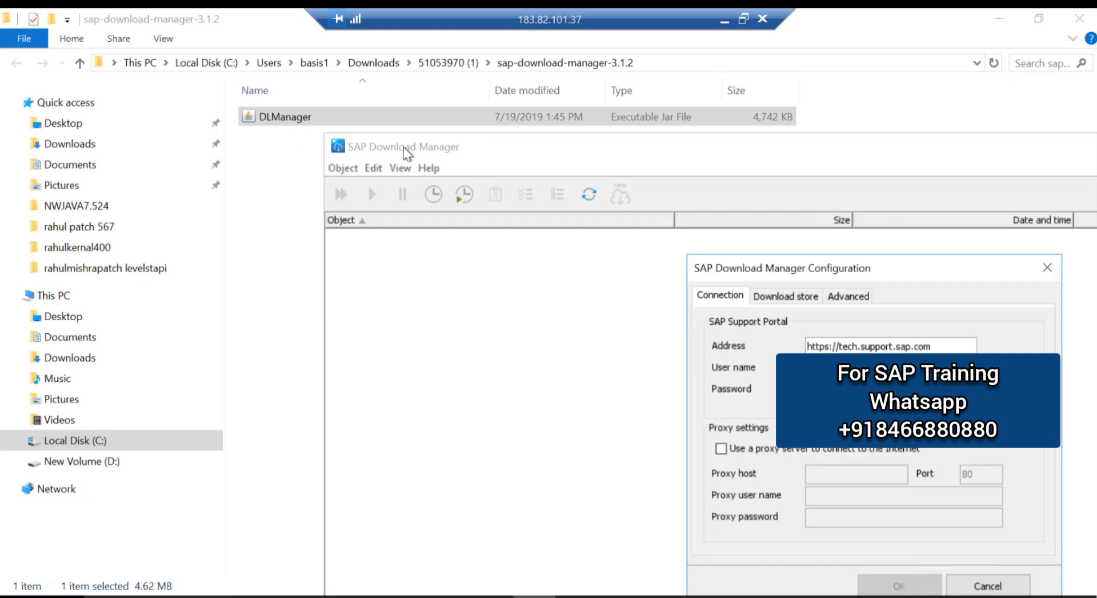
mouse_move(894, 186)
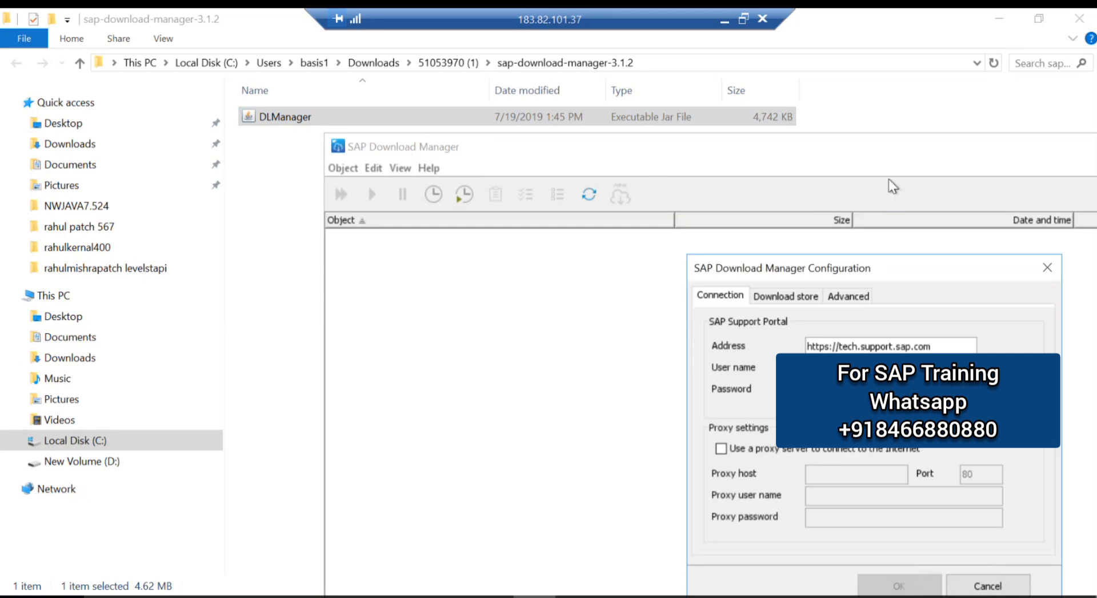
mouse_move(861, 181)
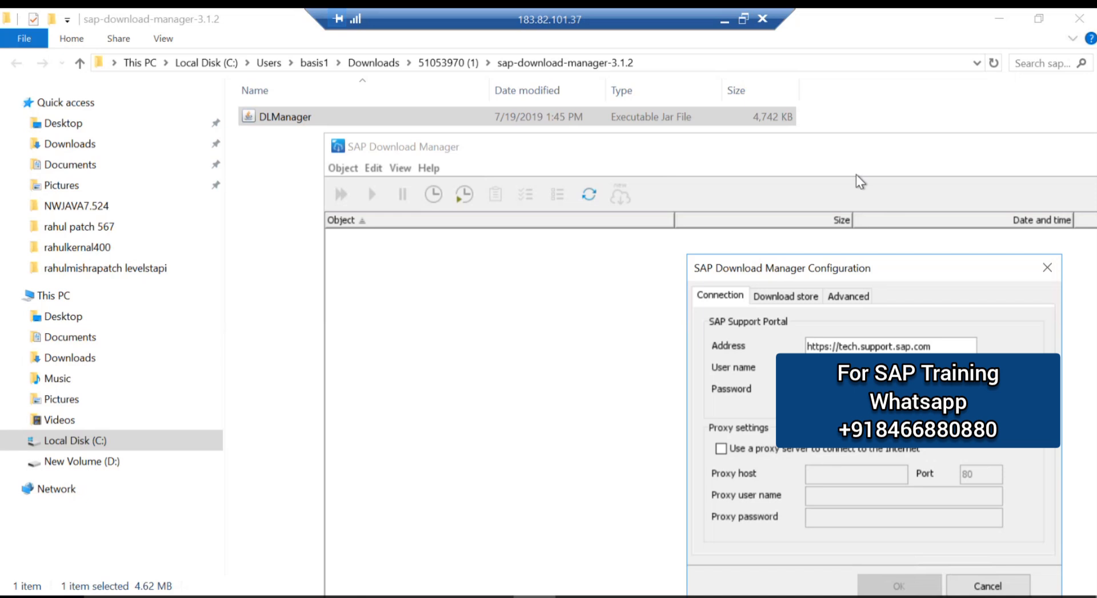
mouse_move(791, 319)
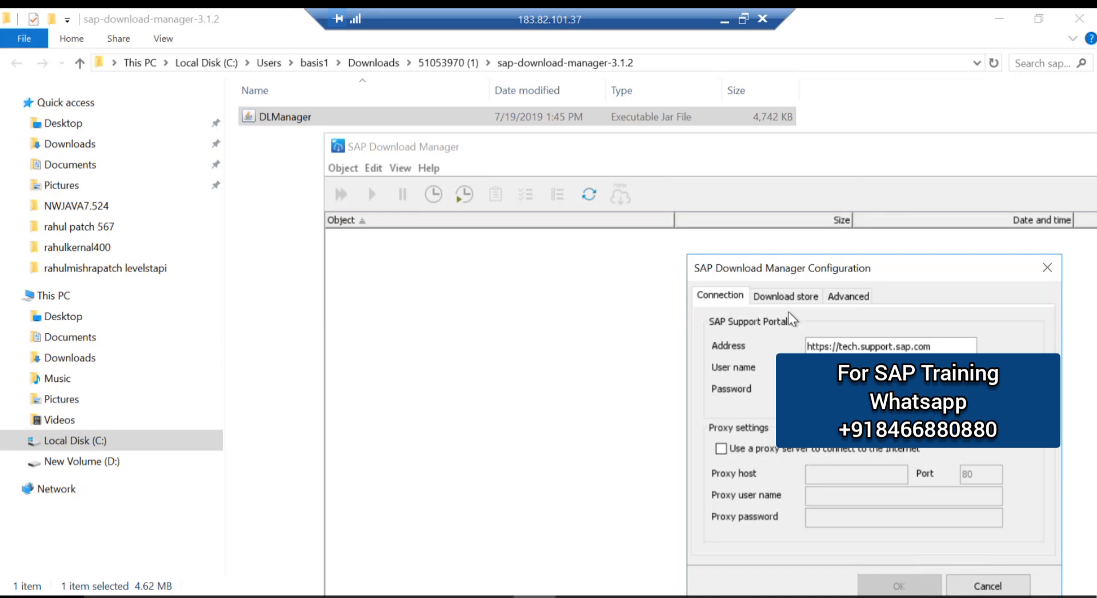
mouse_move(791, 319)
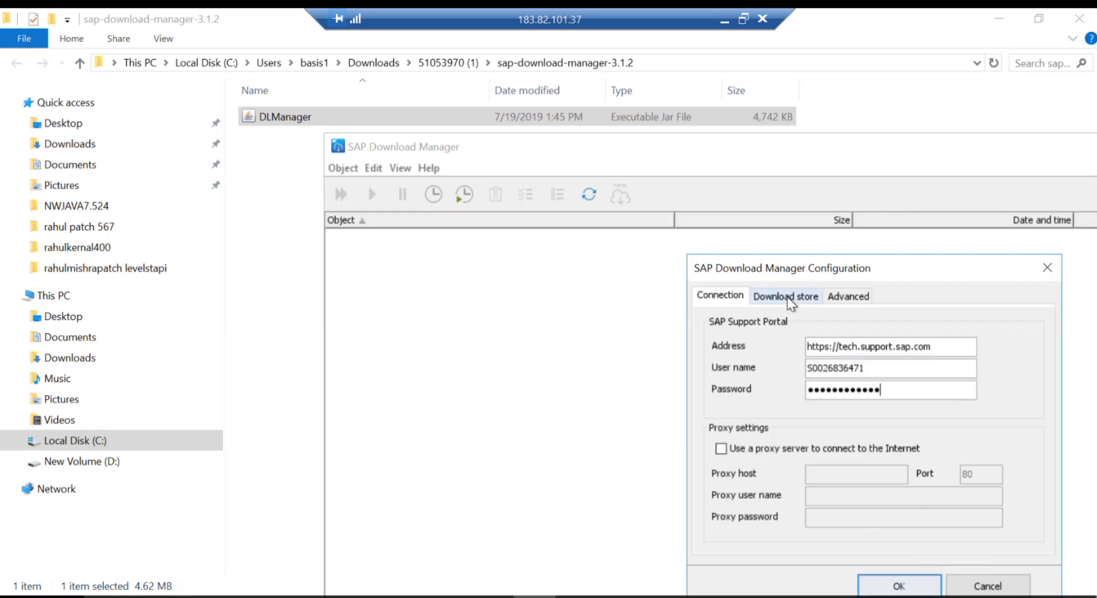
left_click(785, 295)
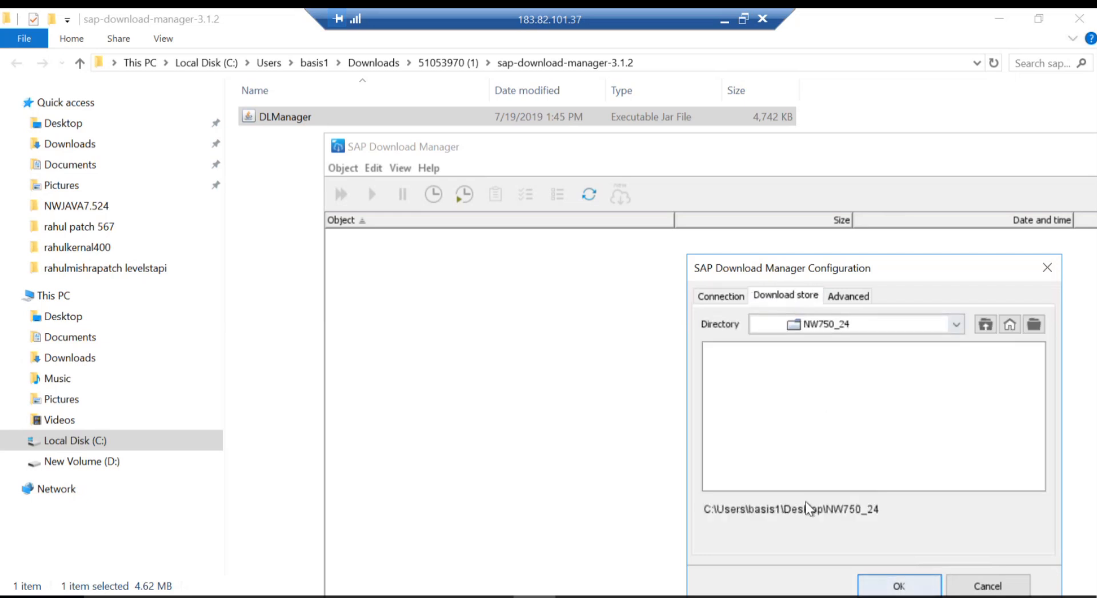
left_click(899, 585)
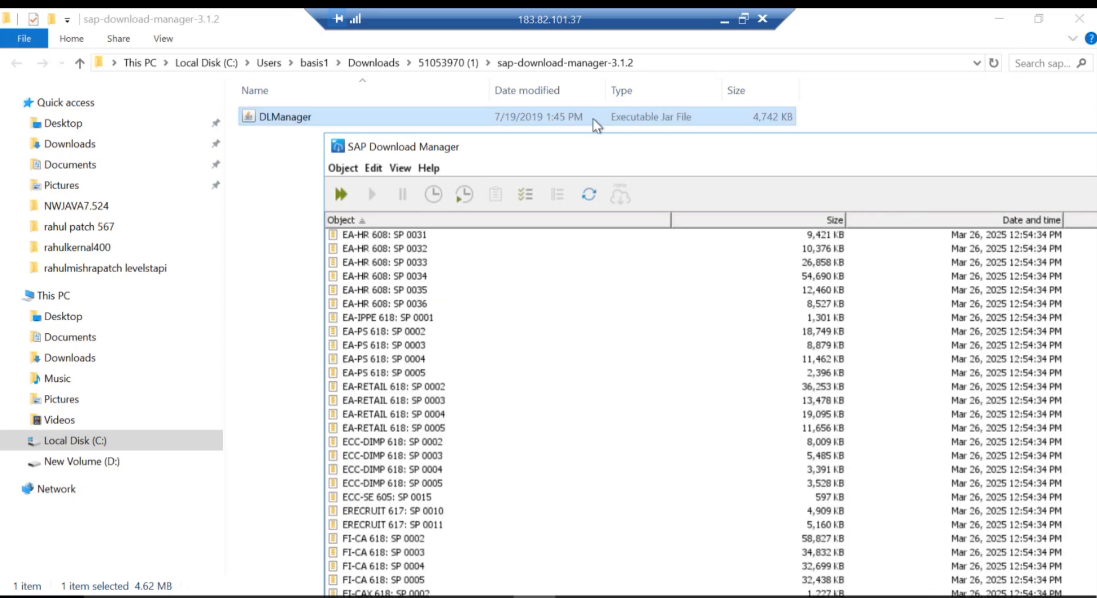
Maximize the download manager and select the ERECRUIT 617: SP 0011 object for download.
left_click(1039, 20)
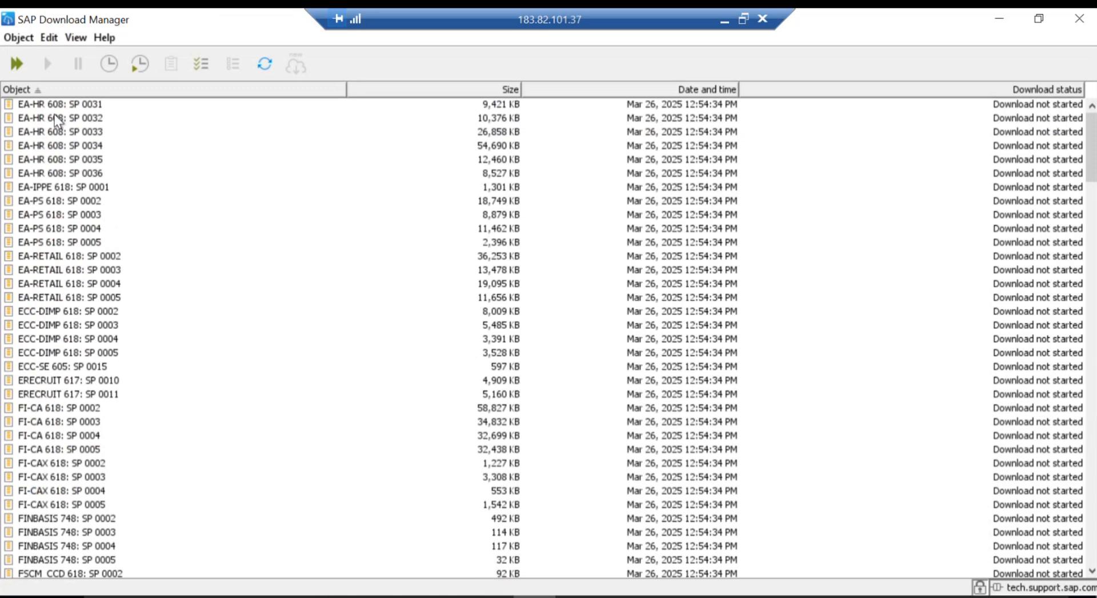
left_click(61, 104)
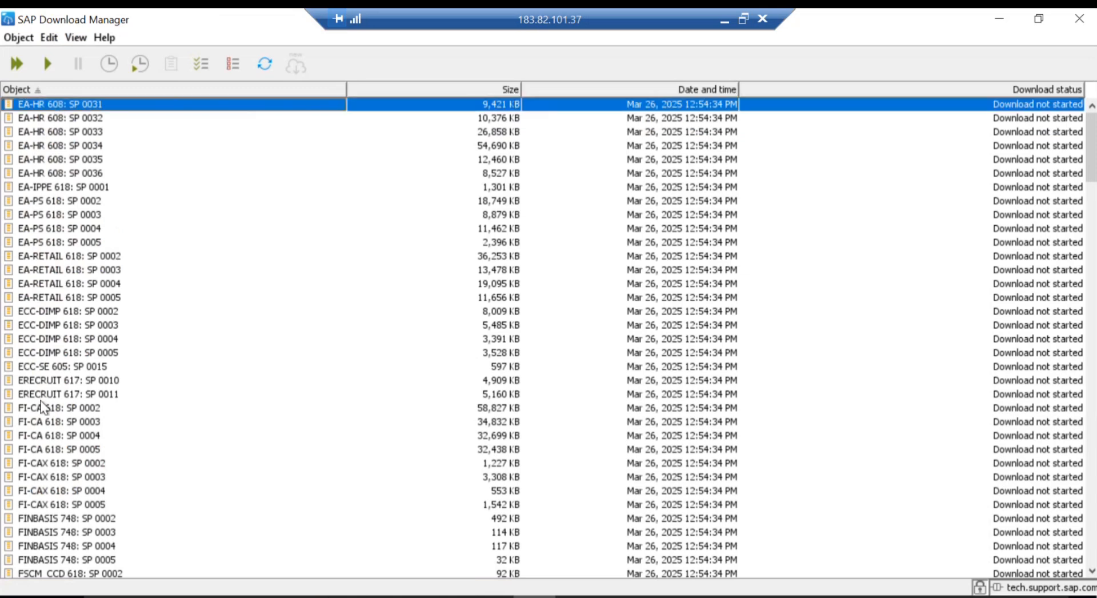
left_click(67, 394)
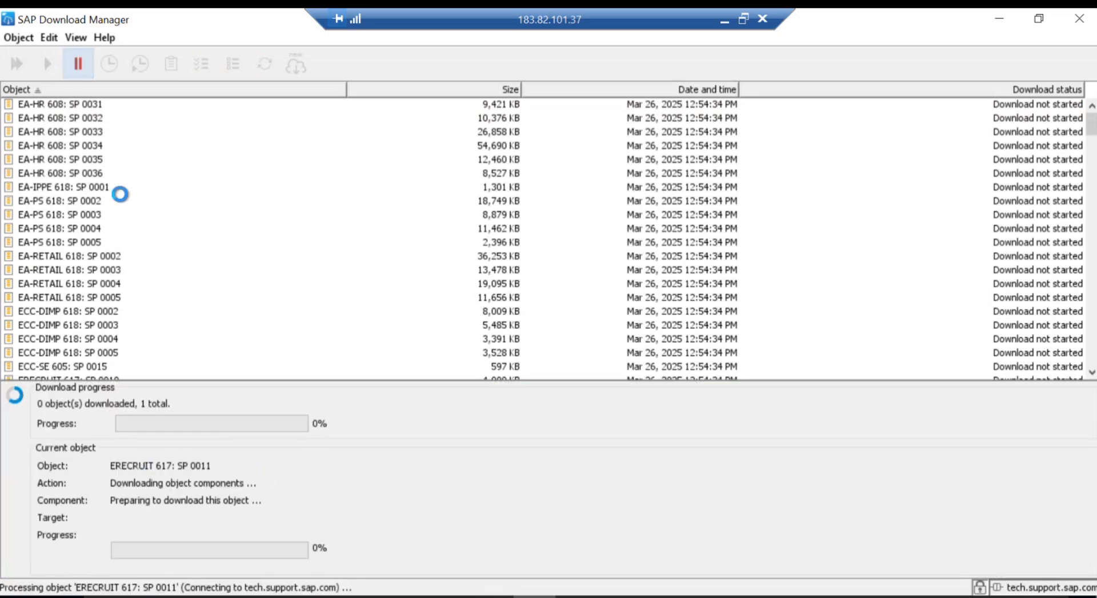
mouse_move(161, 158)
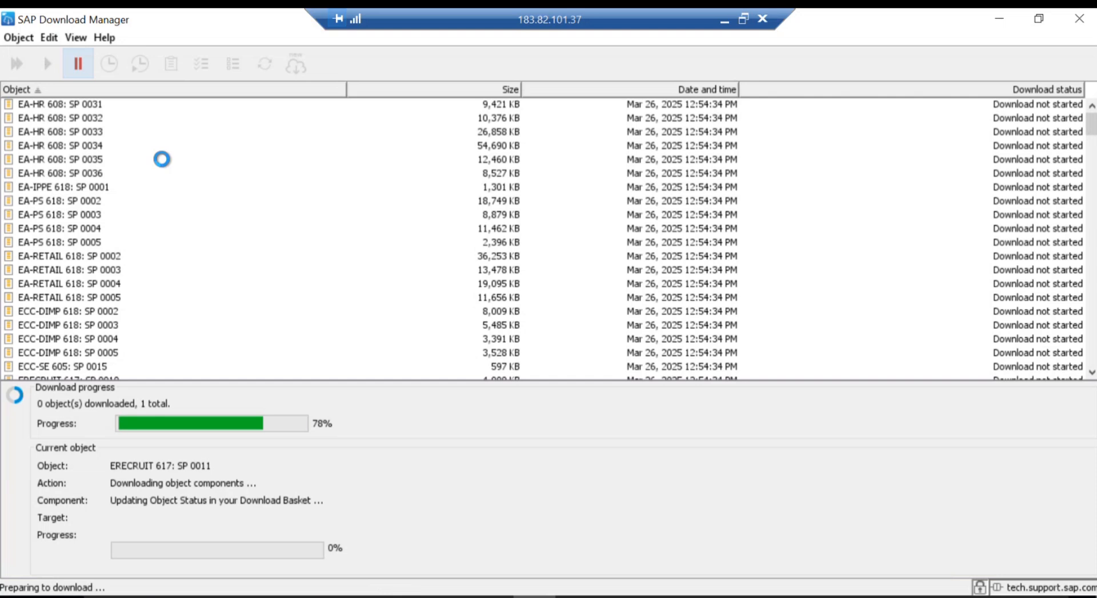
mouse_move(139, 17)
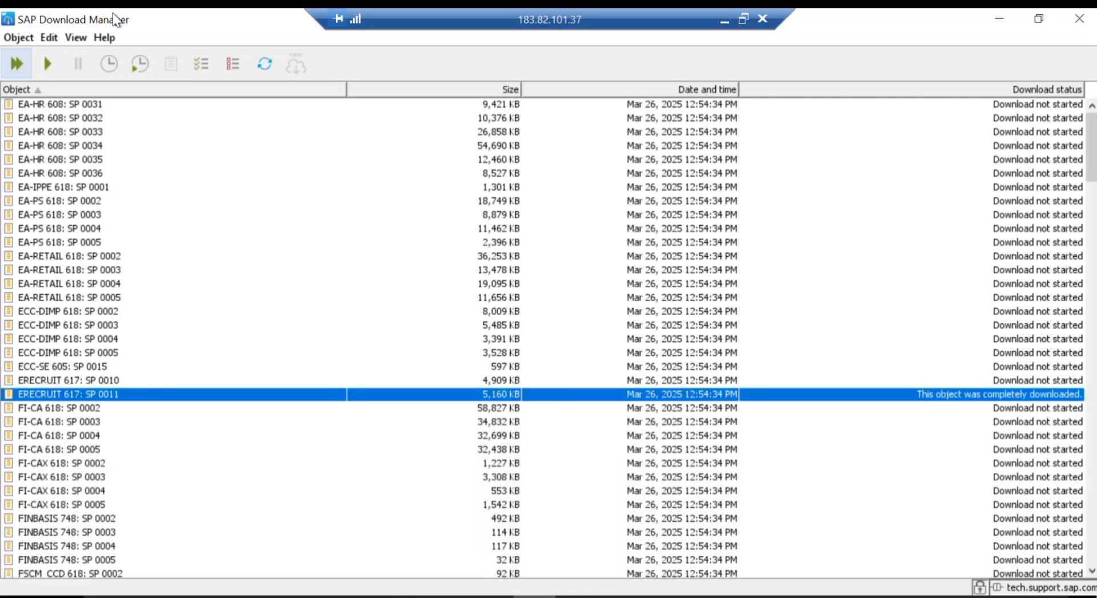
mouse_move(1003, 24)
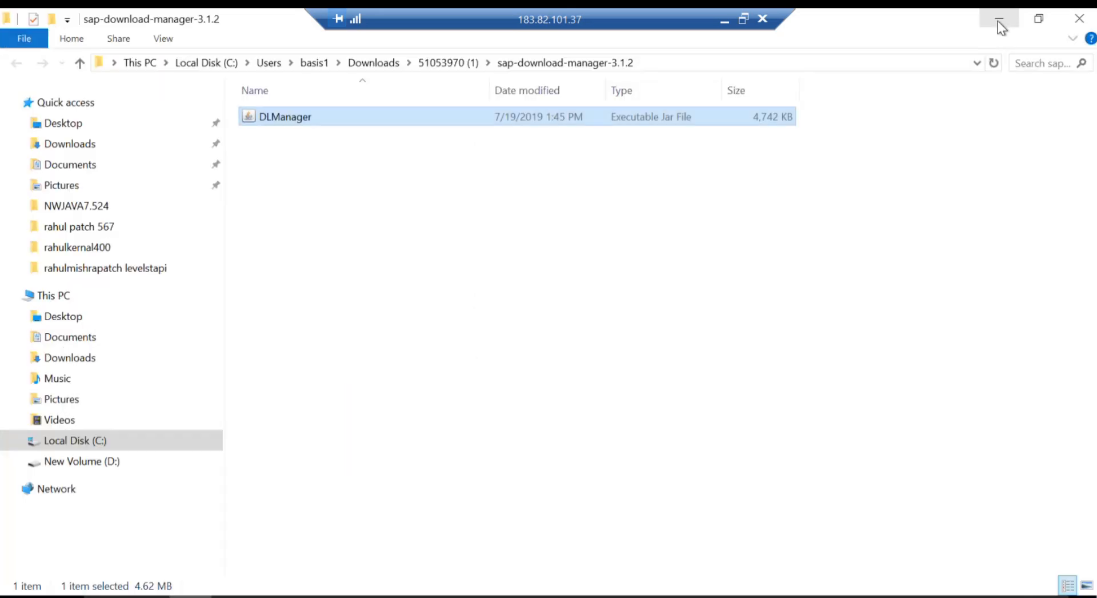
mouse_move(485, 416)
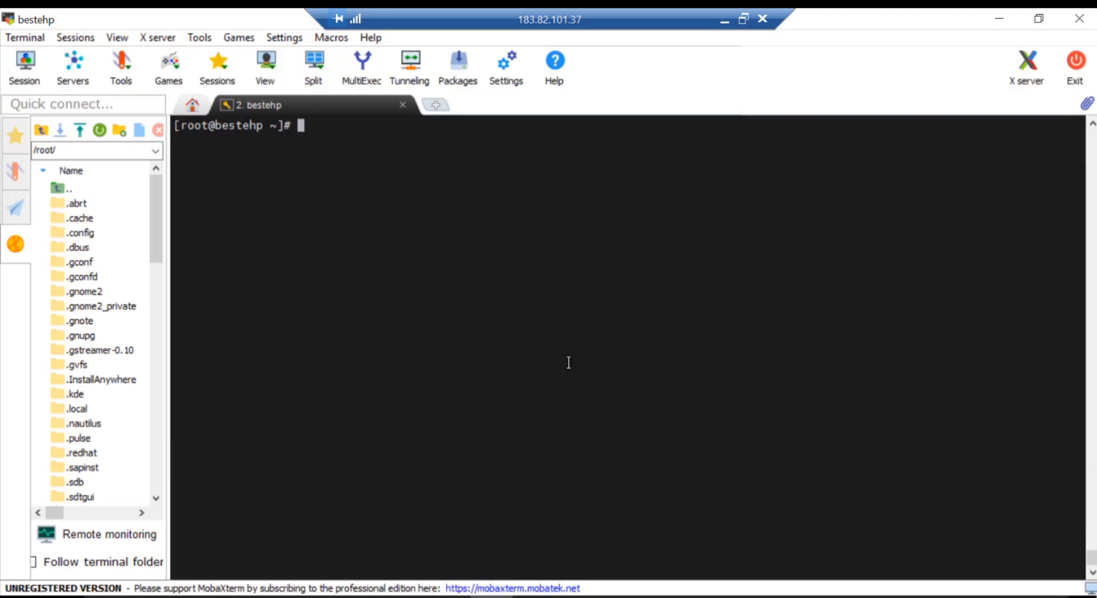
Run java -version on the Linux host, which reports 1.7.0_45.
type("java -version")
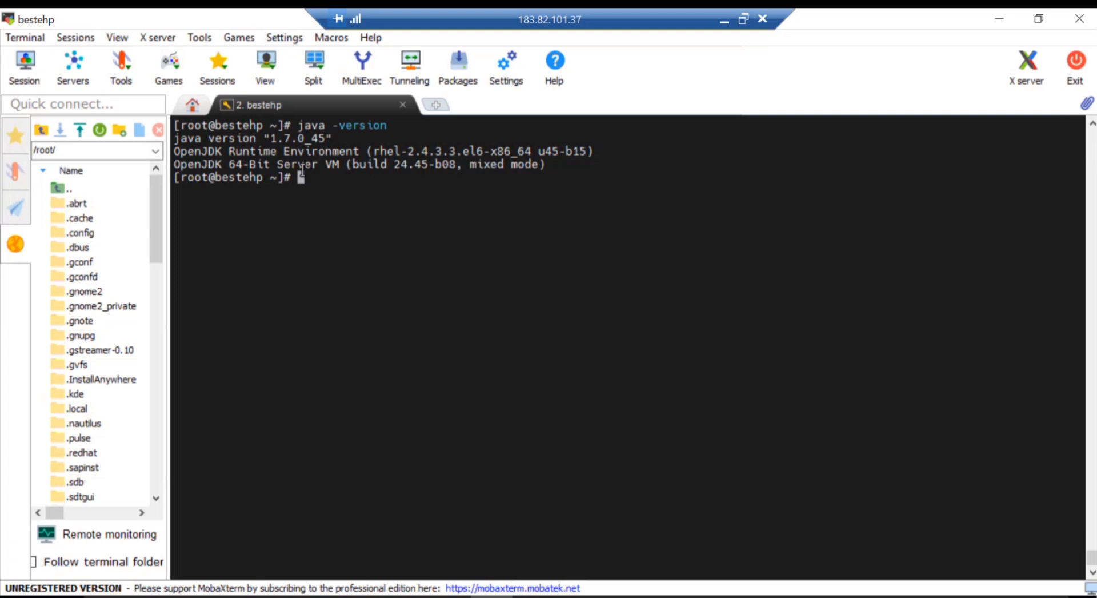
List the home directory with ls -alrt, change to / and go into the DLM folder.
type("ls -la")
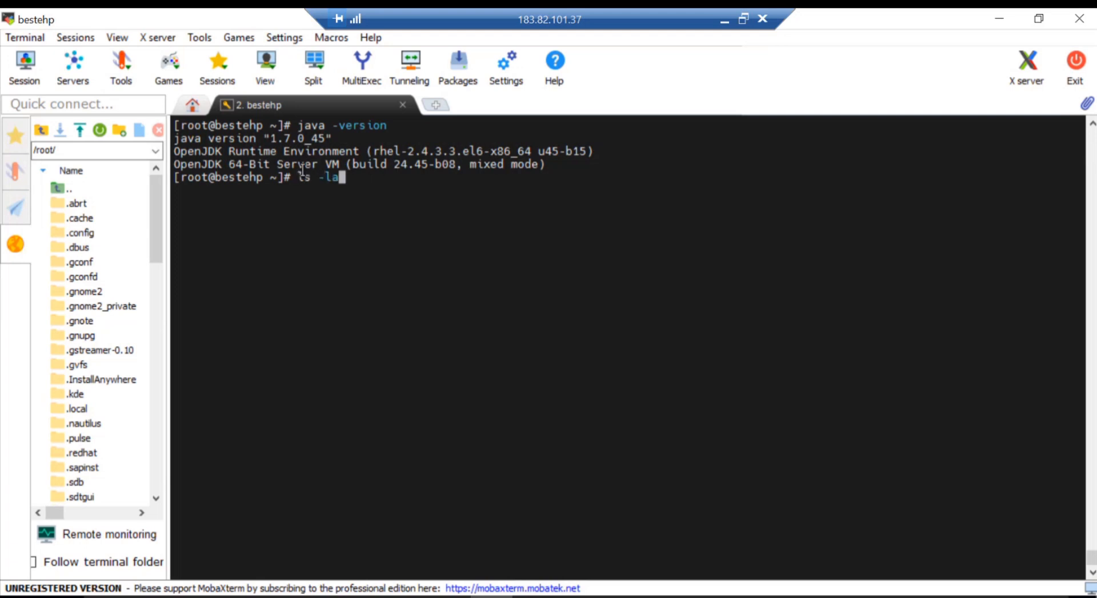
type("rt")
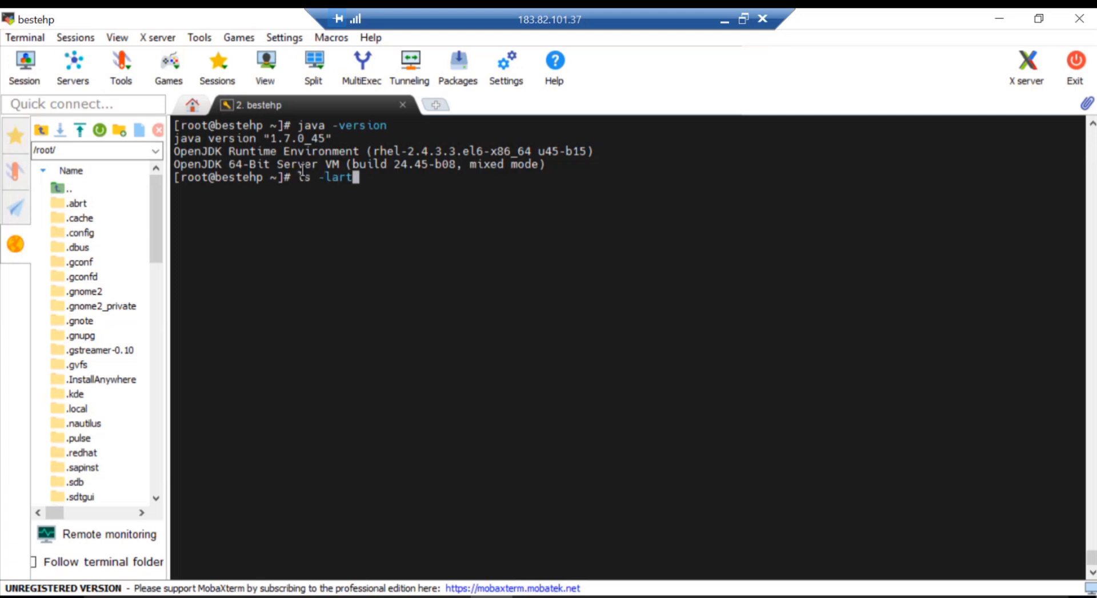
key("Return")
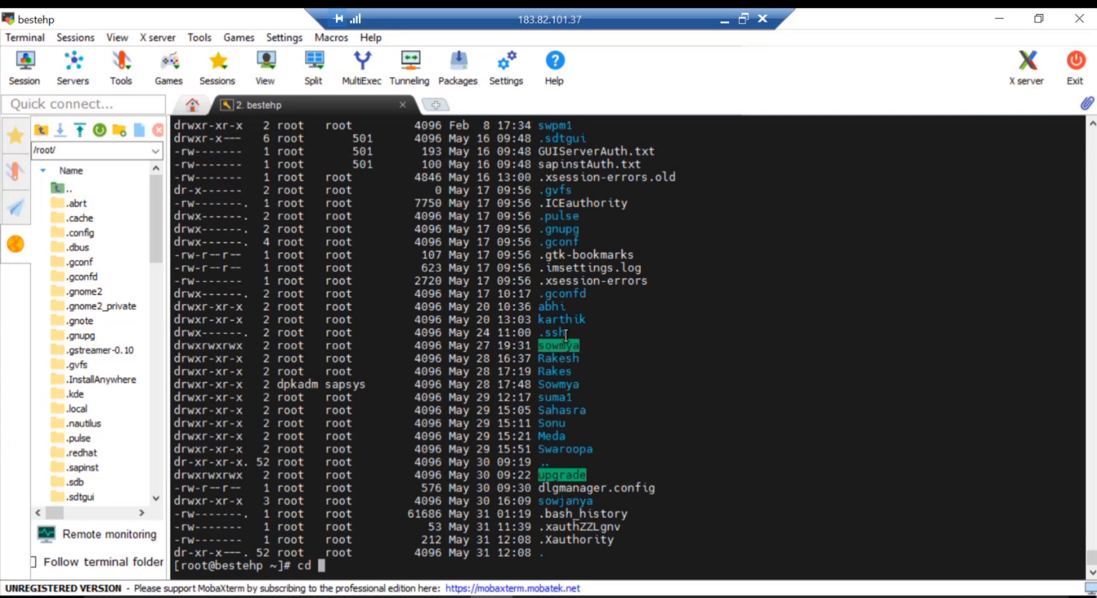
mouse_move(587, 480)
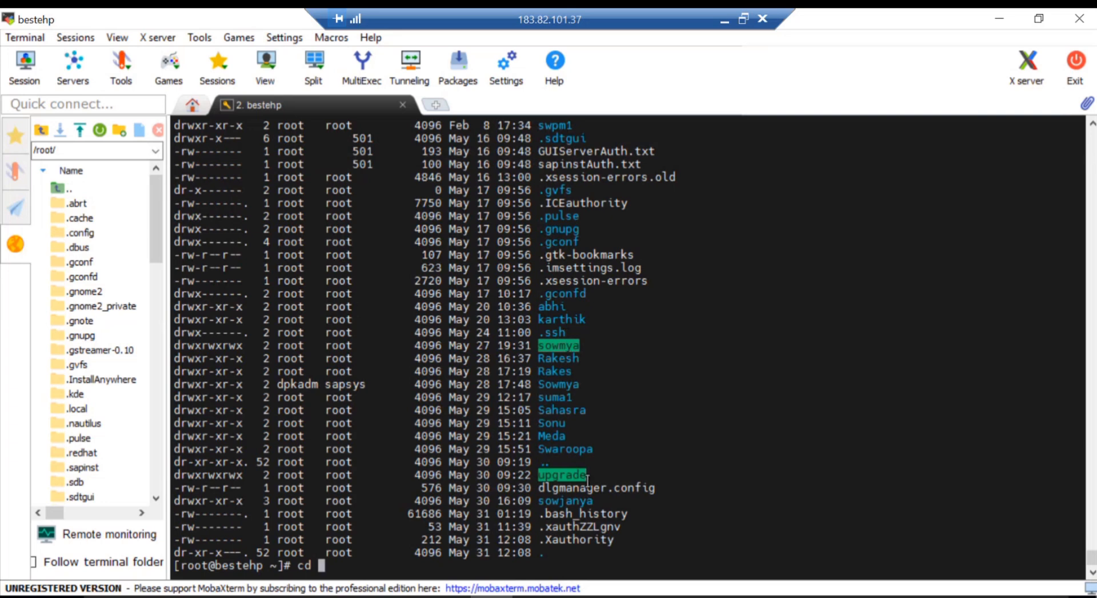
mouse_move(677, 441)
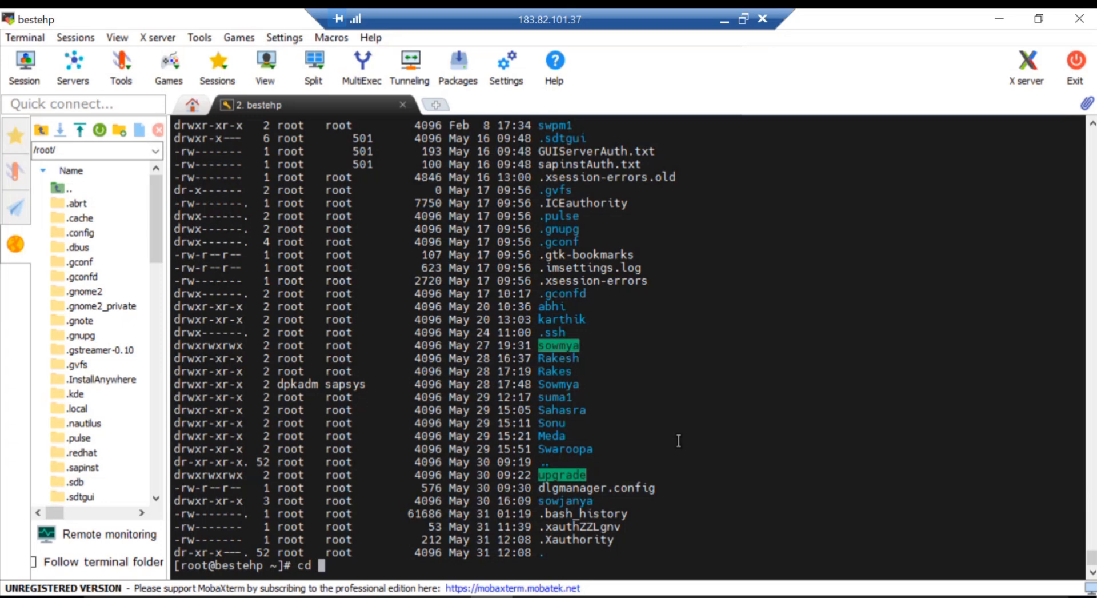
type("cd /")
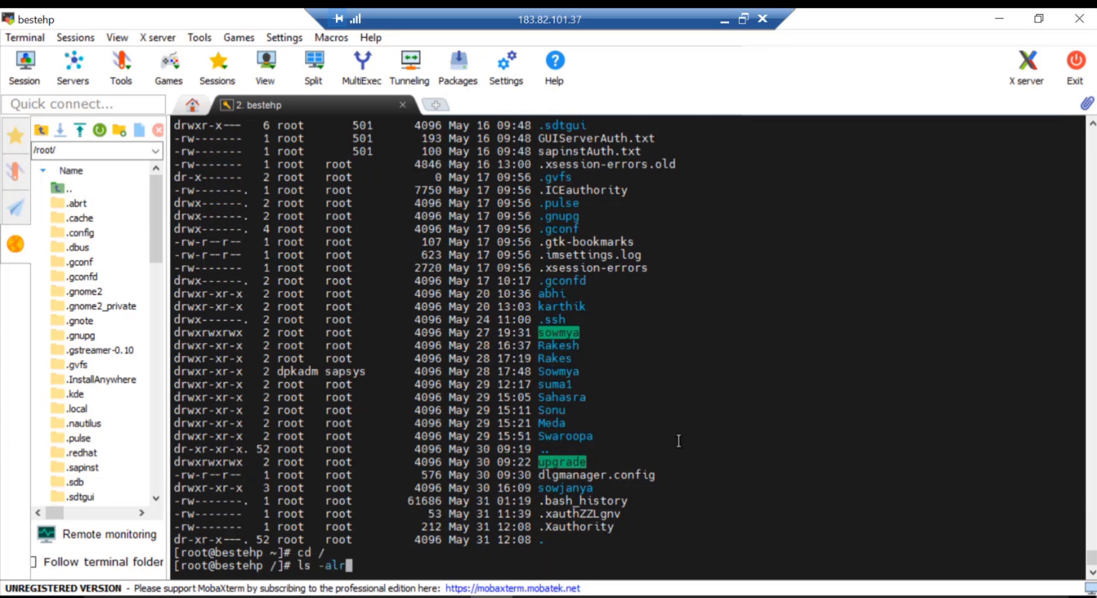
key("Return")
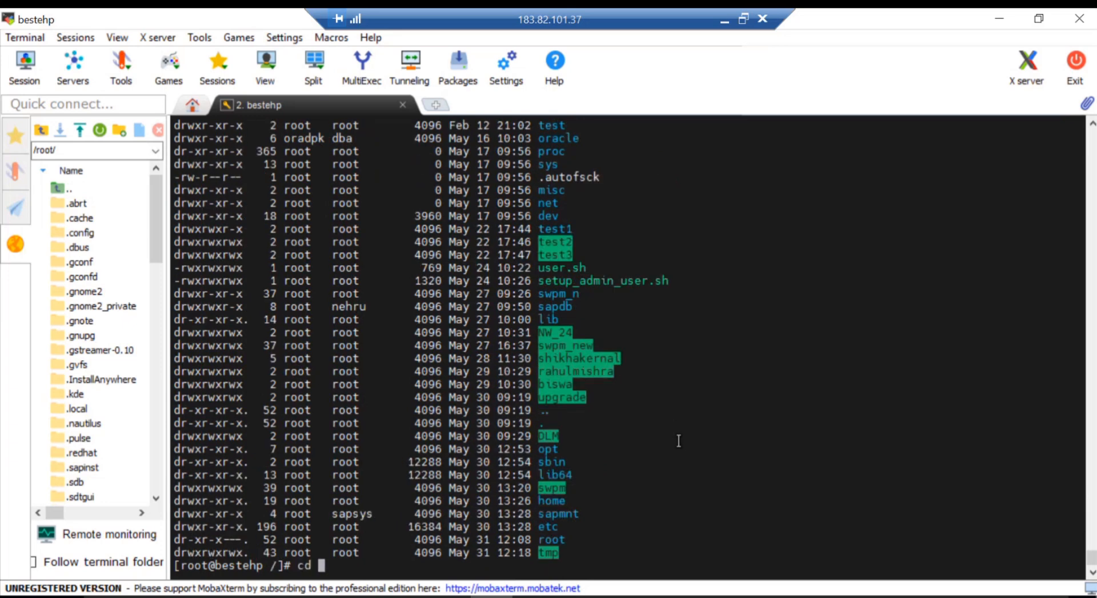
type("DLM")
type("ls -alrt")
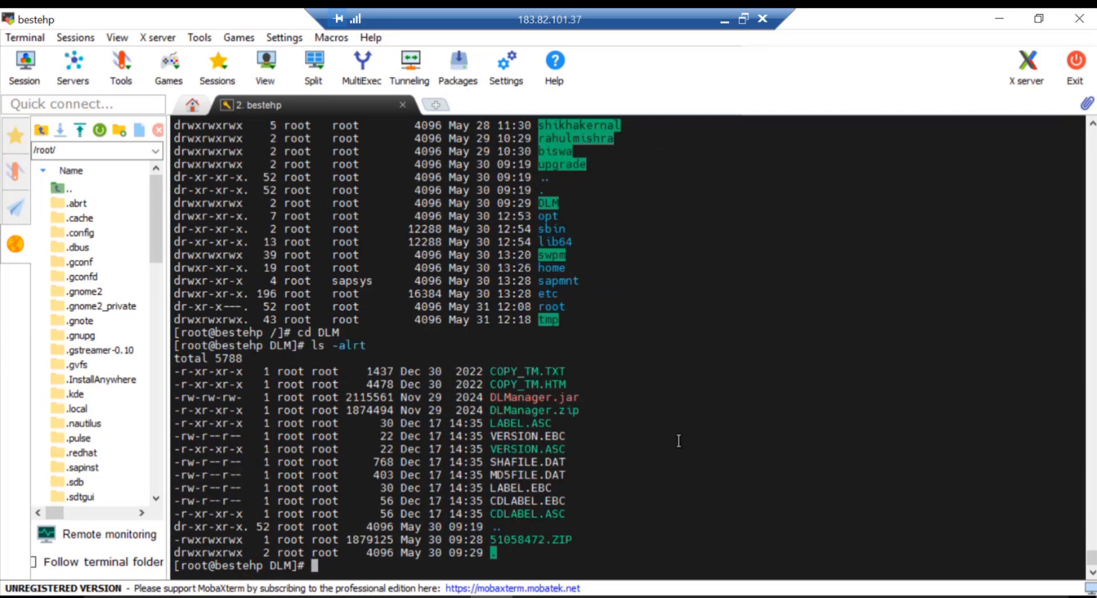
mouse_move(555, 400)
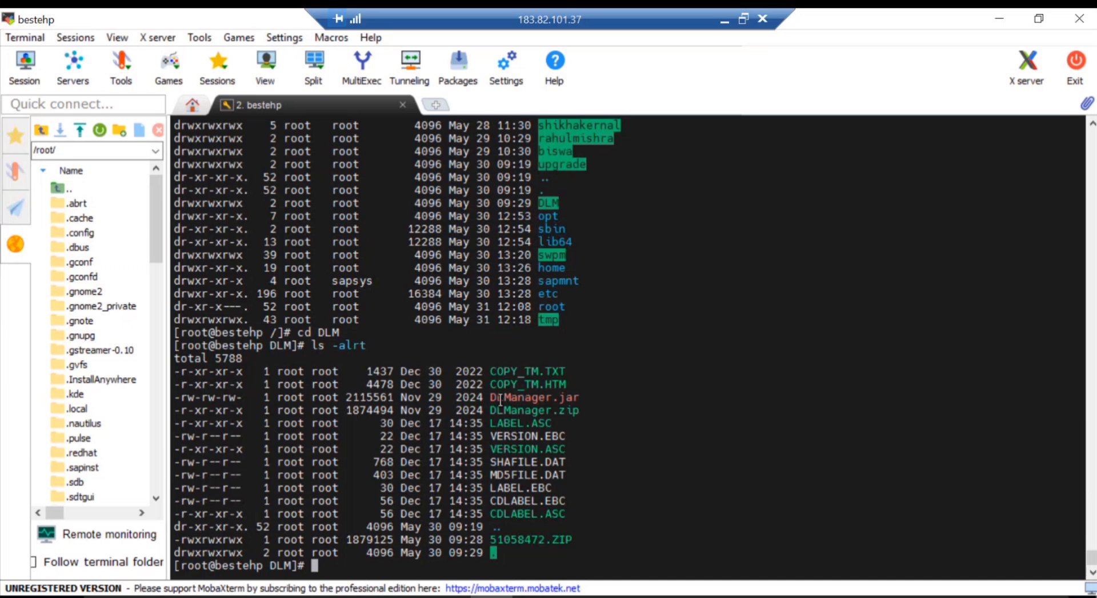
double_click(533, 397)
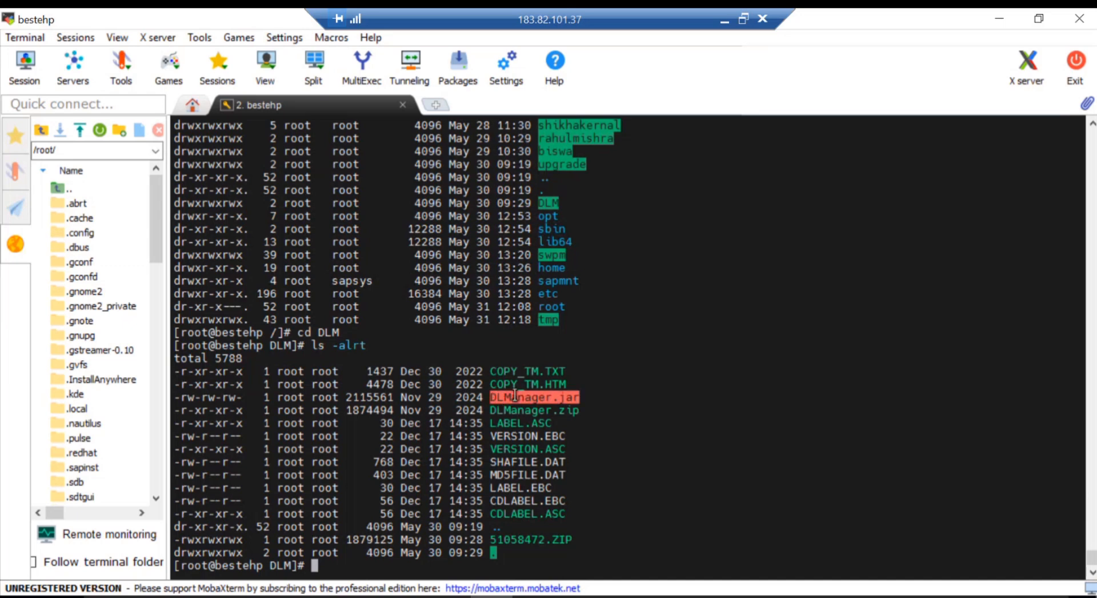
mouse_move(650, 388)
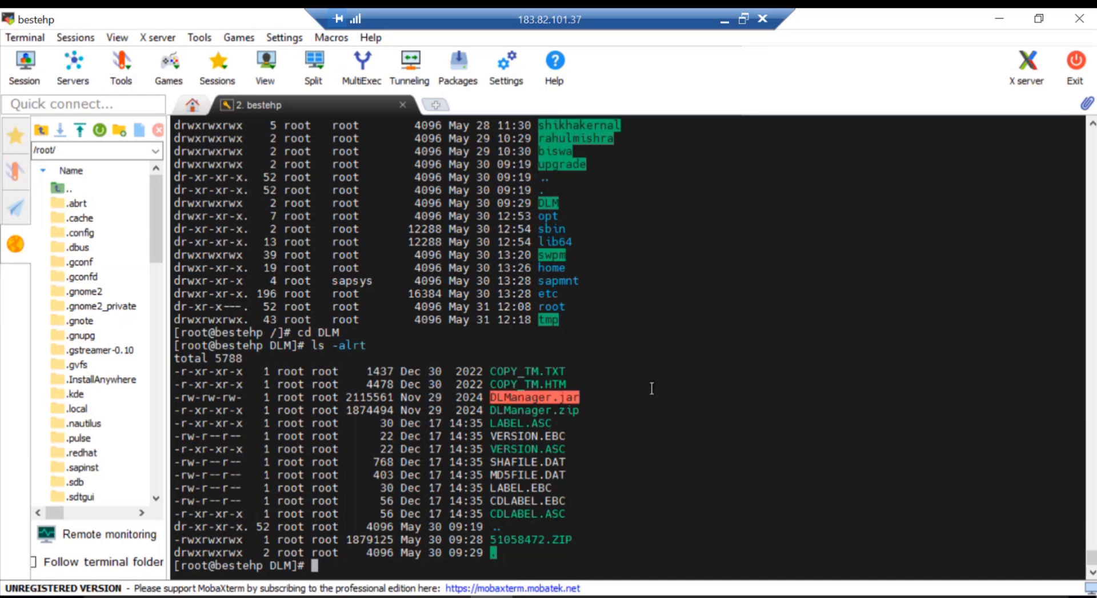
Run java -jar DLManager.jar, which fails with an UnsupportedClassVersionError.
type(".")
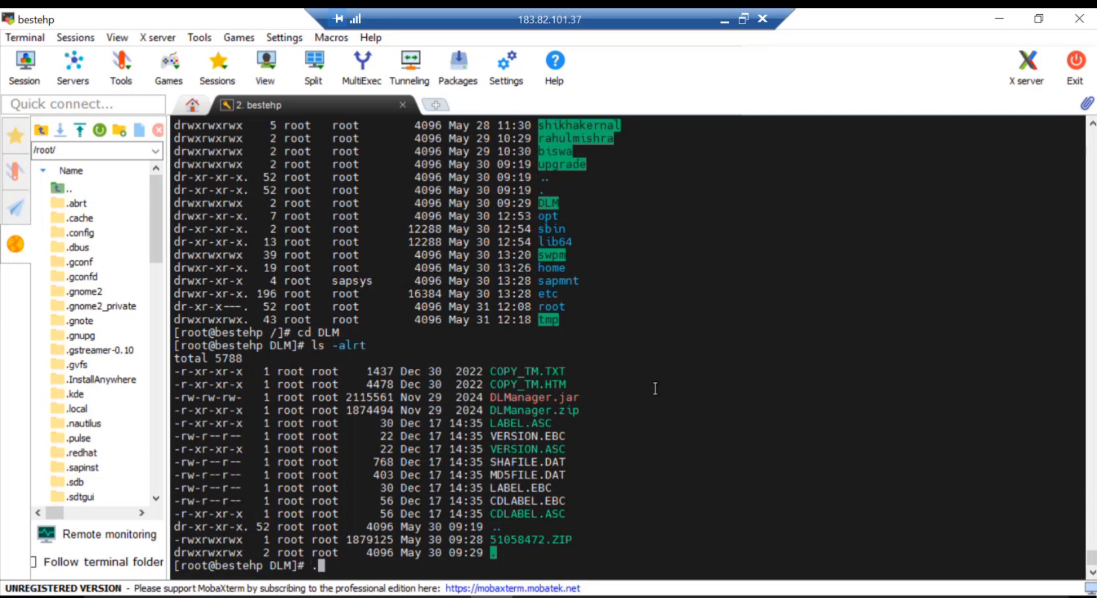
type("/")
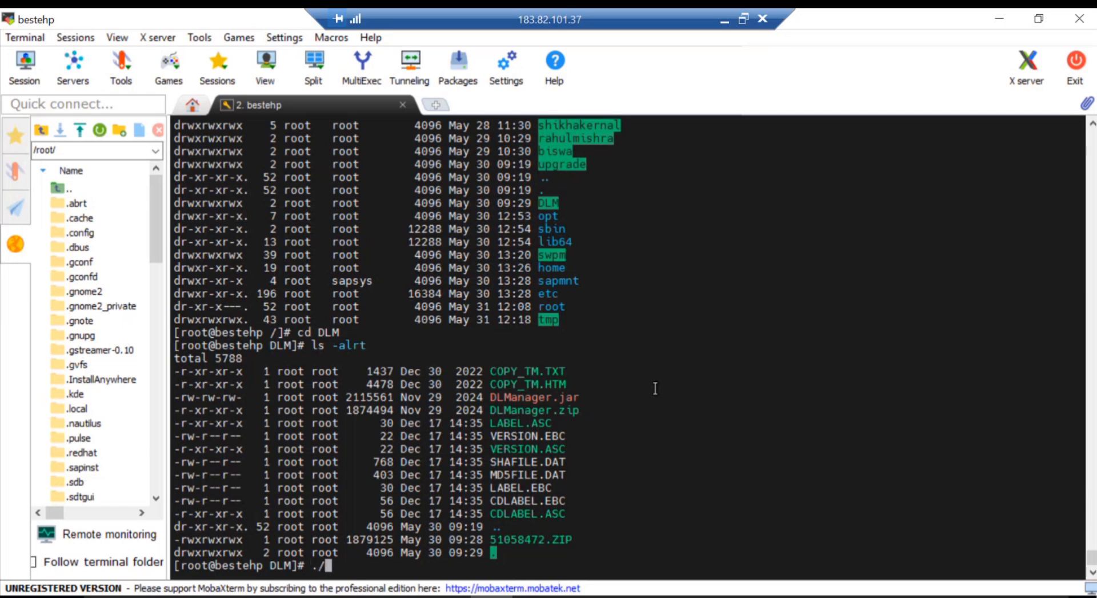
type("ja")
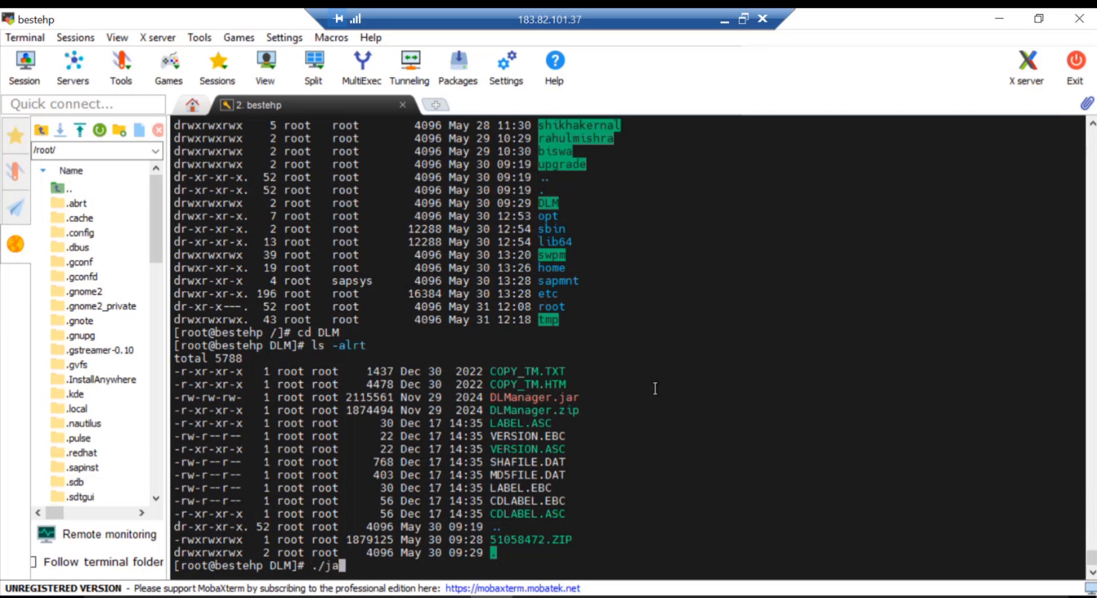
type("va")
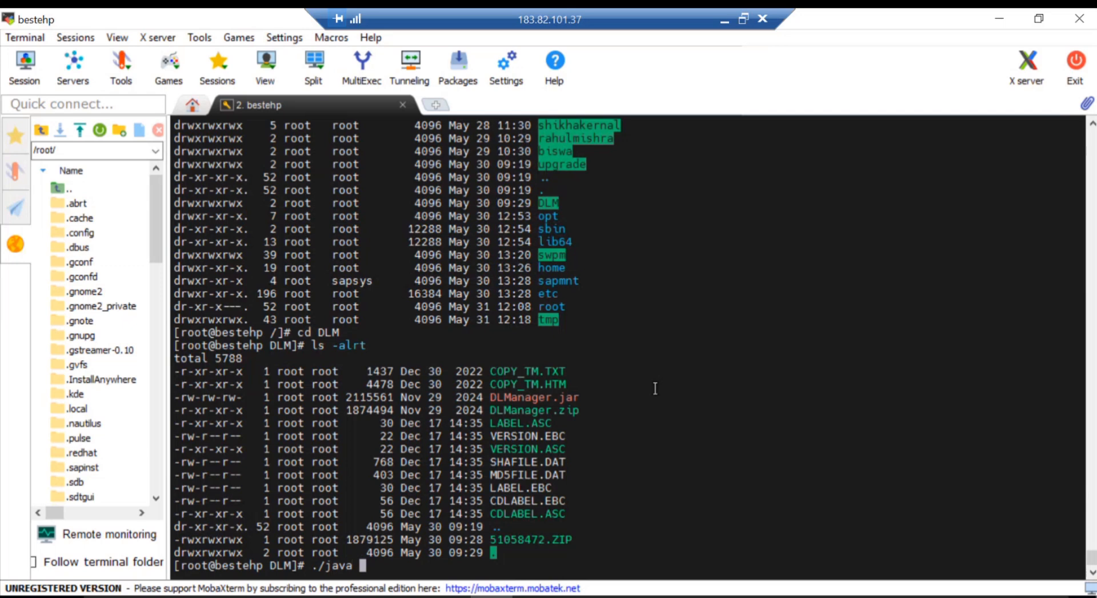
type("j")
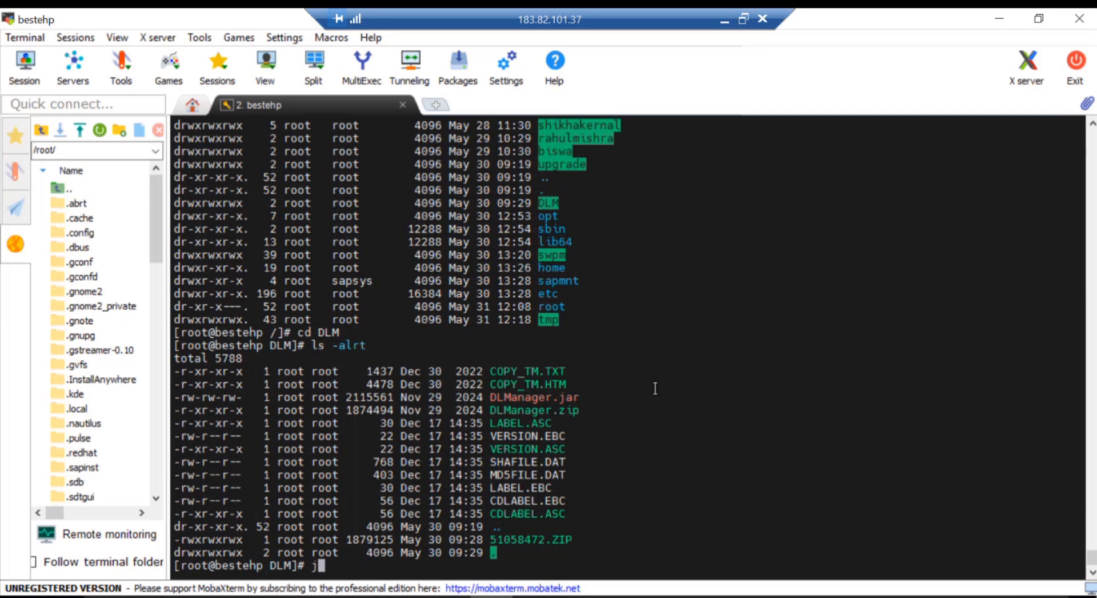
type("ava -jar")
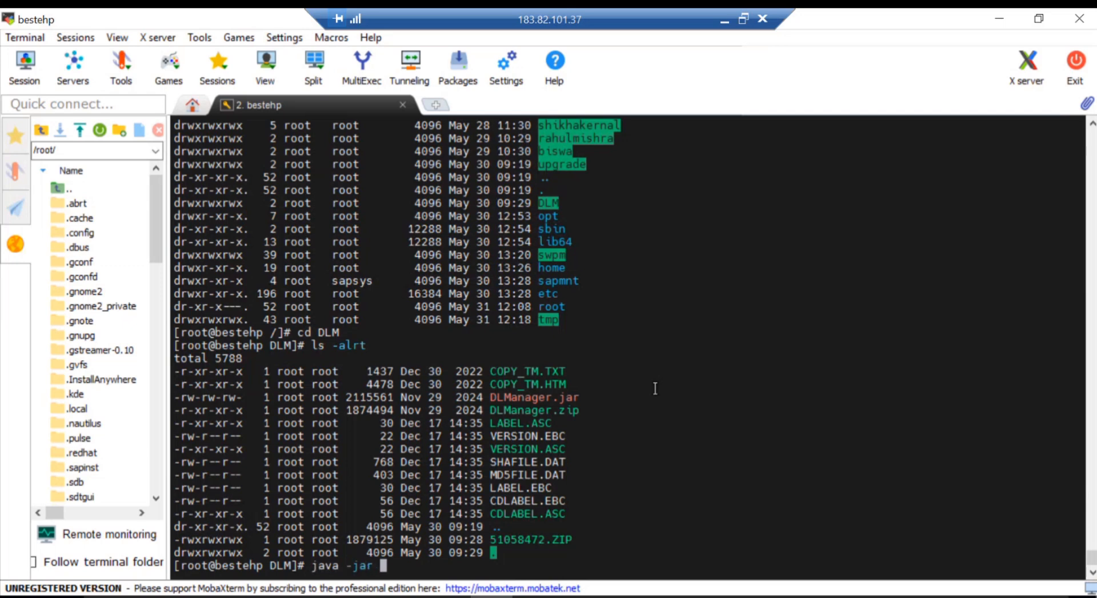
double_click(533, 397)
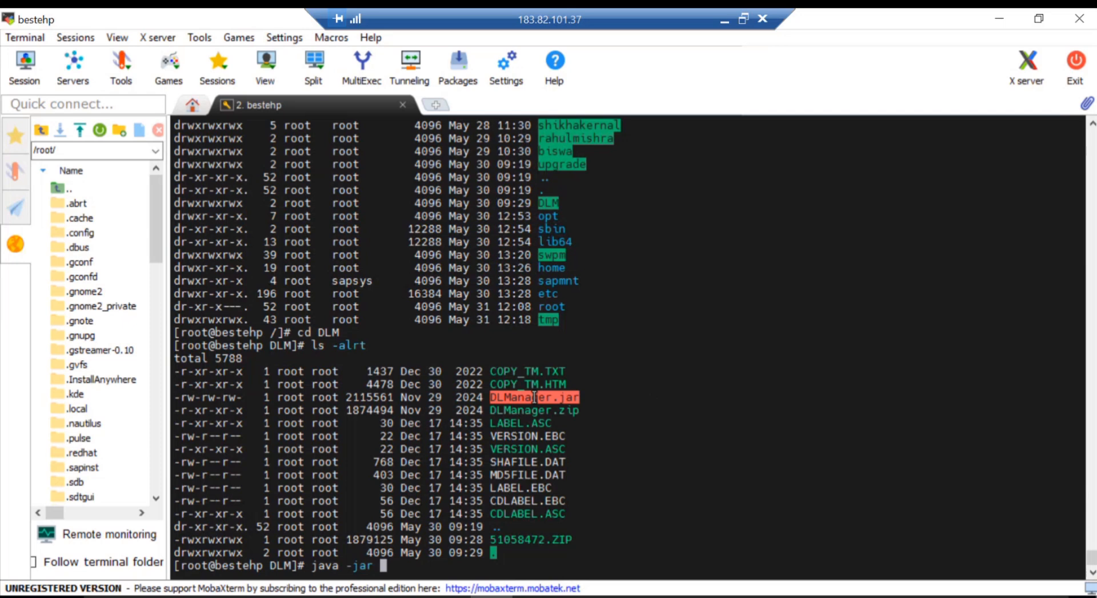
type("DLManager.jar")
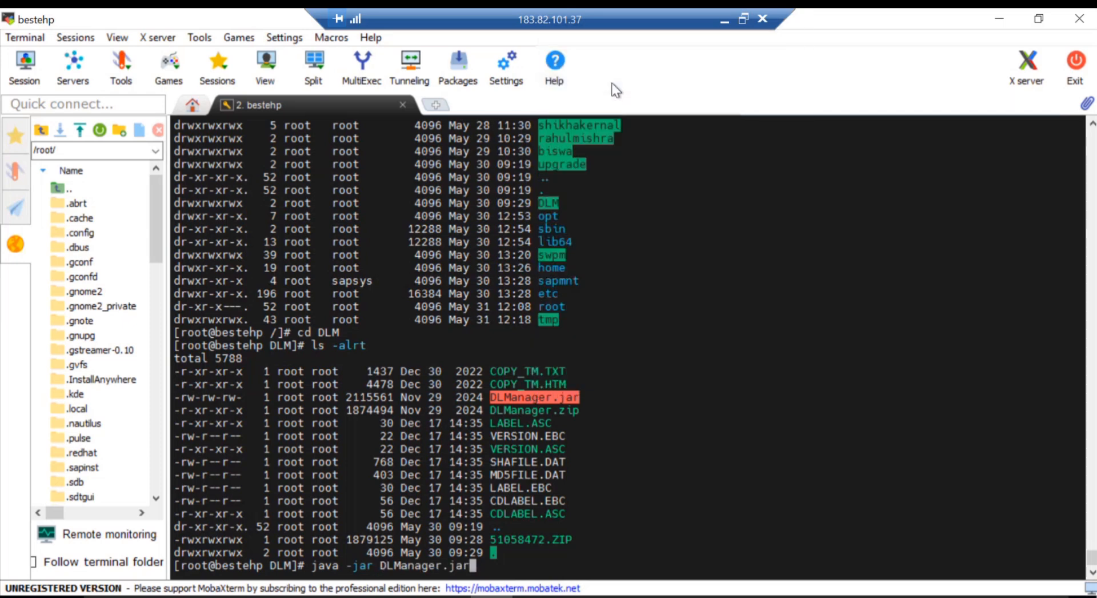
key("Return")
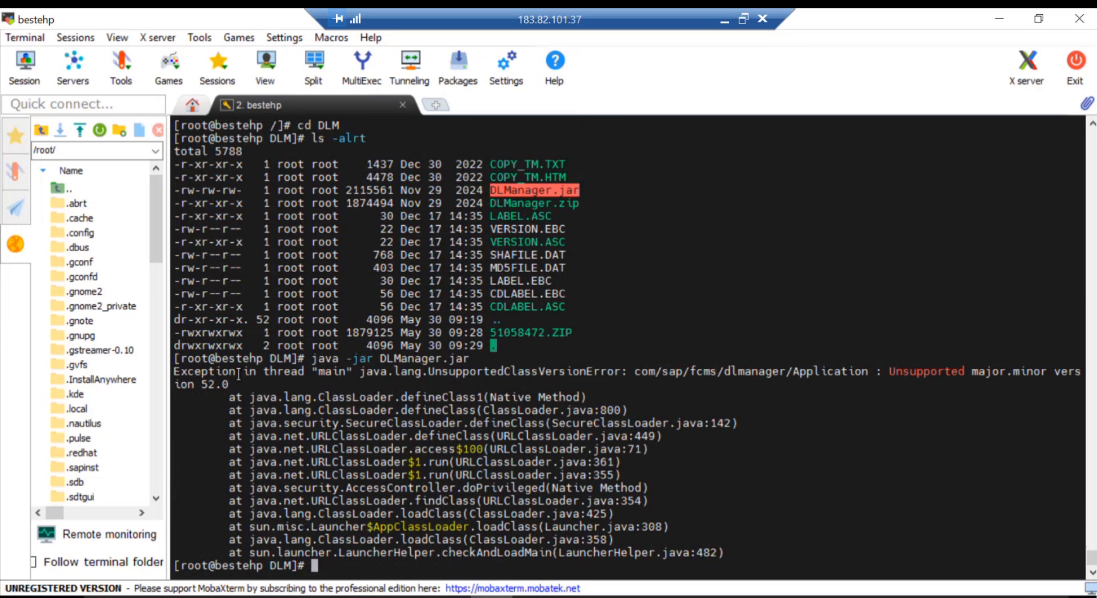
mouse_move(930, 375)
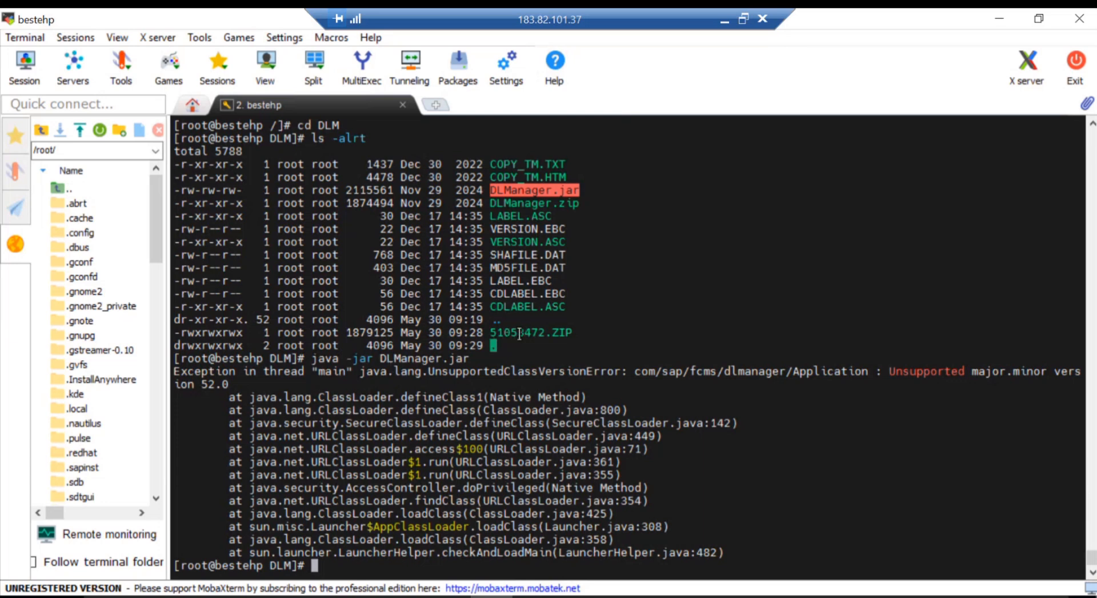
mouse_move(323, 108)
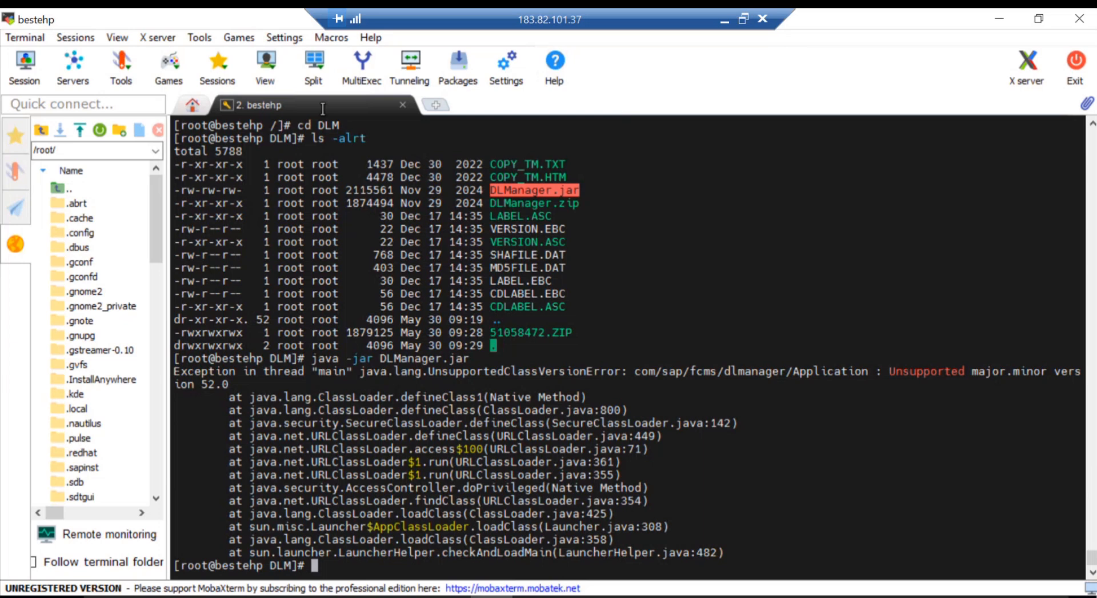
List the DLM folder again and confirm the installed Java version is 1.7.0_45.
type("ls -alrt")
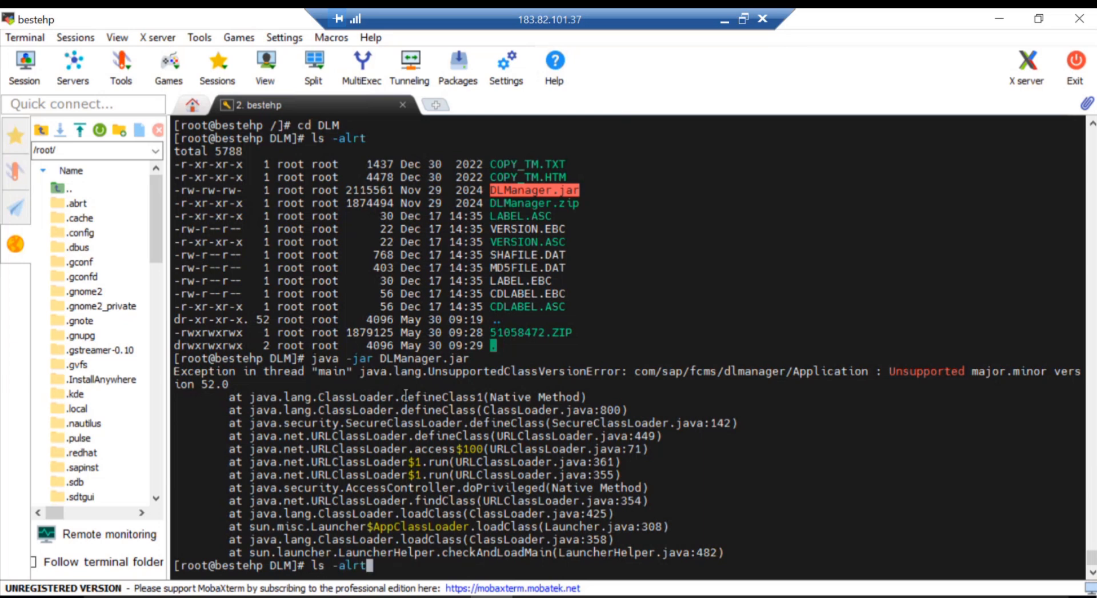
type("cd DLM")
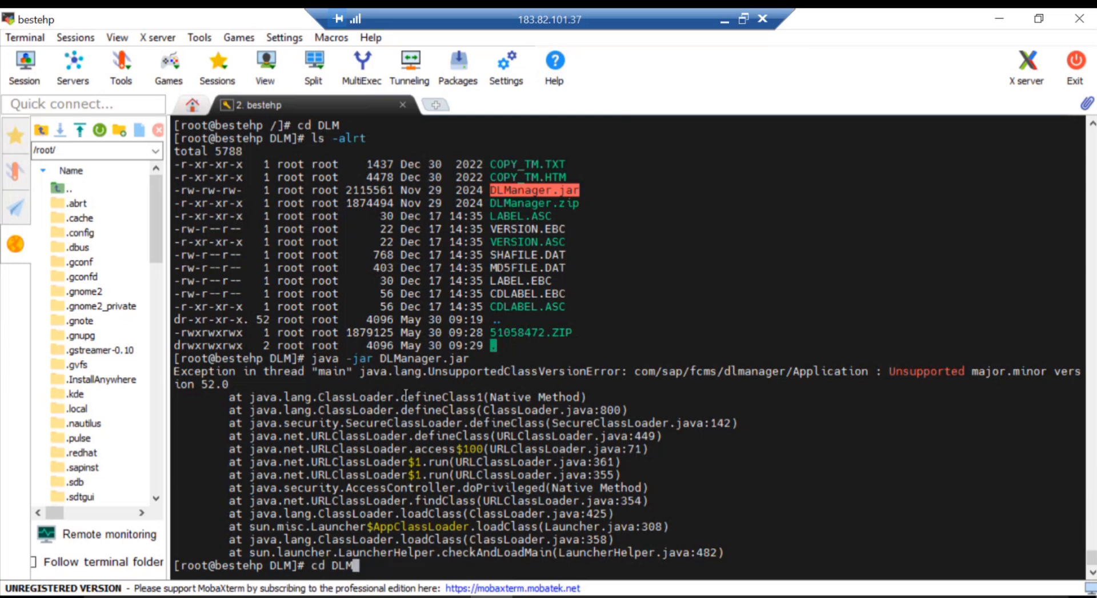
type("ls -lart")
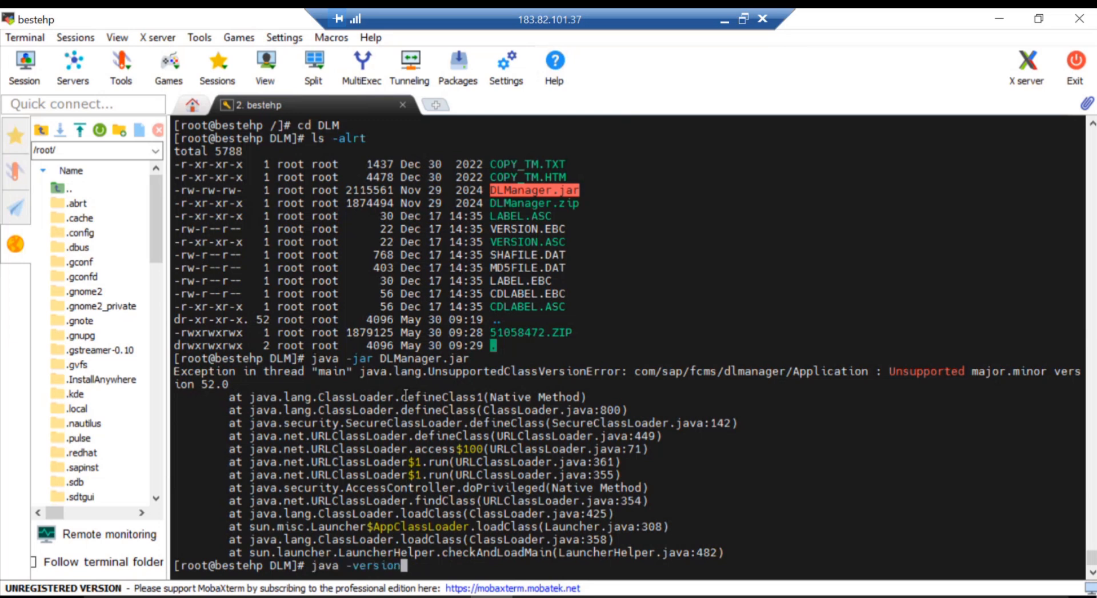
key("Return")
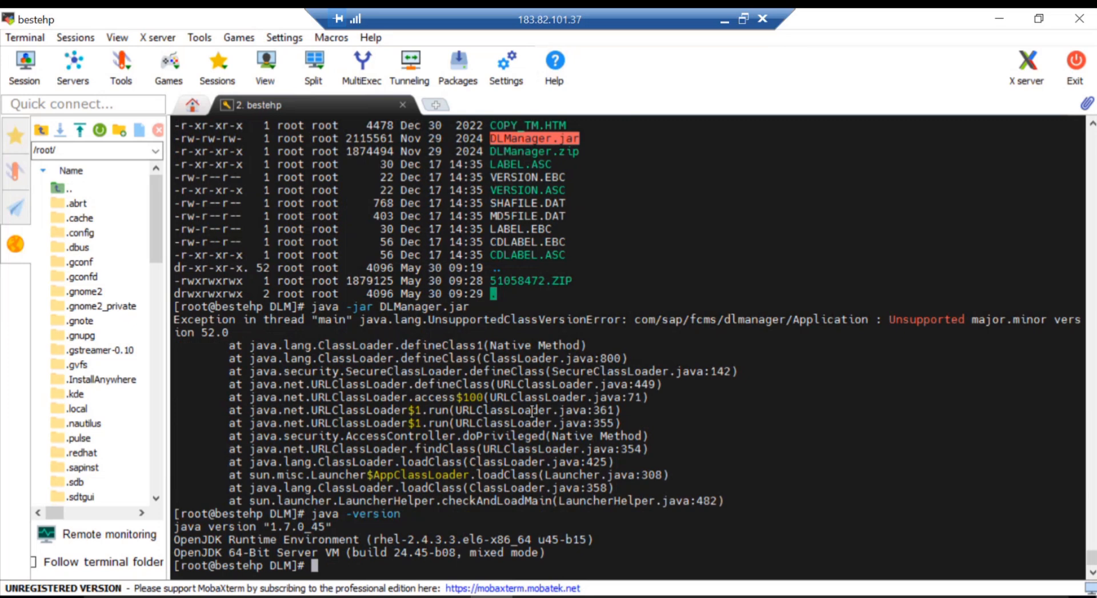
Try changing into /usr/sap/bin and /usr/lib/bin, both missing, and begin typing history.
type("cd /usr")
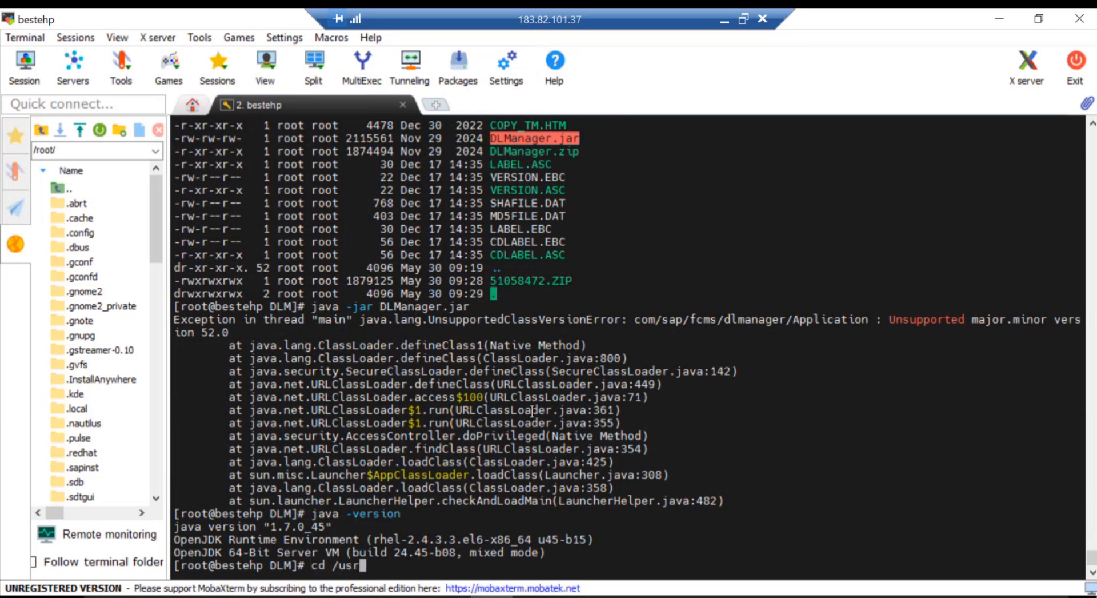
type("/sap/bin")
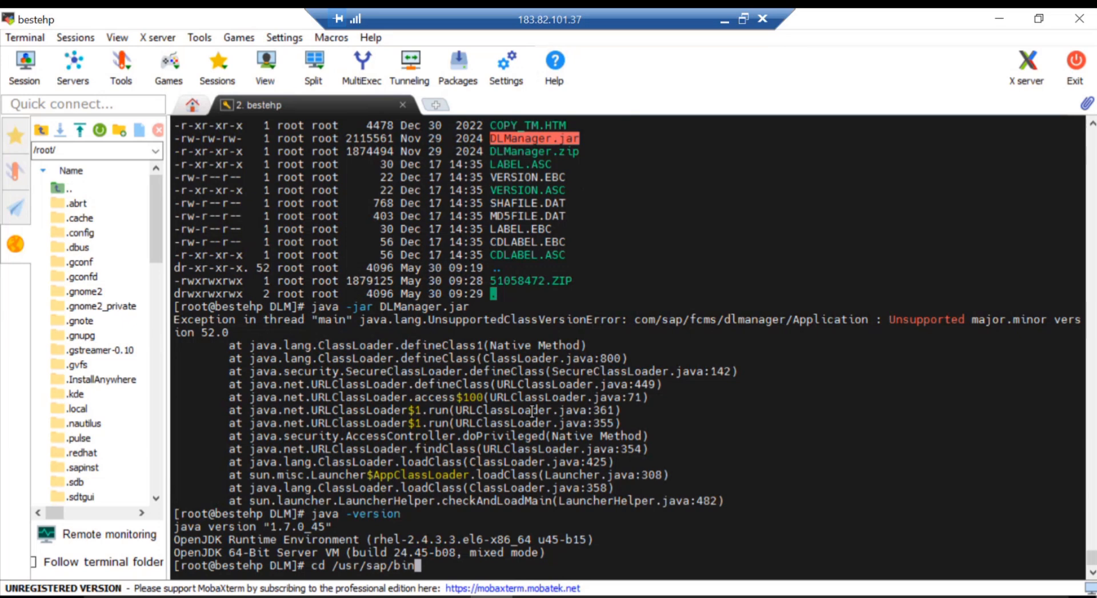
key("Return")
type("cd /")
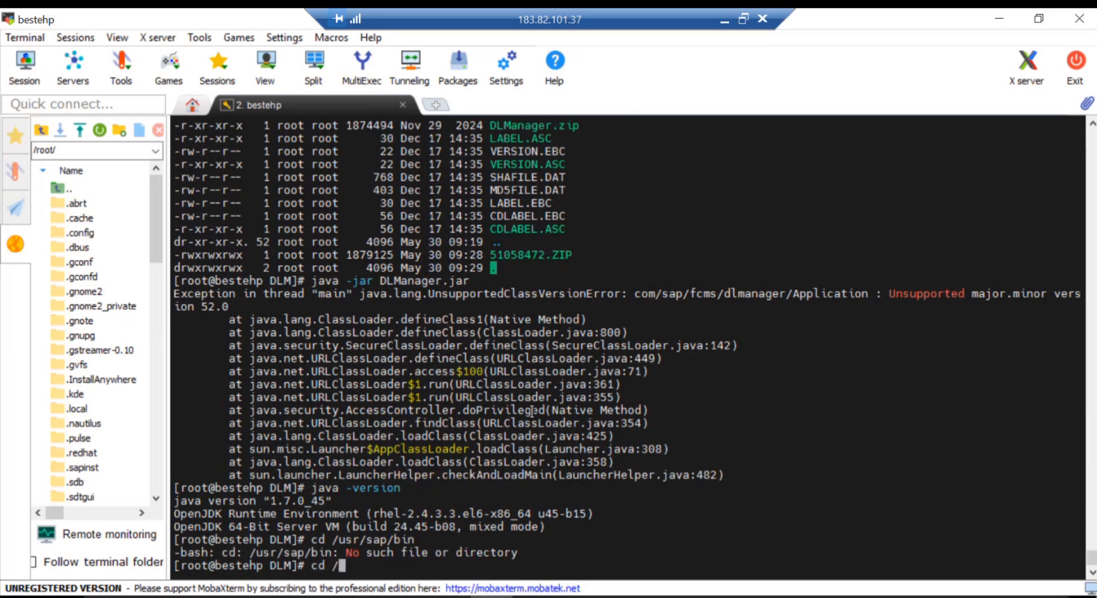
type("usr/lib.")
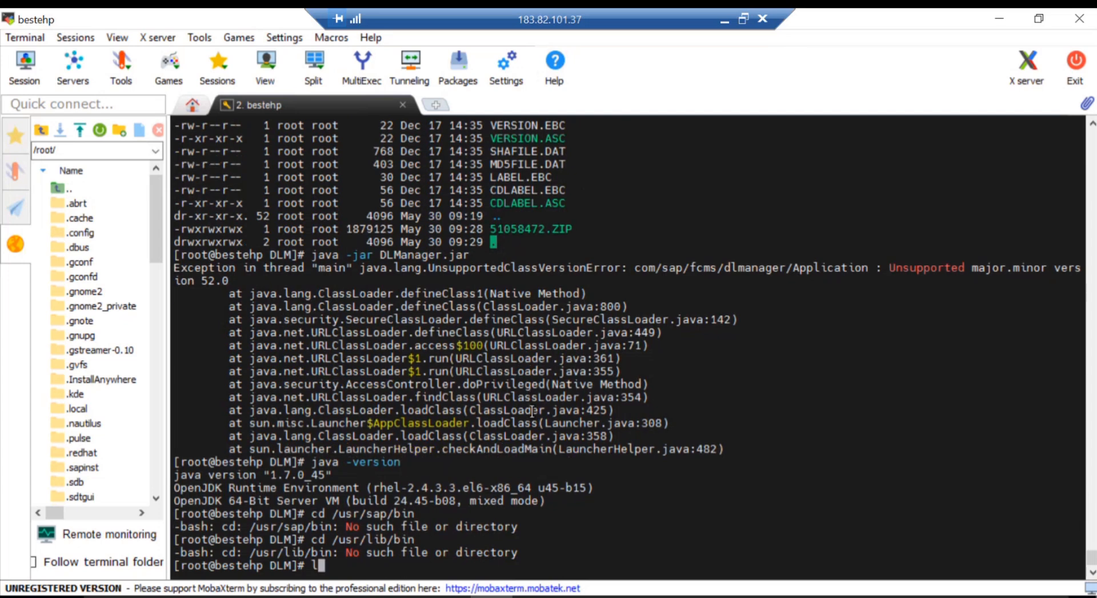
type("cd /use")
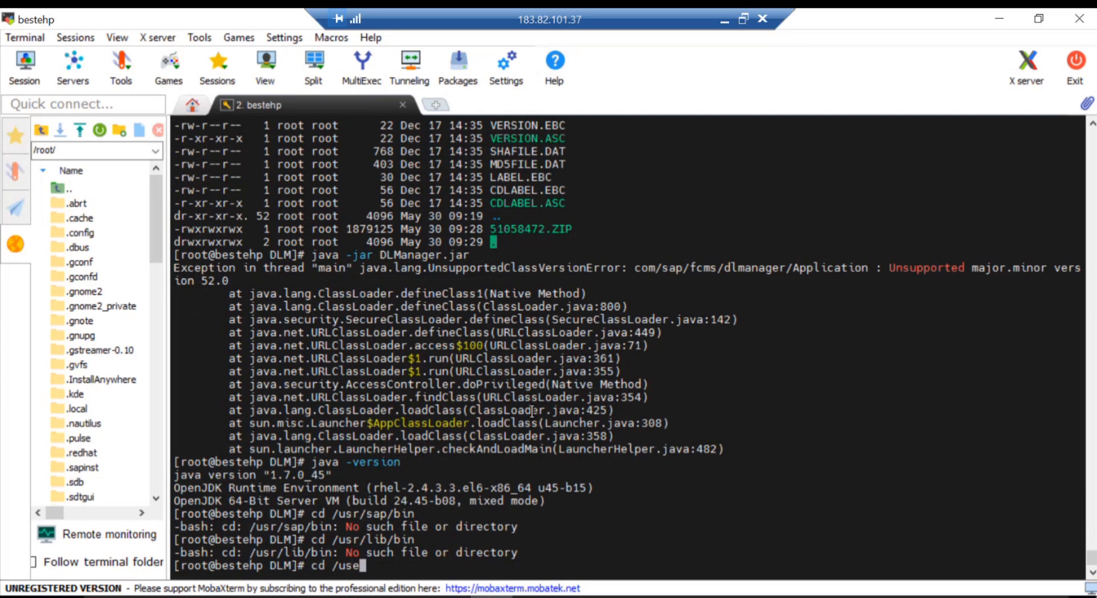
key("BackSpace")
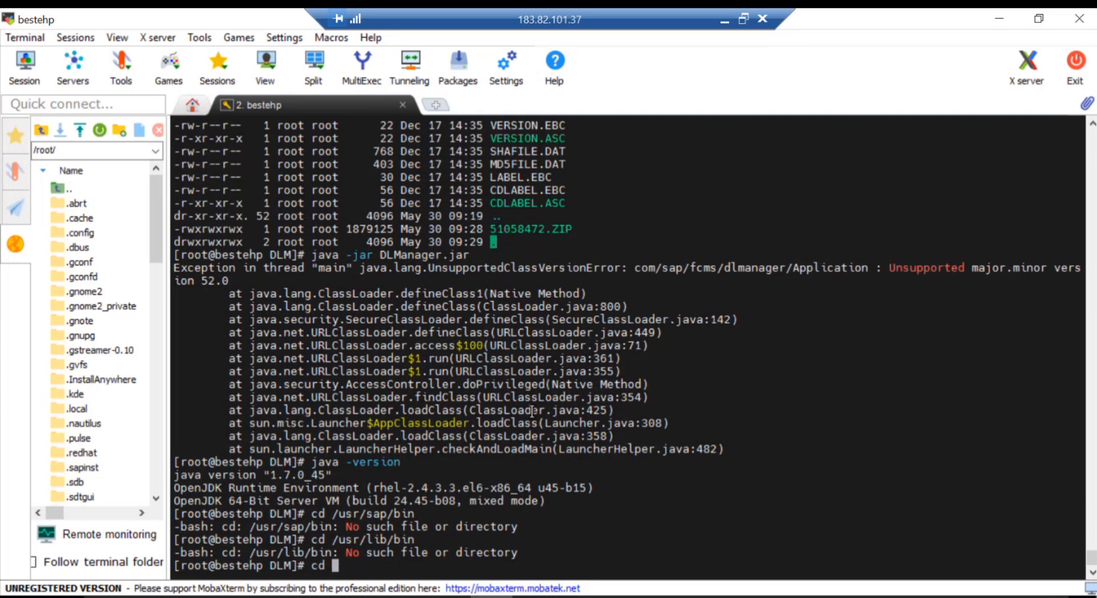
type("histo")
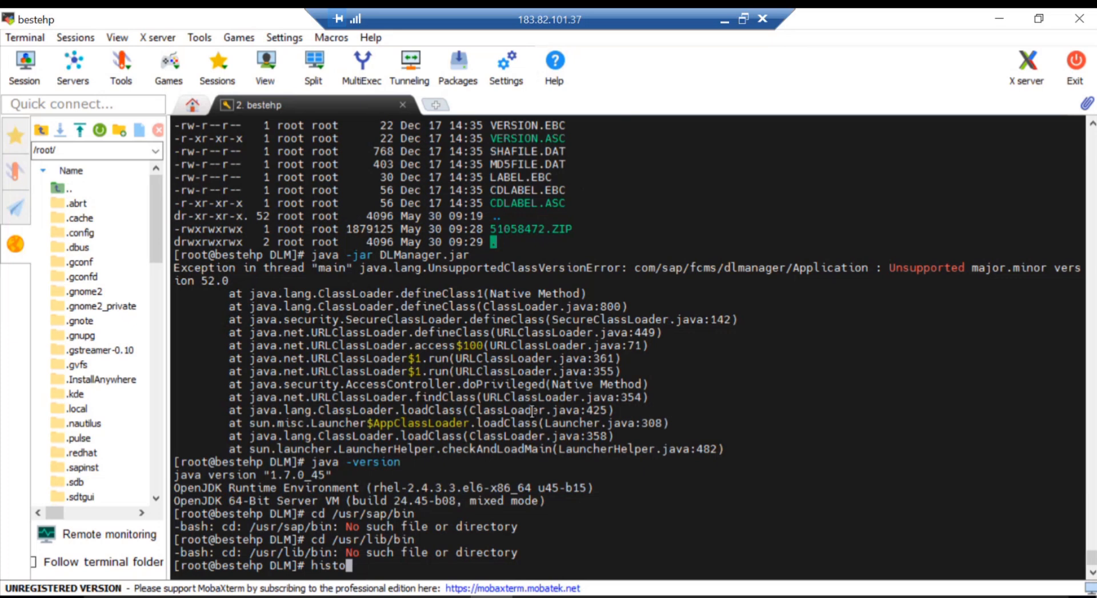
Use history and readlink -f $(which java) to find Java under /usr/lib/jvm and list that folder.
key("Return")
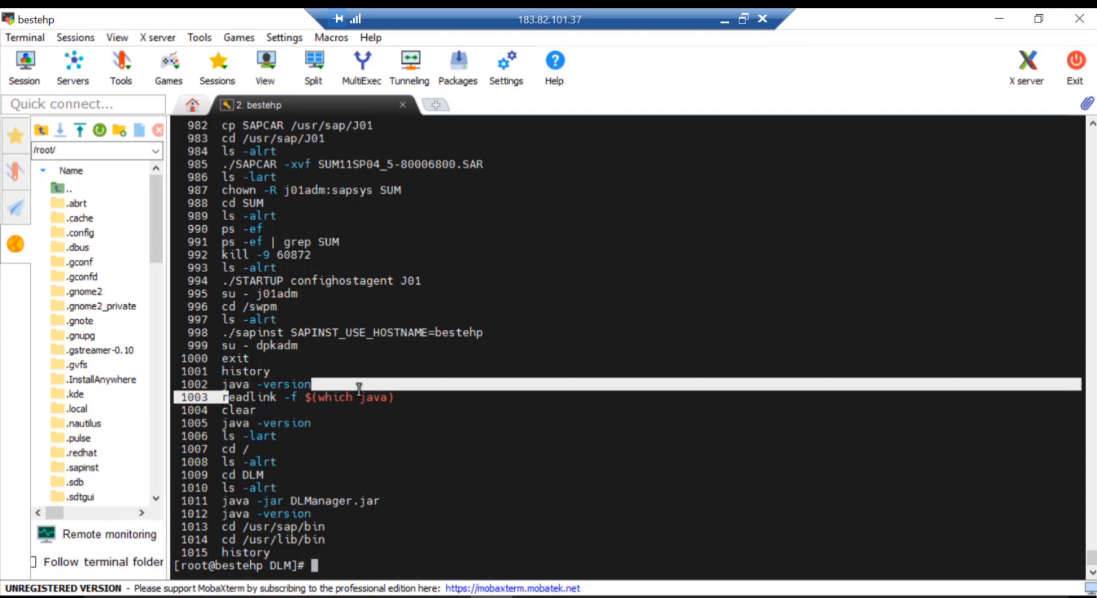
right_click(356, 388)
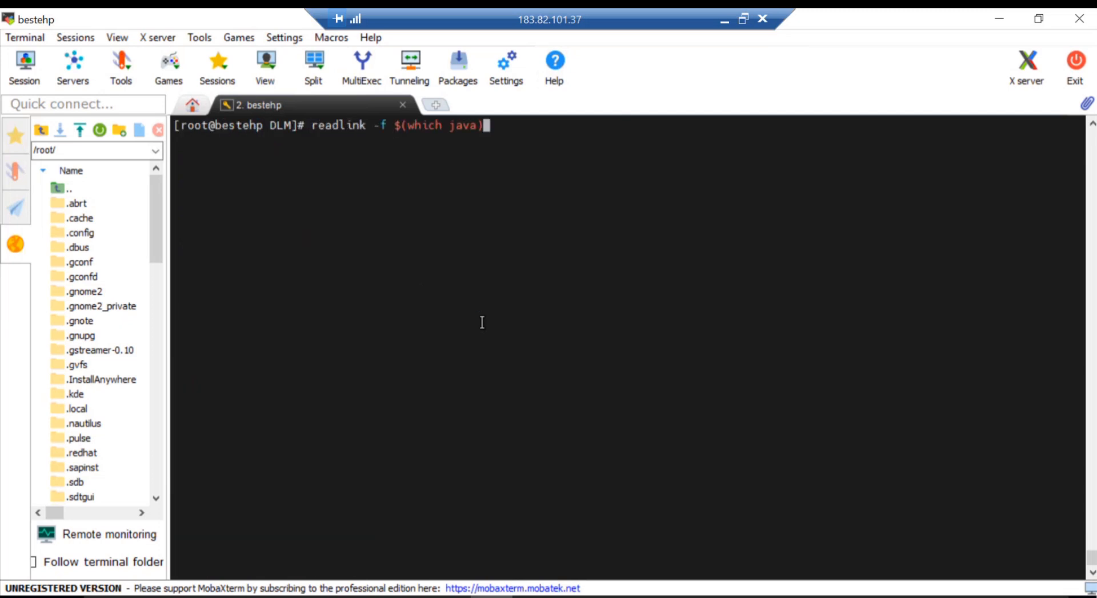
key("Return")
type("cd /usr/lib/jvm/")
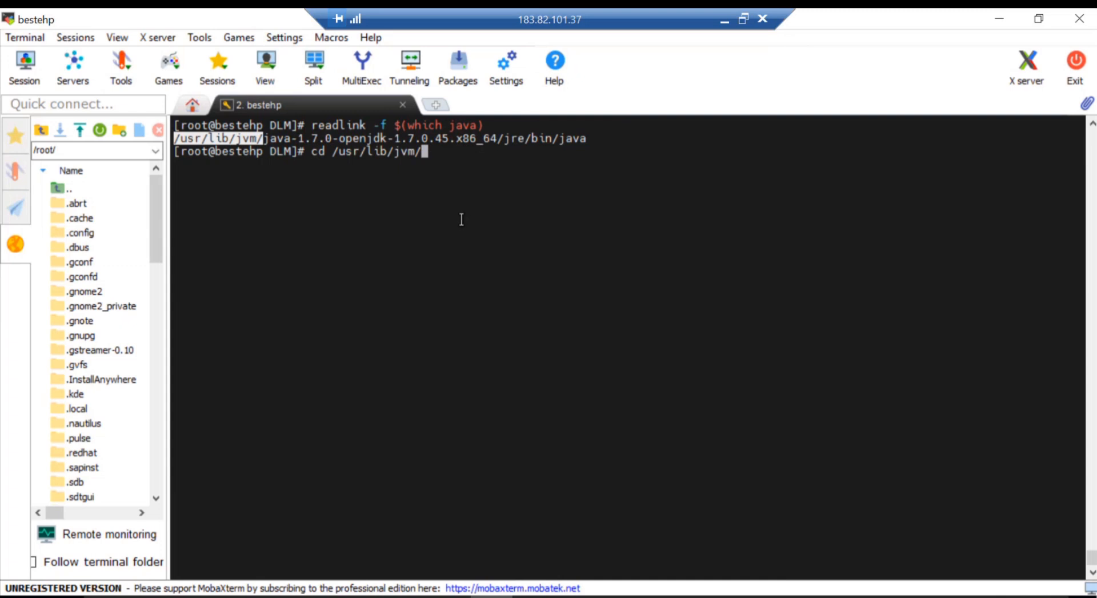
type("ls -alrt")
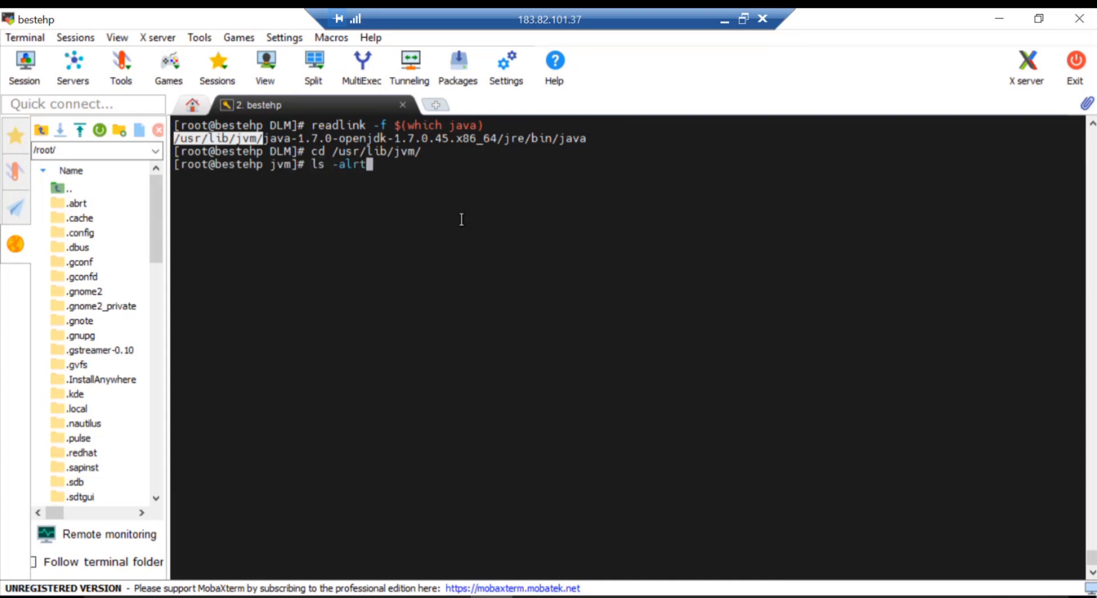
key("Return")
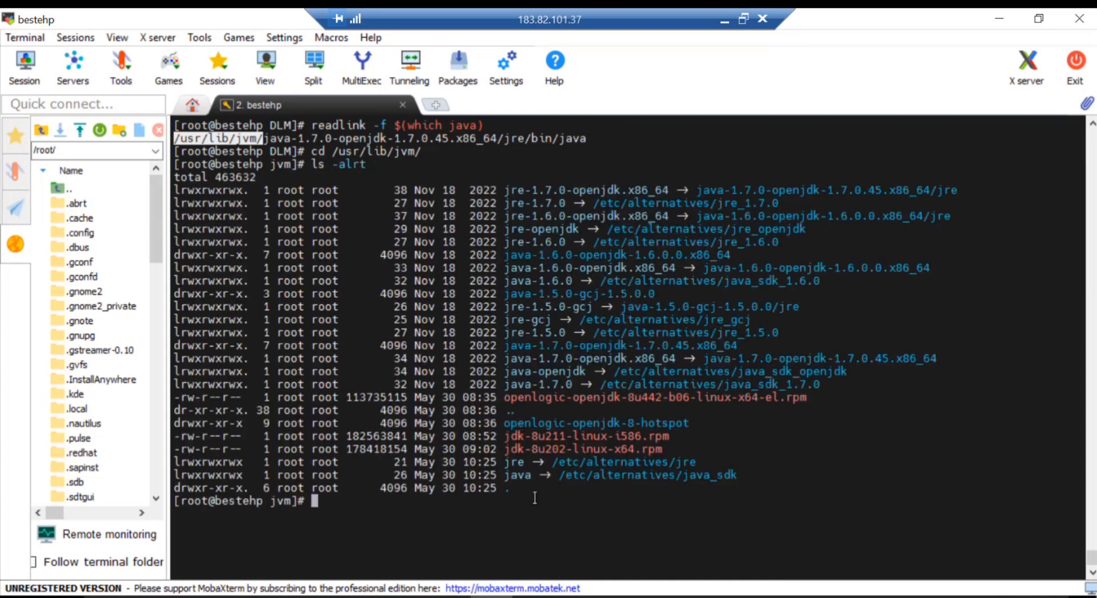
double_click(581, 449)
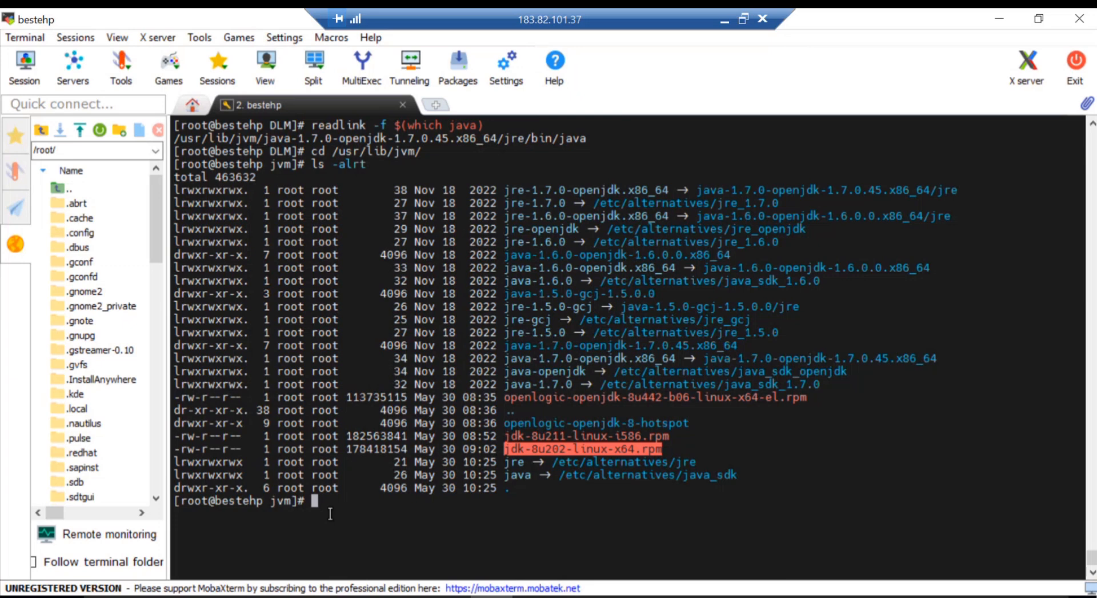
mouse_move(676, 344)
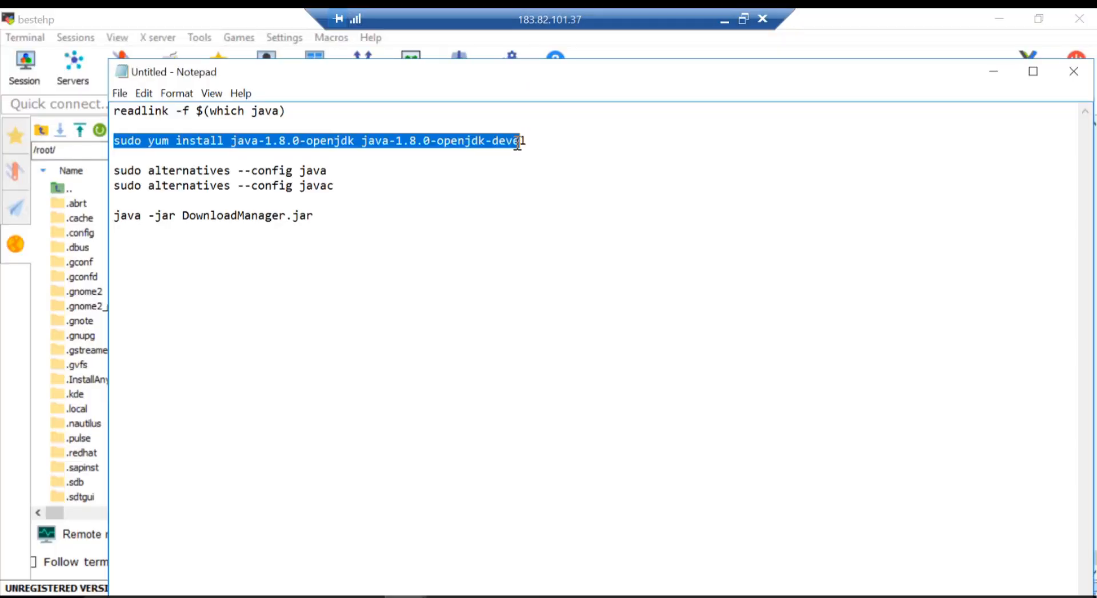
Run sudo yum install jdk-8u202-linux-x64.rpm from the notes, which reports nothing to do.
left_click(206, 155)
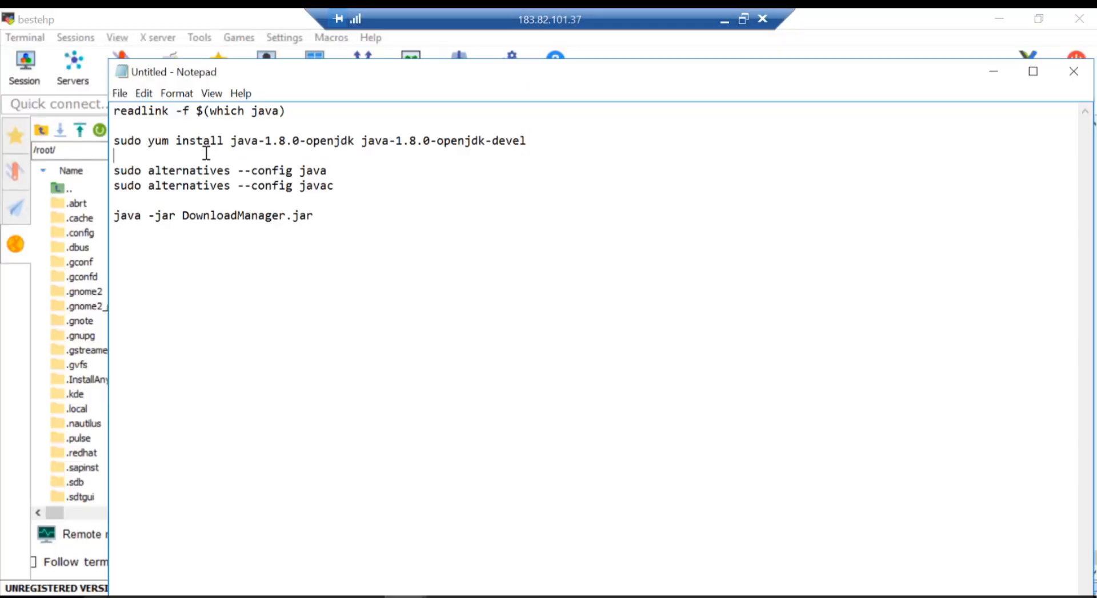
left_click_drag(113, 170, 293, 170)
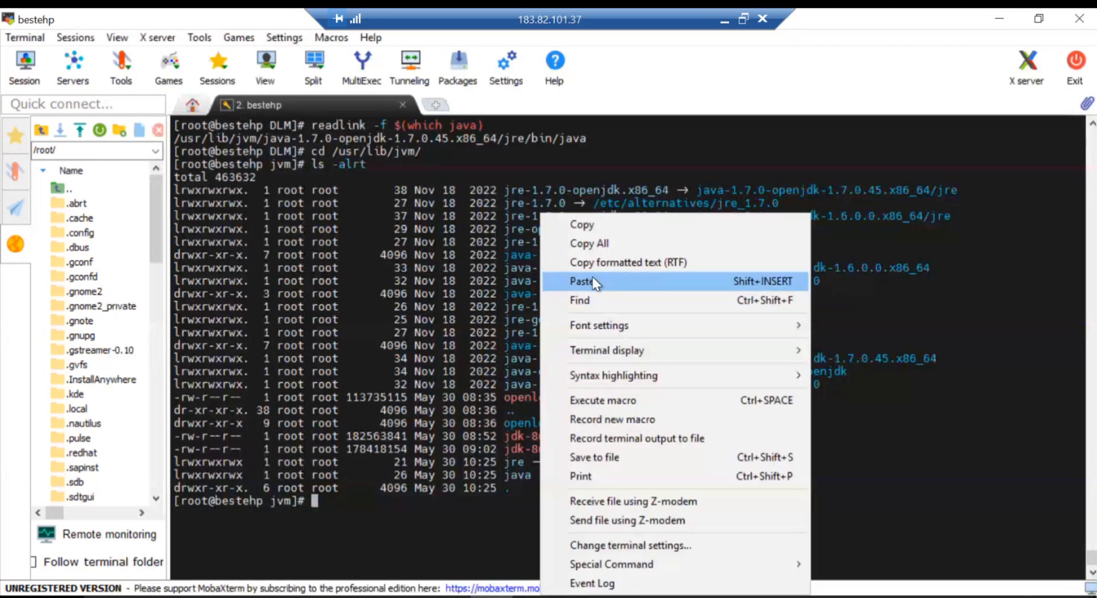
left_click(584, 281)
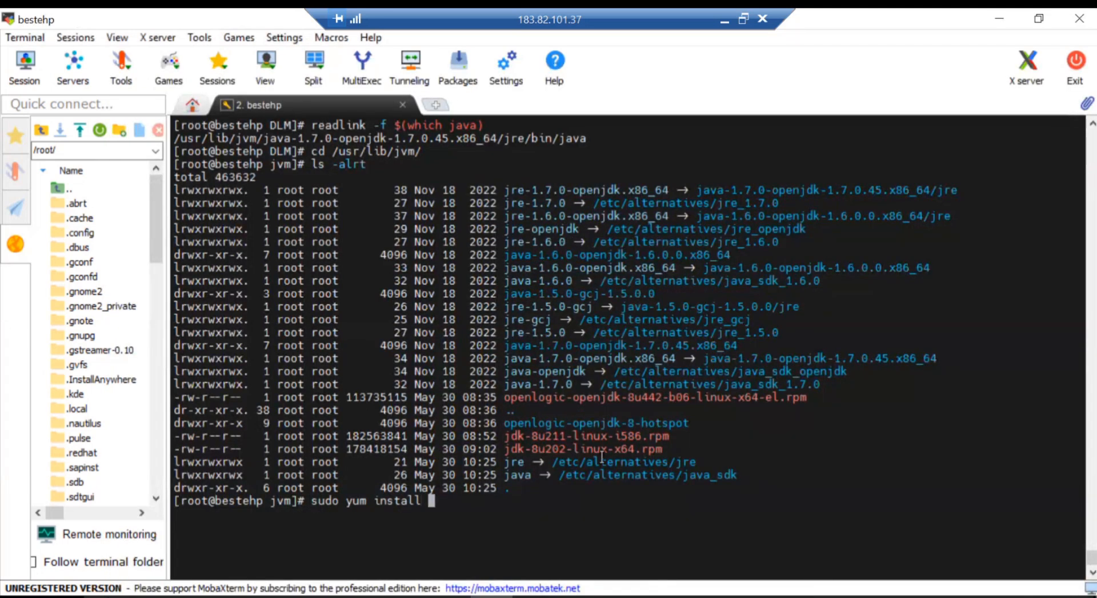
double_click(580, 449)
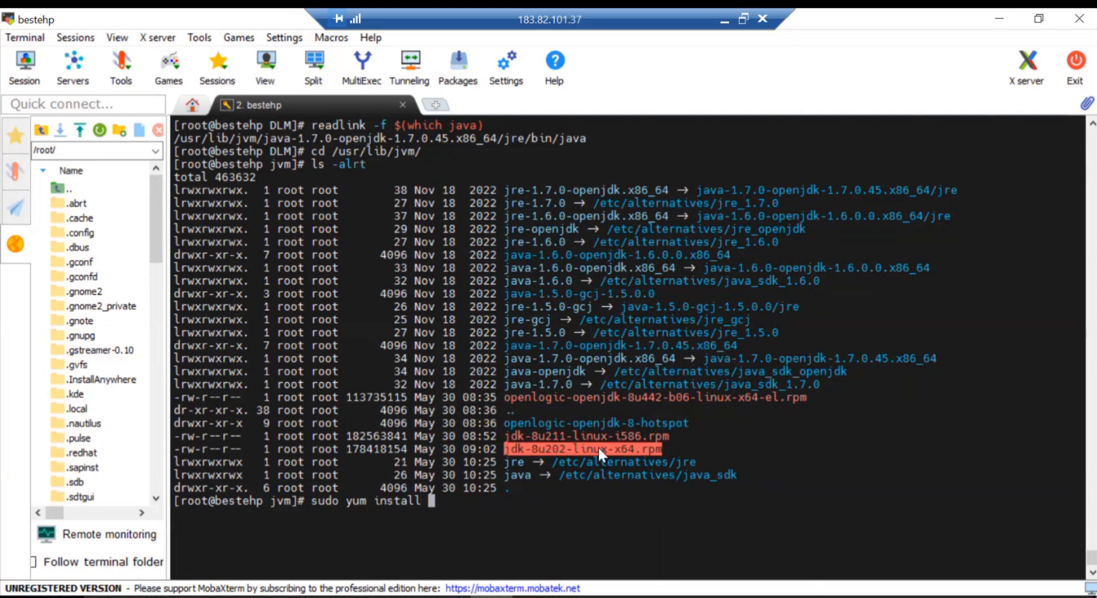
type("jdk-8u202-linux-x64.rpm")
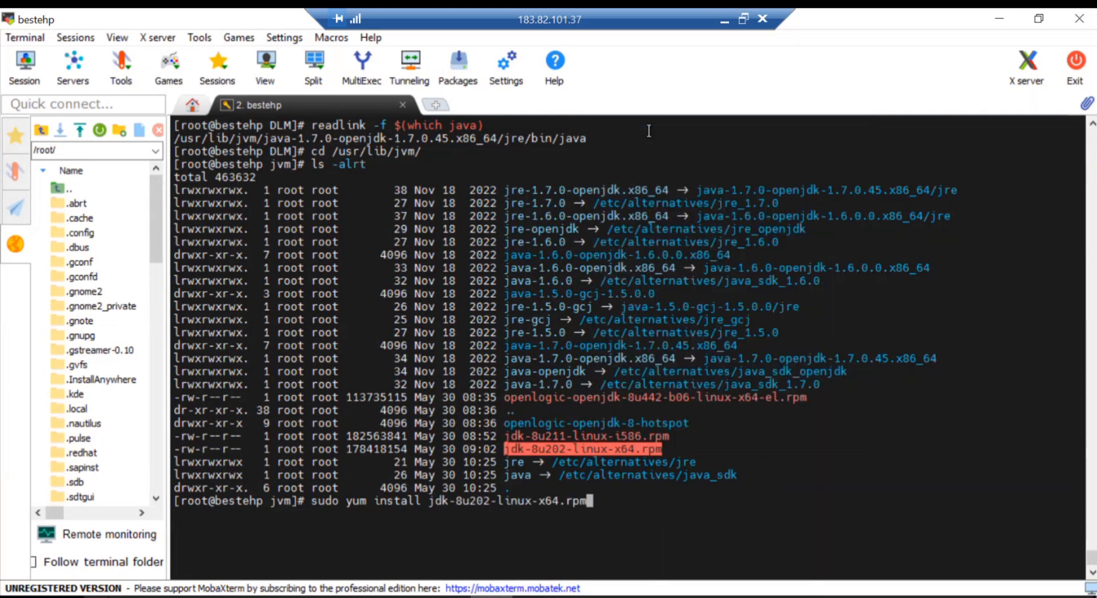
key("Return")
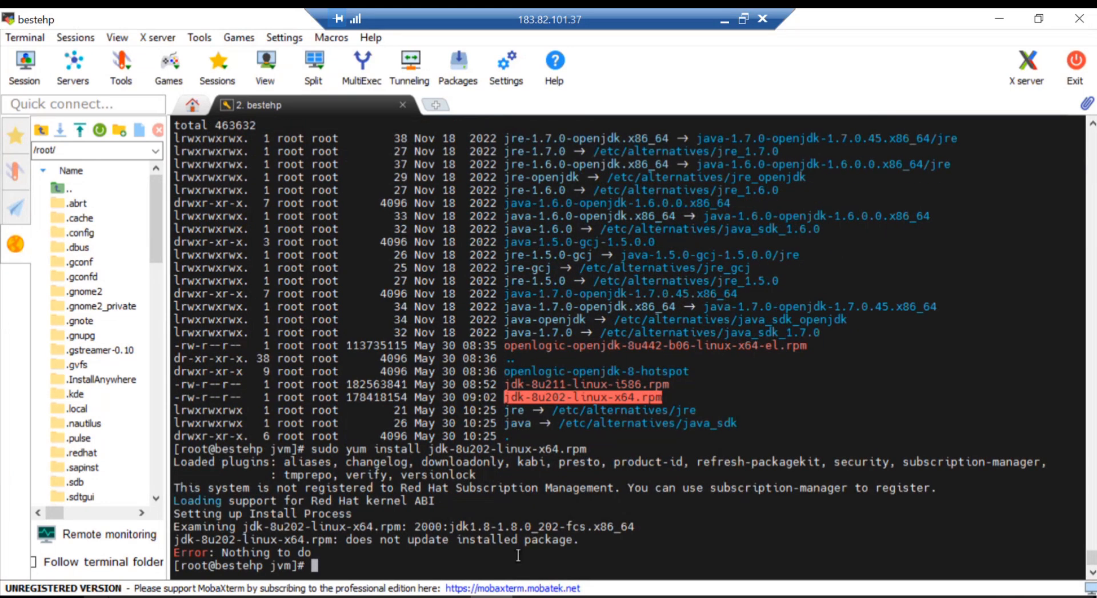
mouse_move(616, 462)
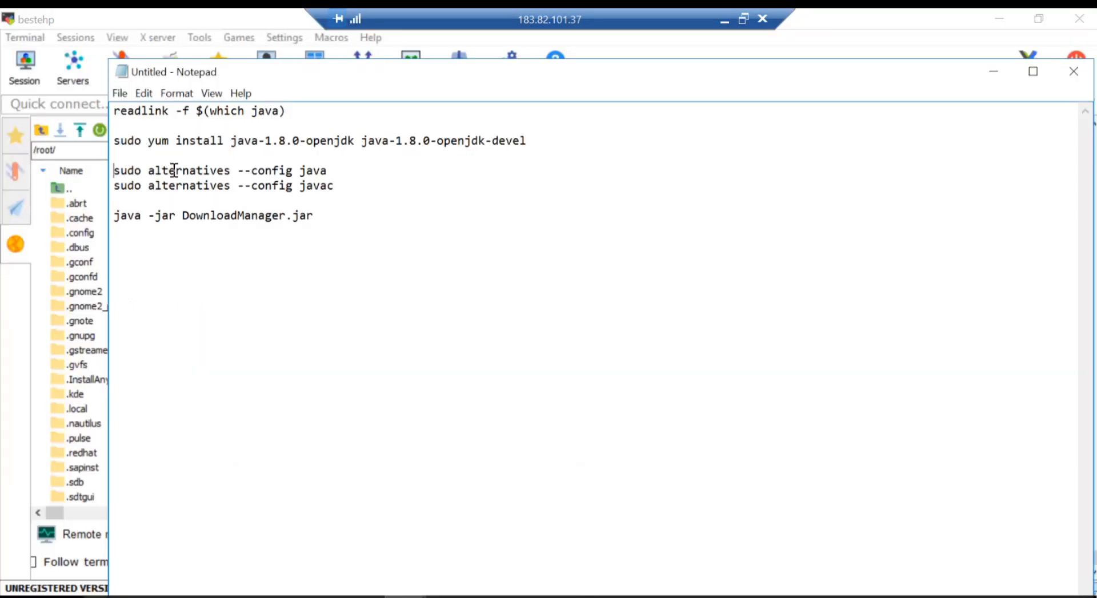
Switch java and javac to jdk1.8.0_202 with sudo alternatives --config and verify version 1.8.0_202.
triple_click(219, 170)
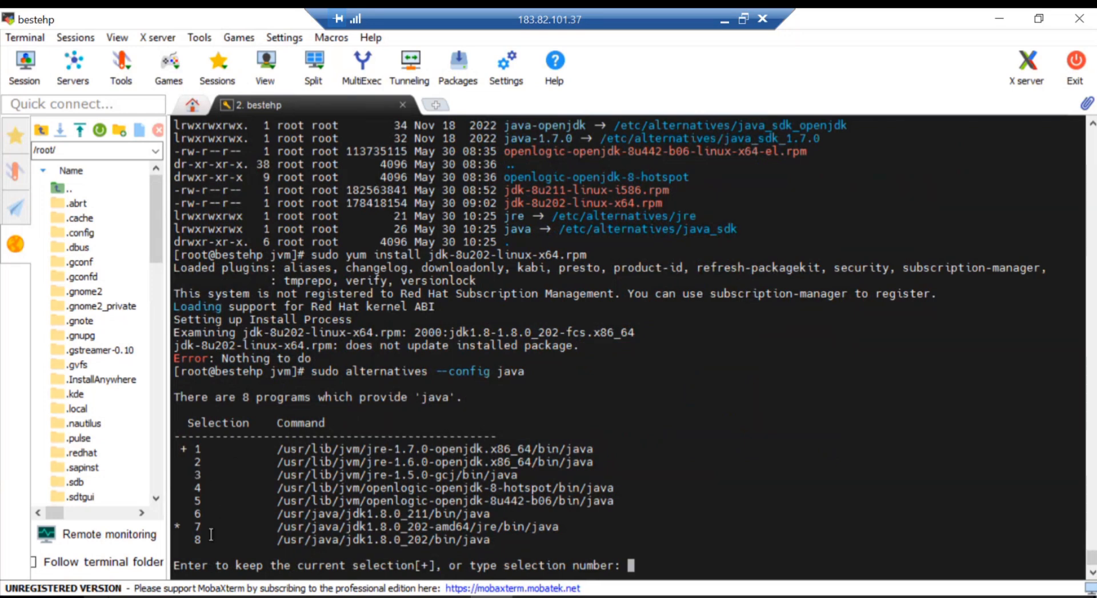
mouse_move(238, 550)
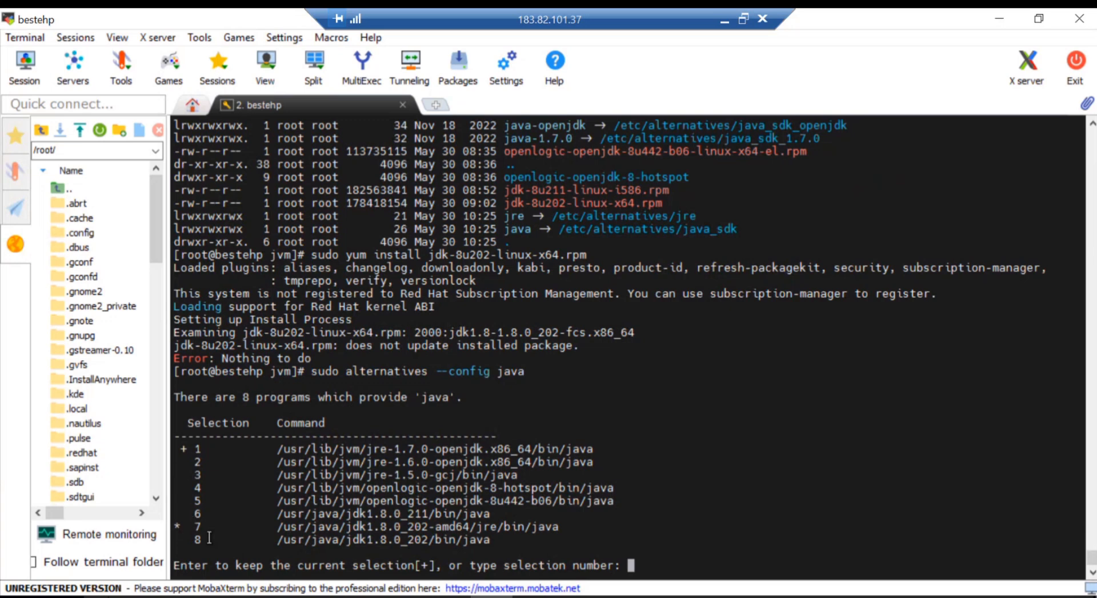
type("7")
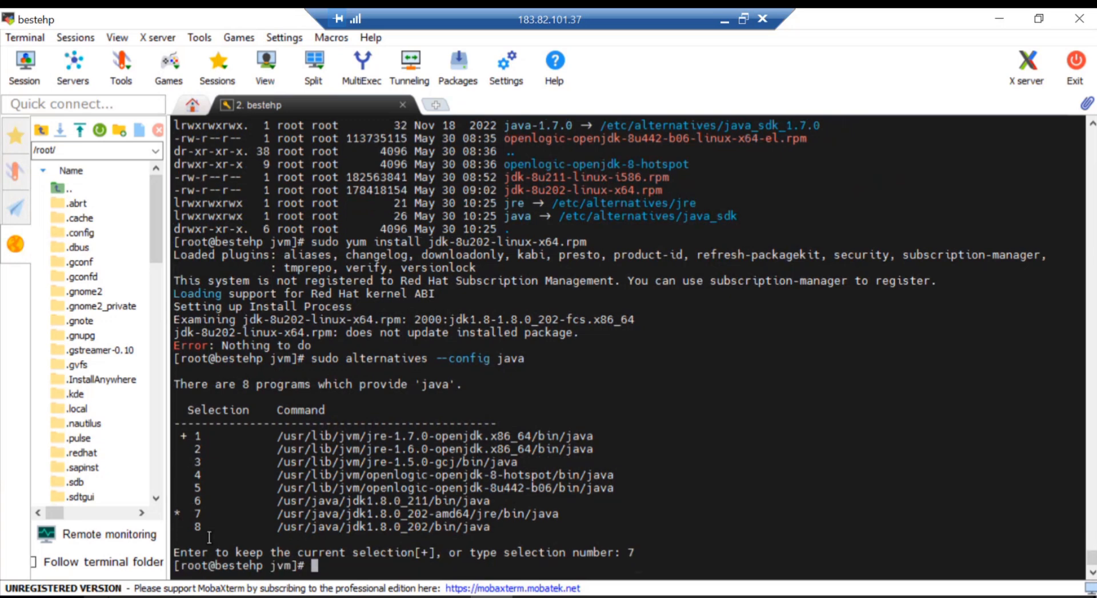
type("sudo alternatives --config java")
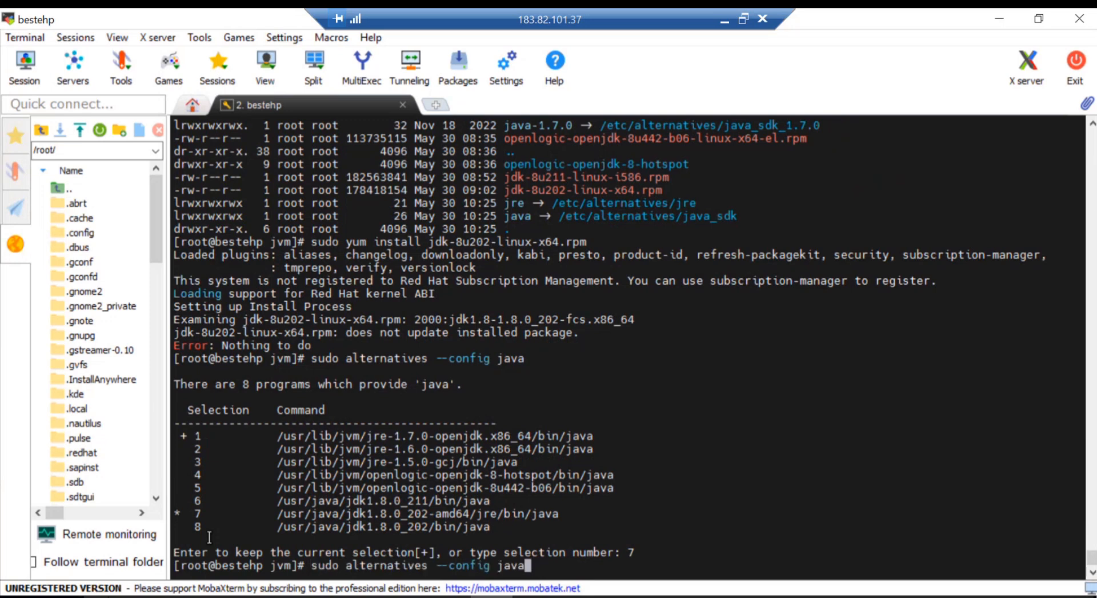
key("Return")
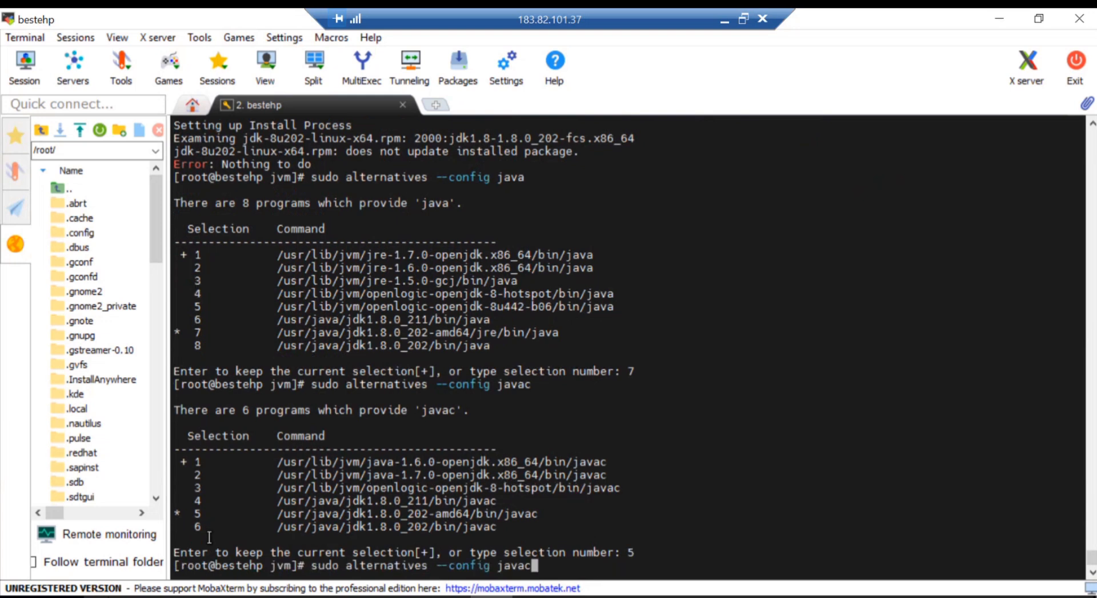
type("readlink -f $(which java)")
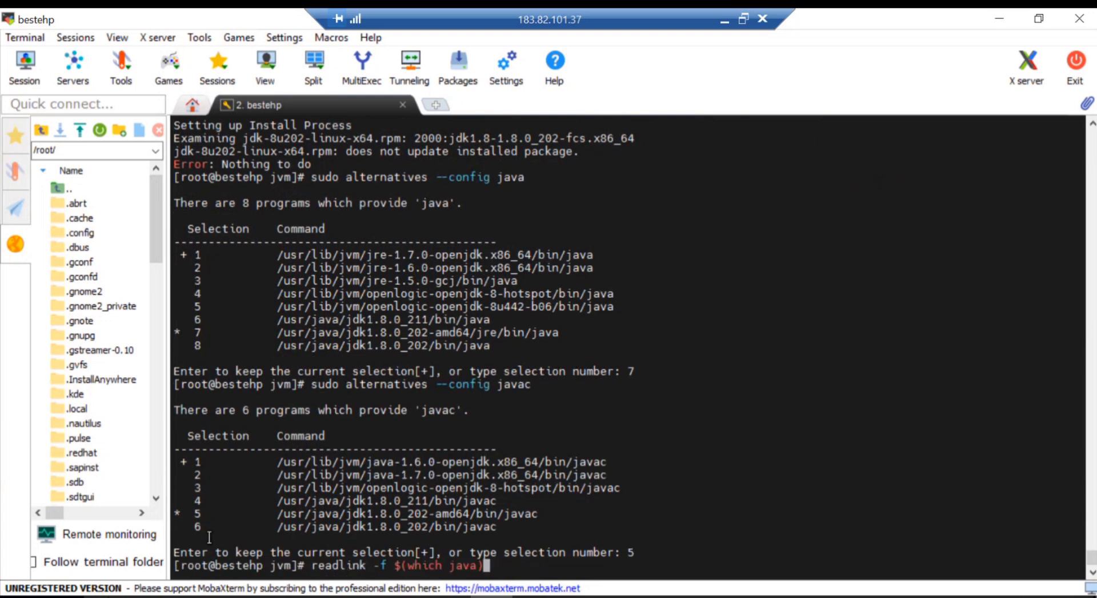
type("cd /usr/lib/bin")
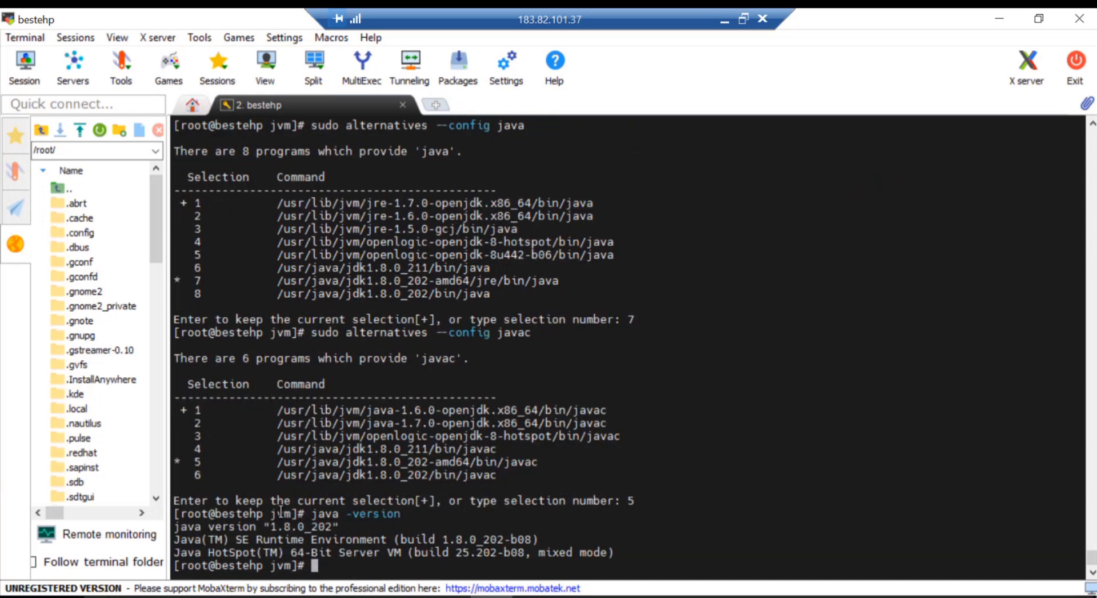
Change to / and into the DLM folder and list its files with ls -alrt.
type("cd")
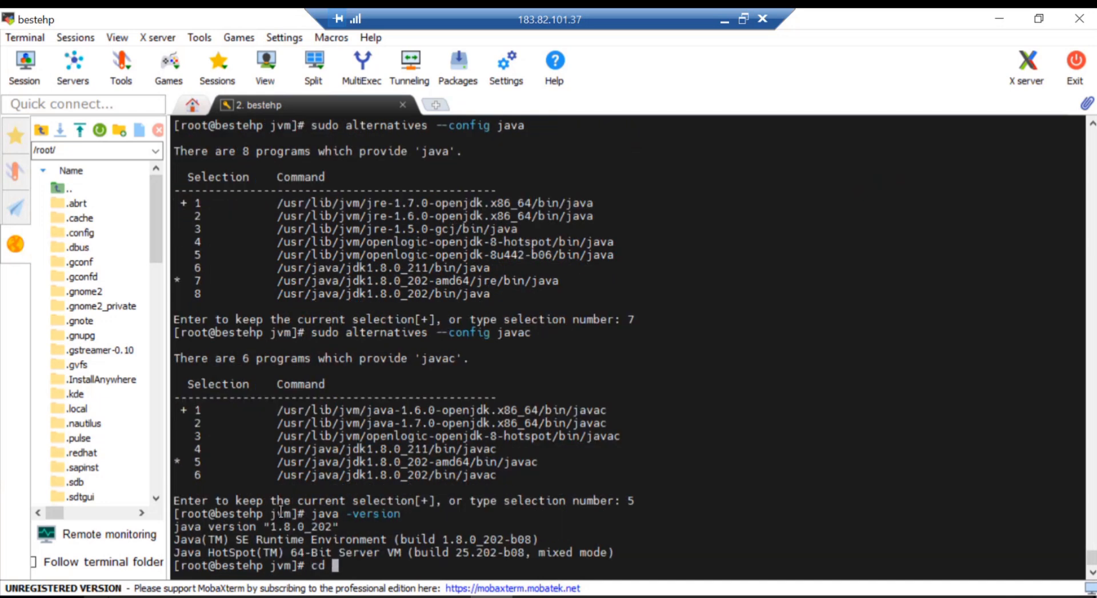
type("/l")
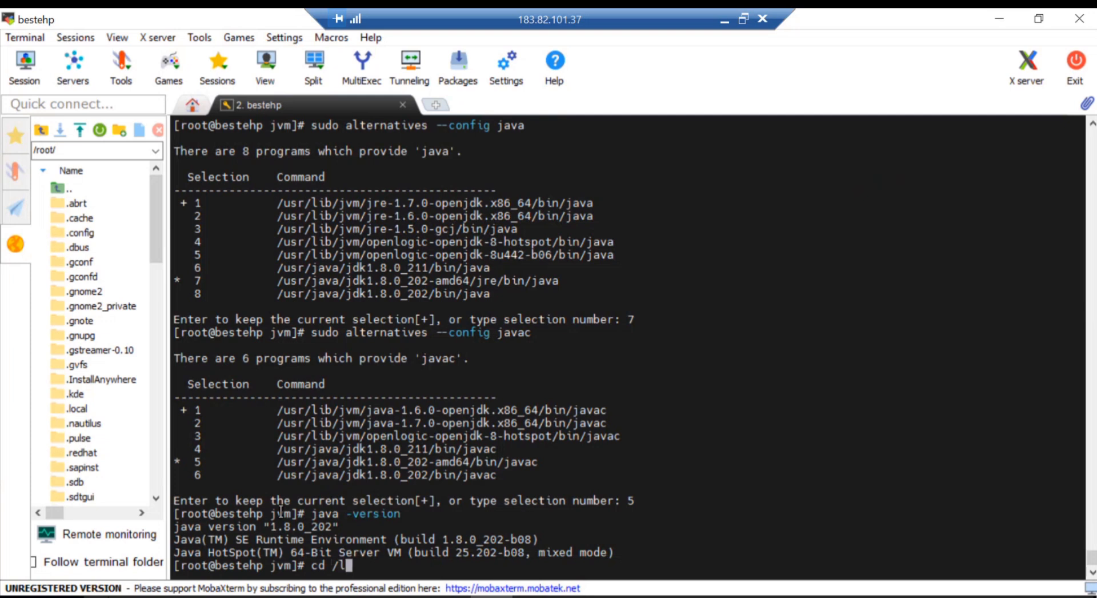
key("BackSpace")
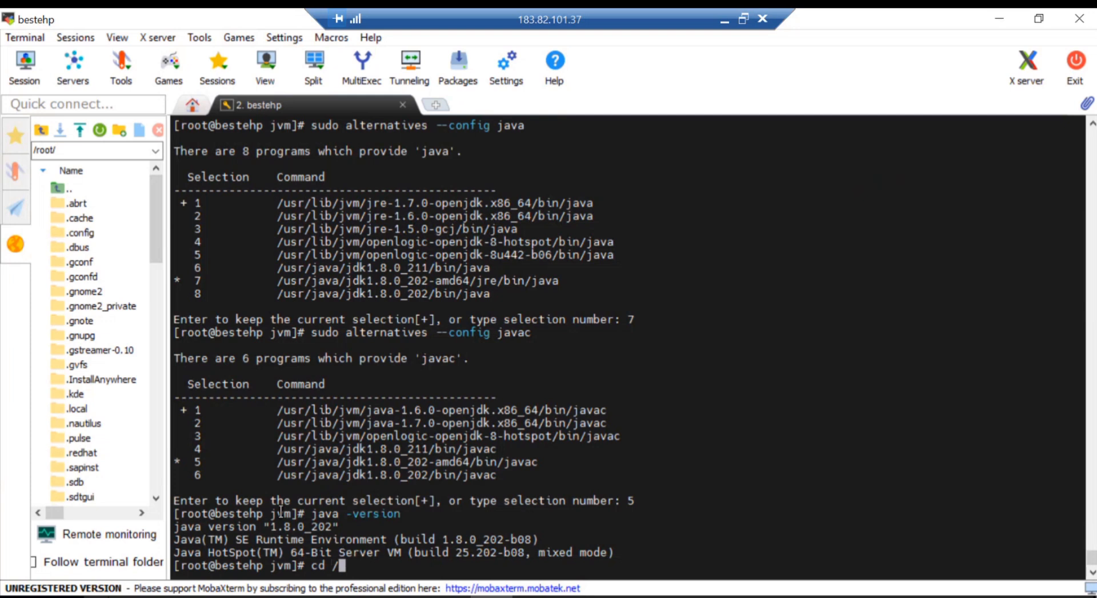
type("usr")
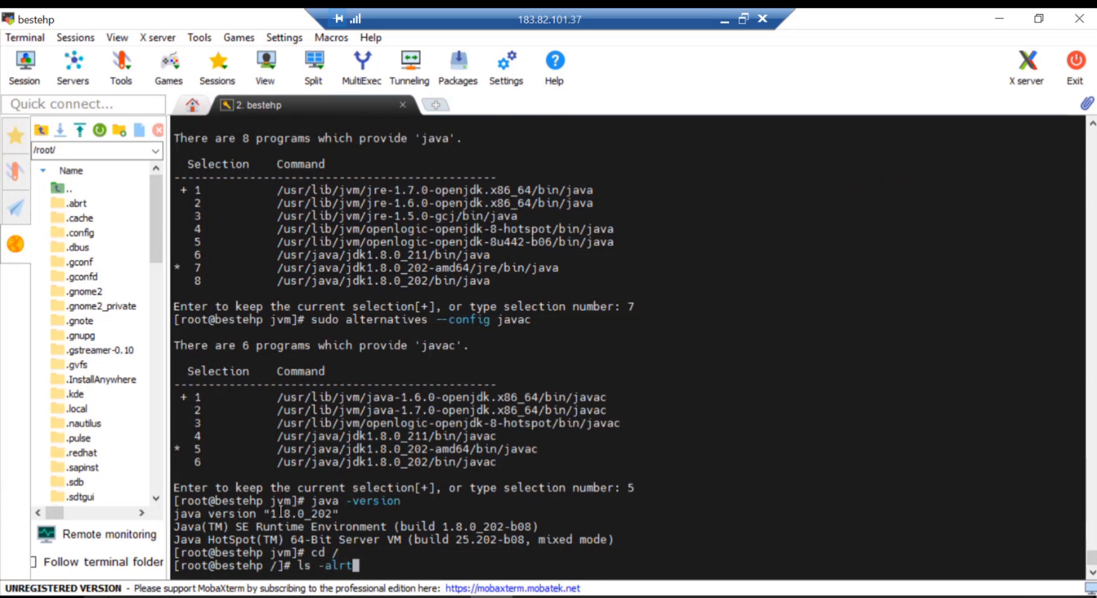
key("Return")
type("ls -a")
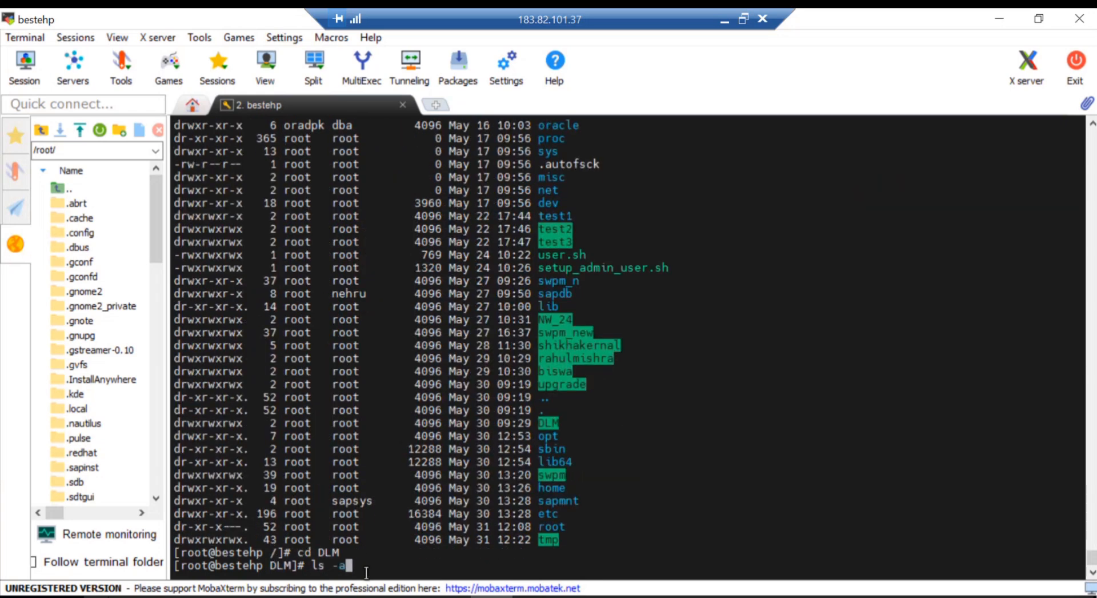
key("Return")
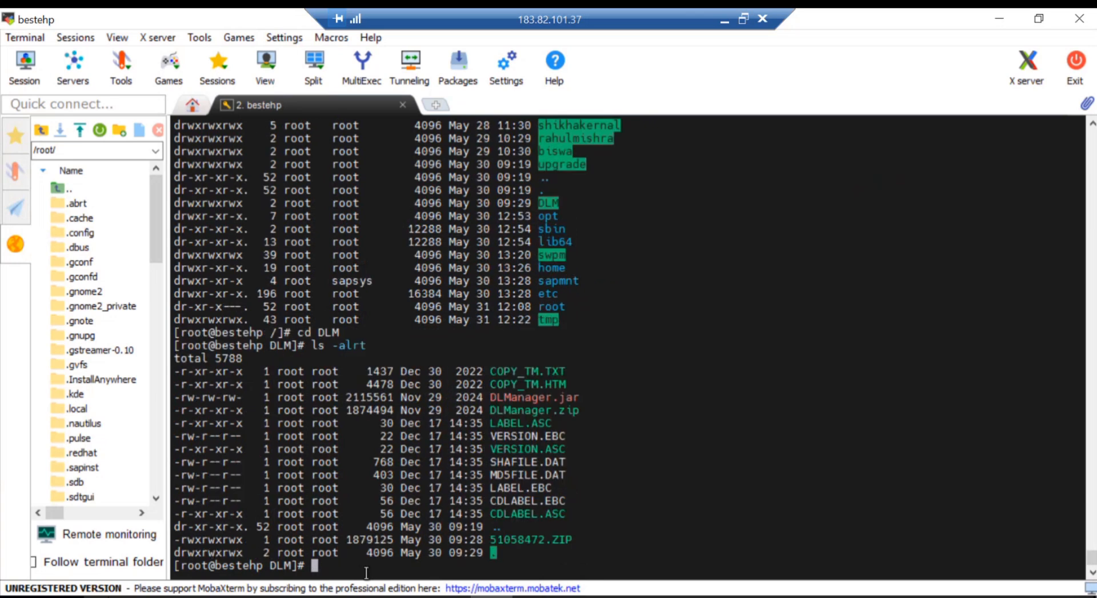
Enter the java -jar DLManager.jar launch command, pasting the jar name from the listing.
type("./")
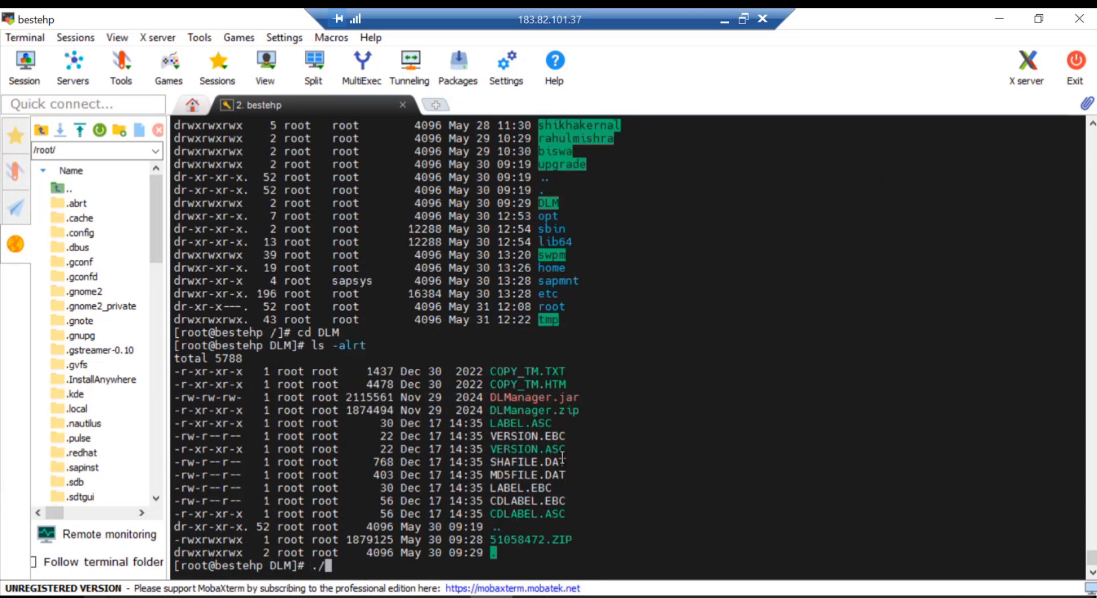
type("j")
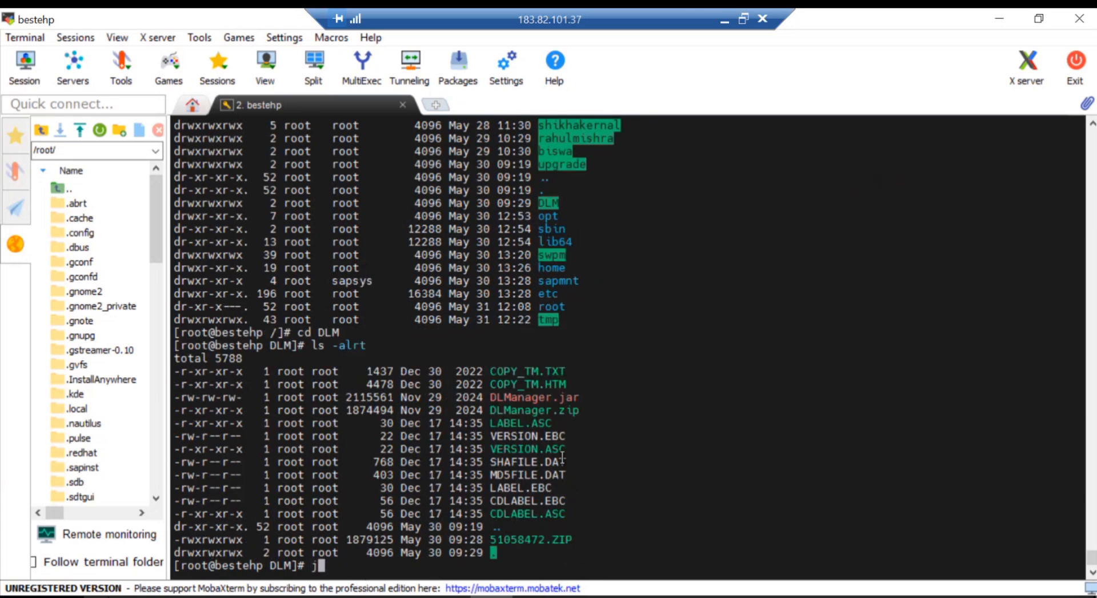
type("ava -jar")
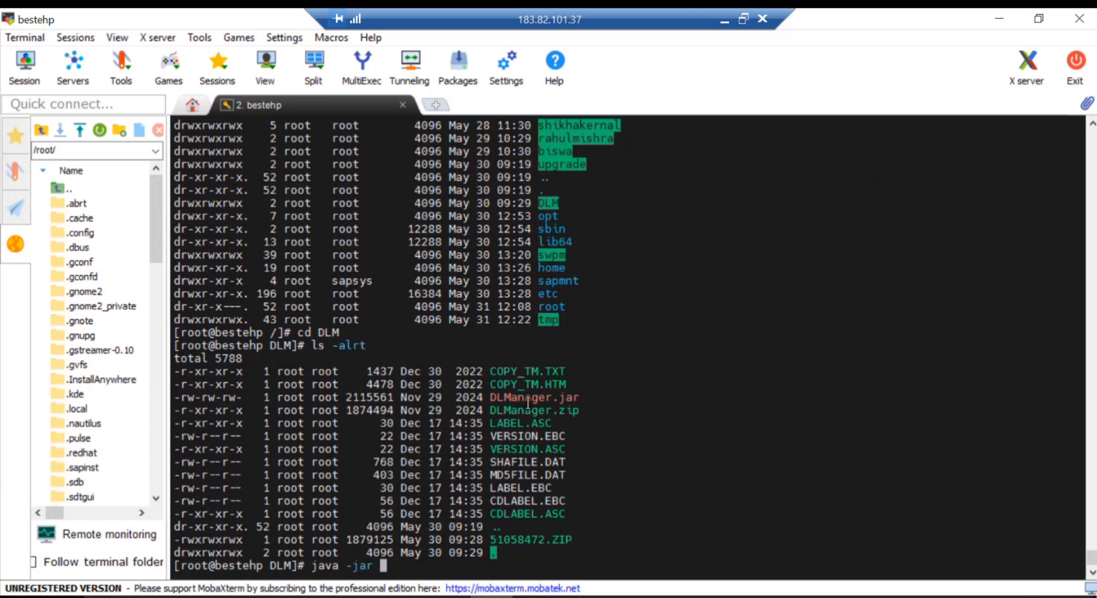
right_click(532, 397)
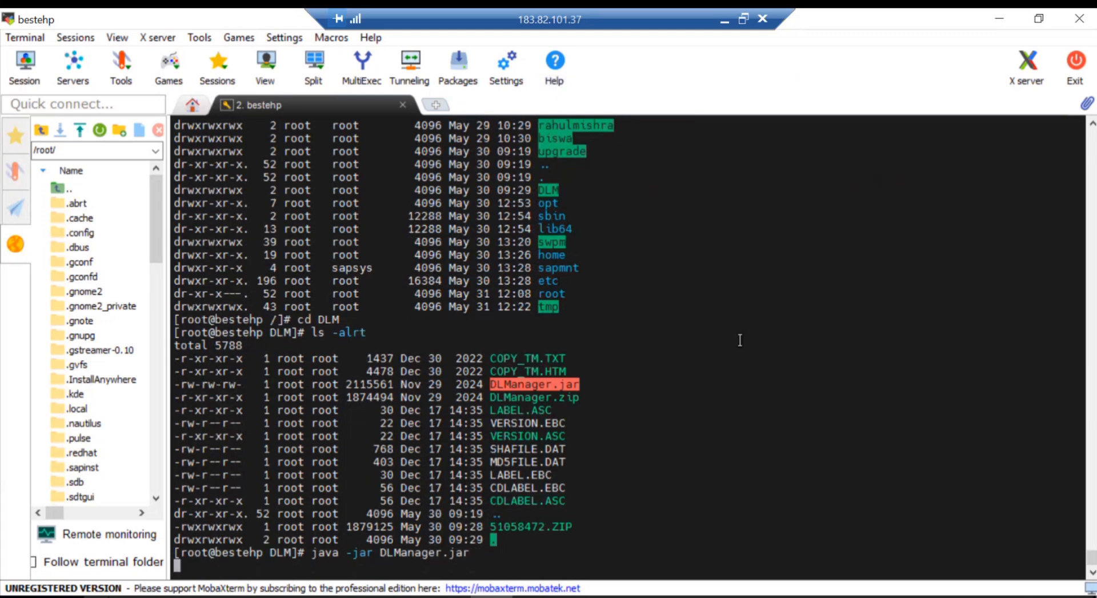
mouse_move(636, 316)
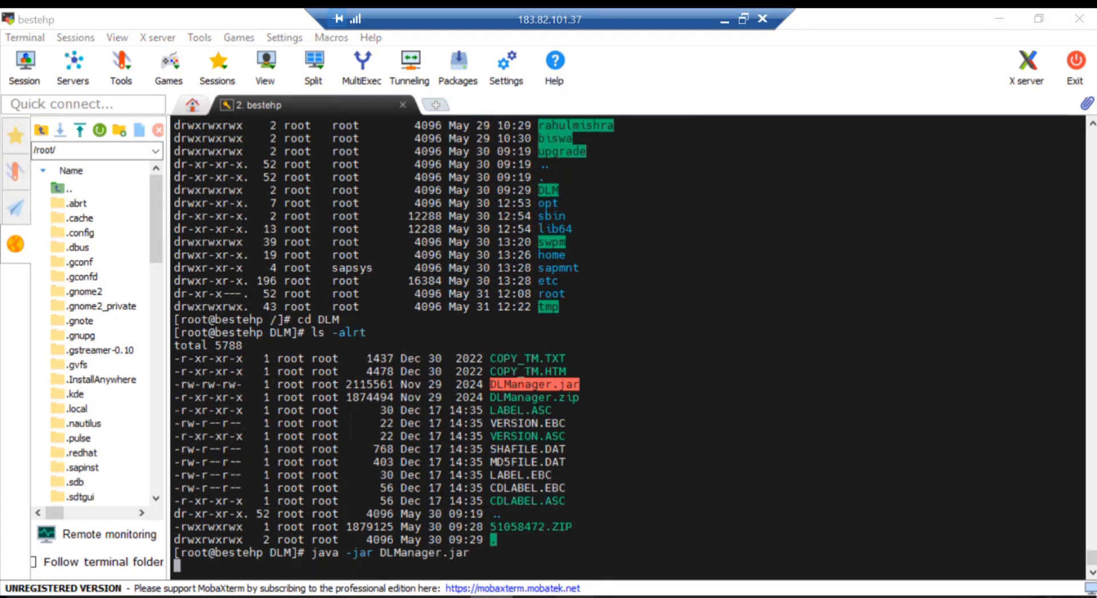
Launch the jar, review Authentication and Download store settings, accept, and acknowledge the basket read error.
key("Return")
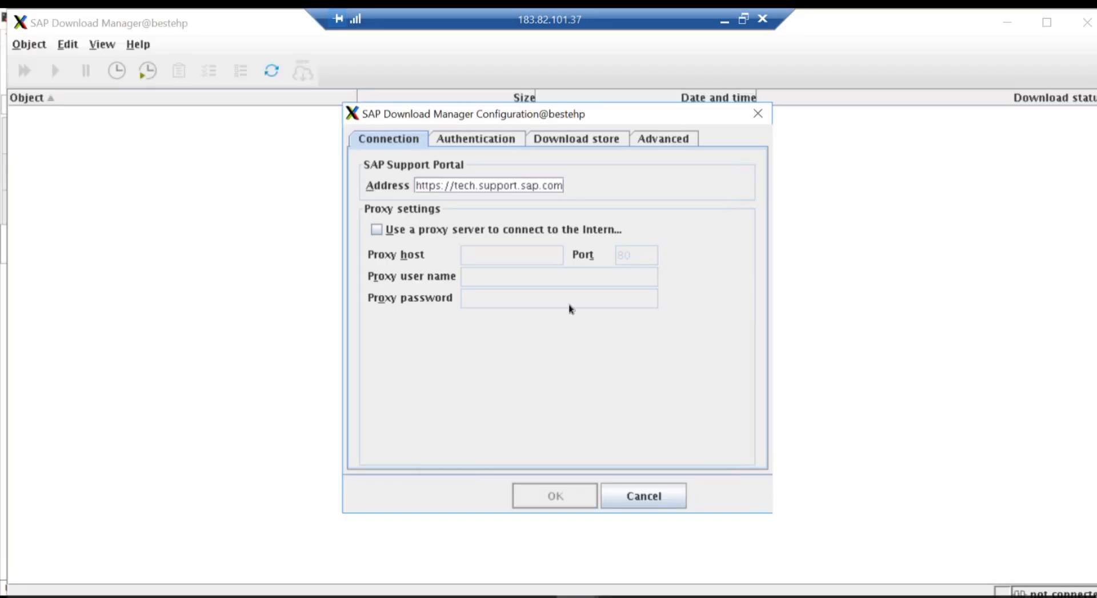
left_click(476, 138)
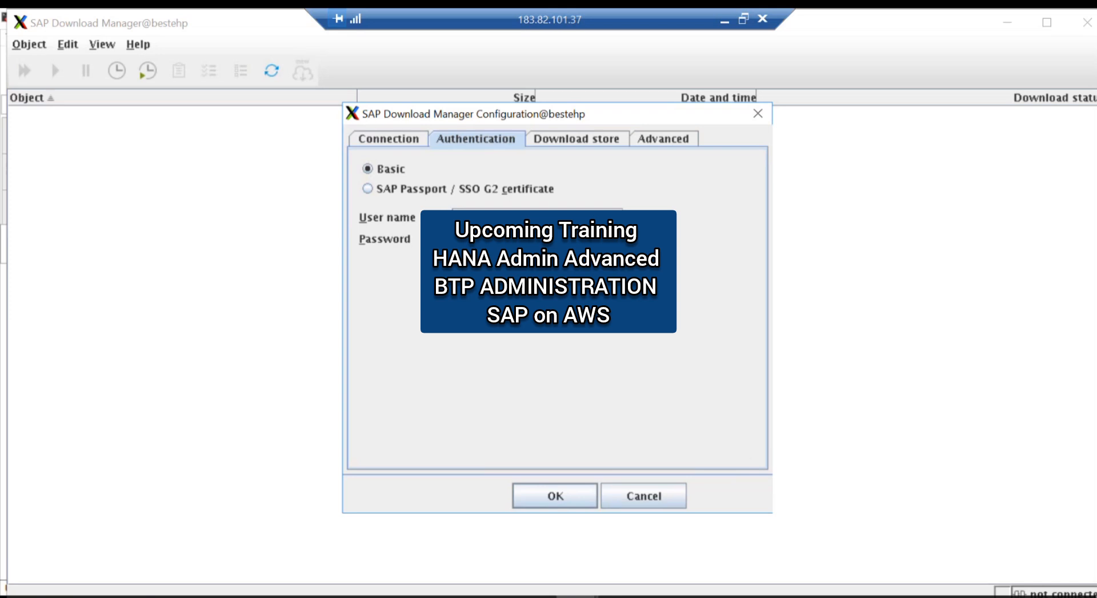
left_click(576, 138)
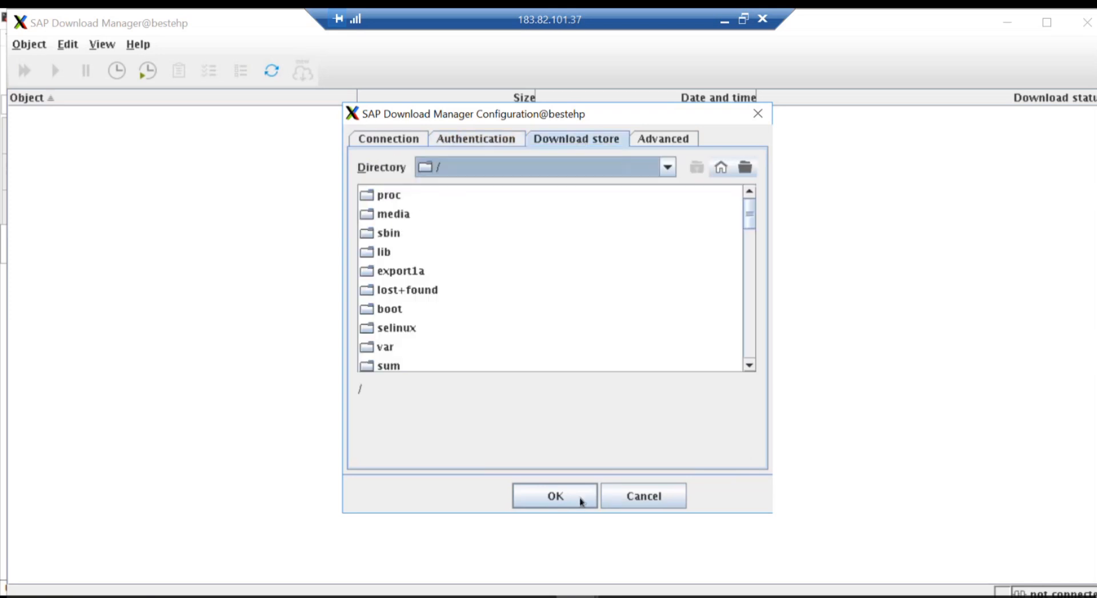
left_click(554, 496)
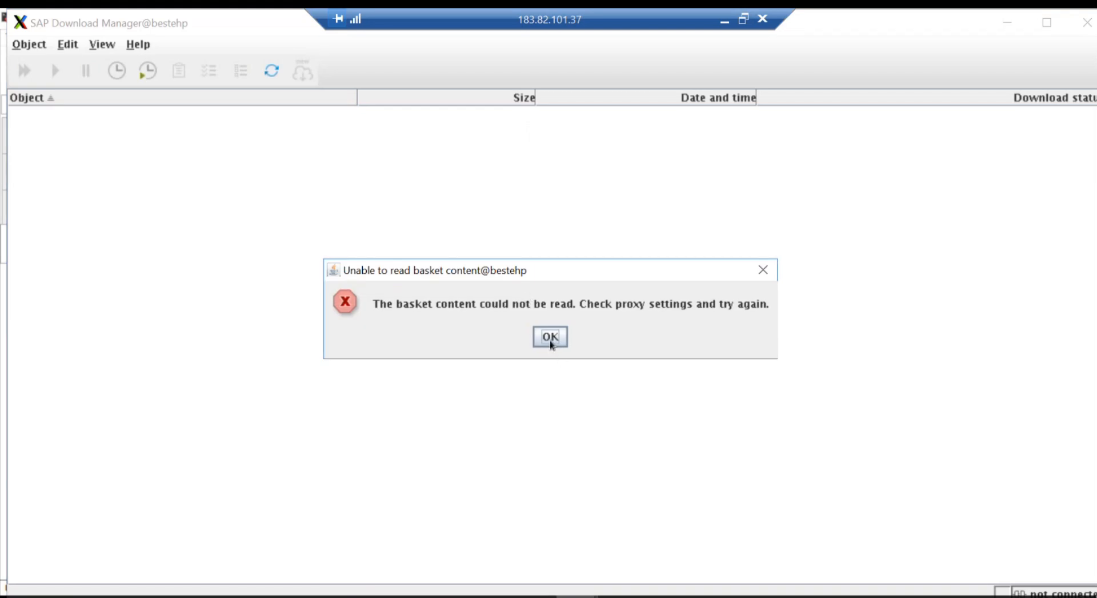
left_click(550, 337)
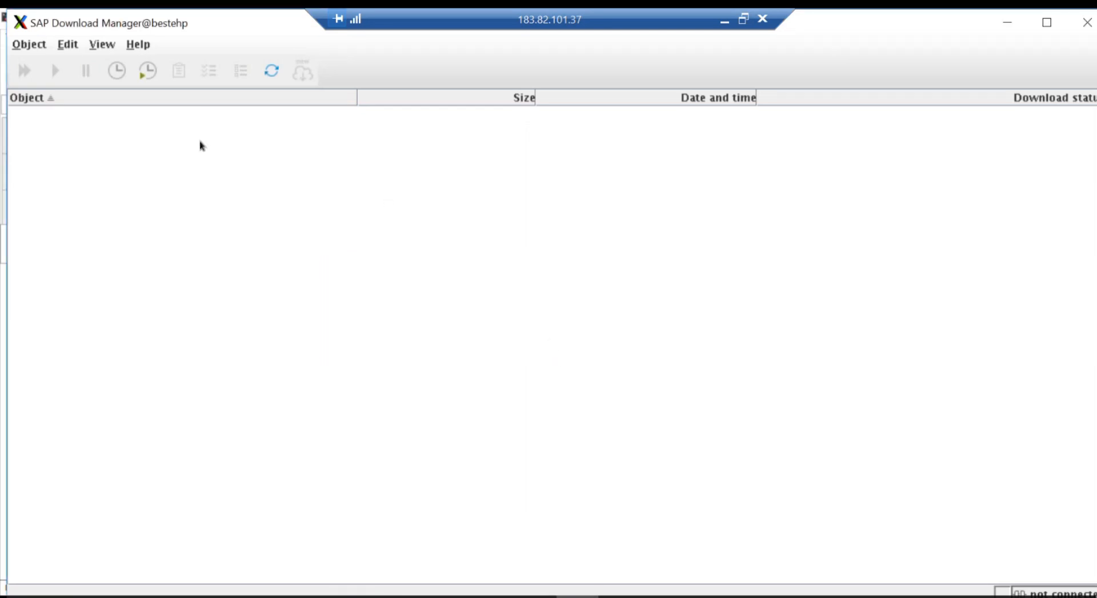
left_click(67, 44)
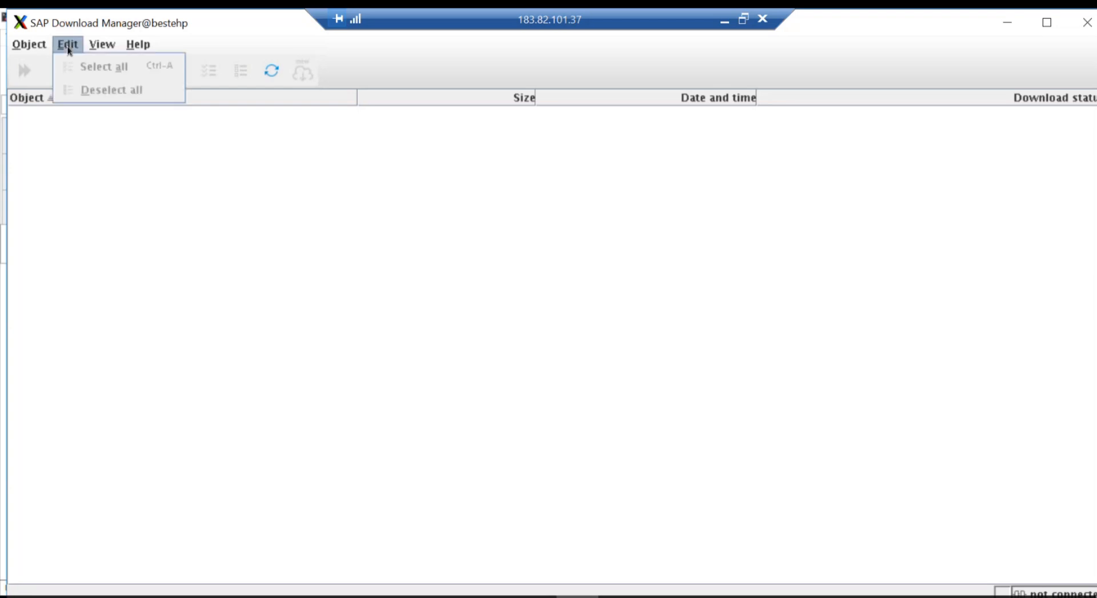
left_click(101, 44)
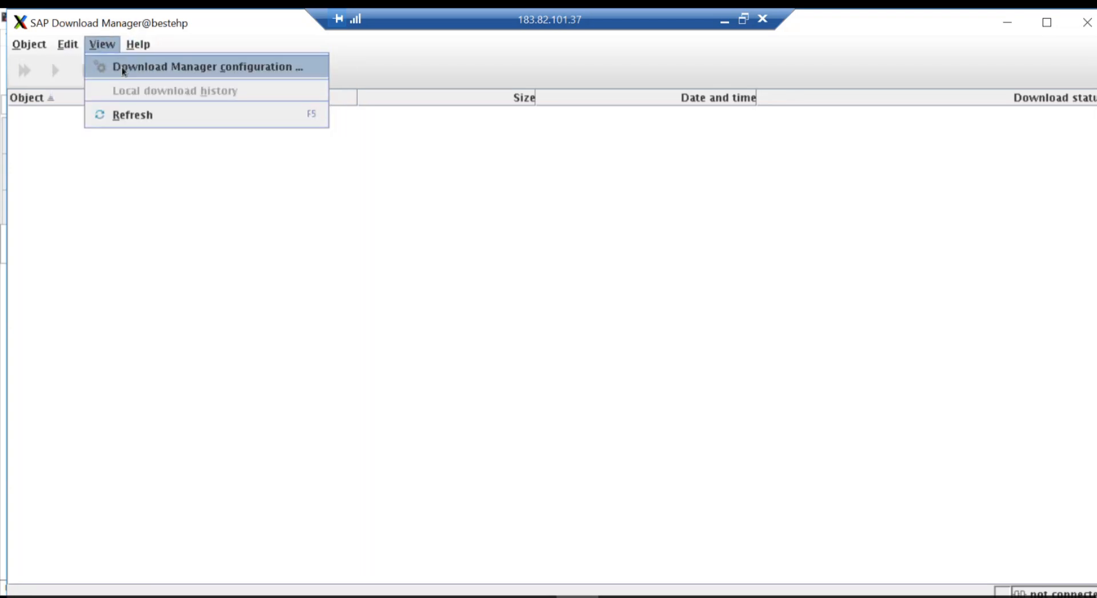
left_click(207, 66)
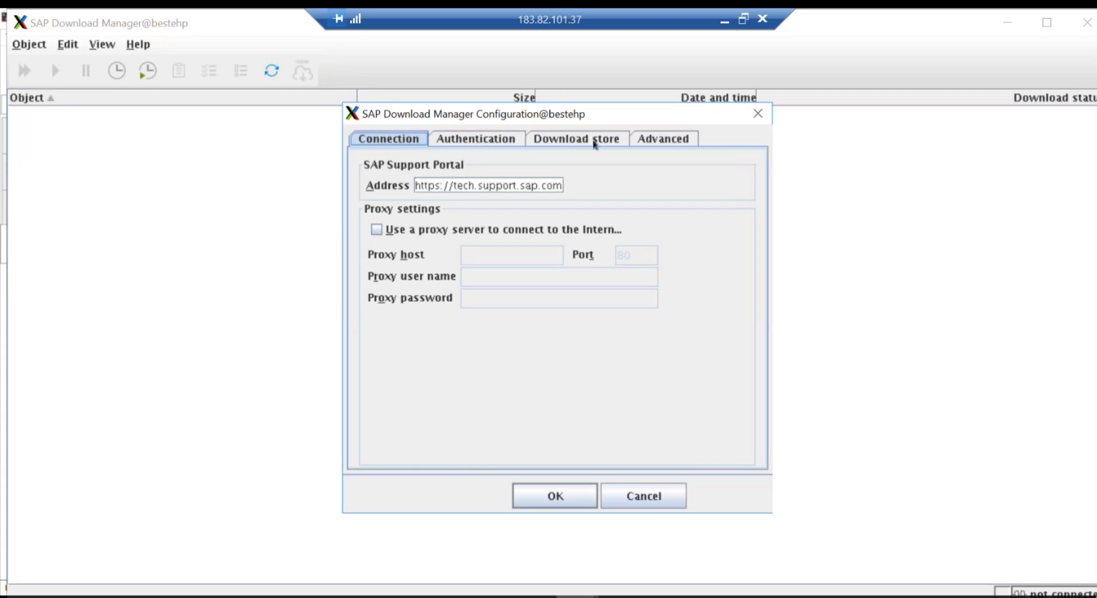
left_click(576, 138)
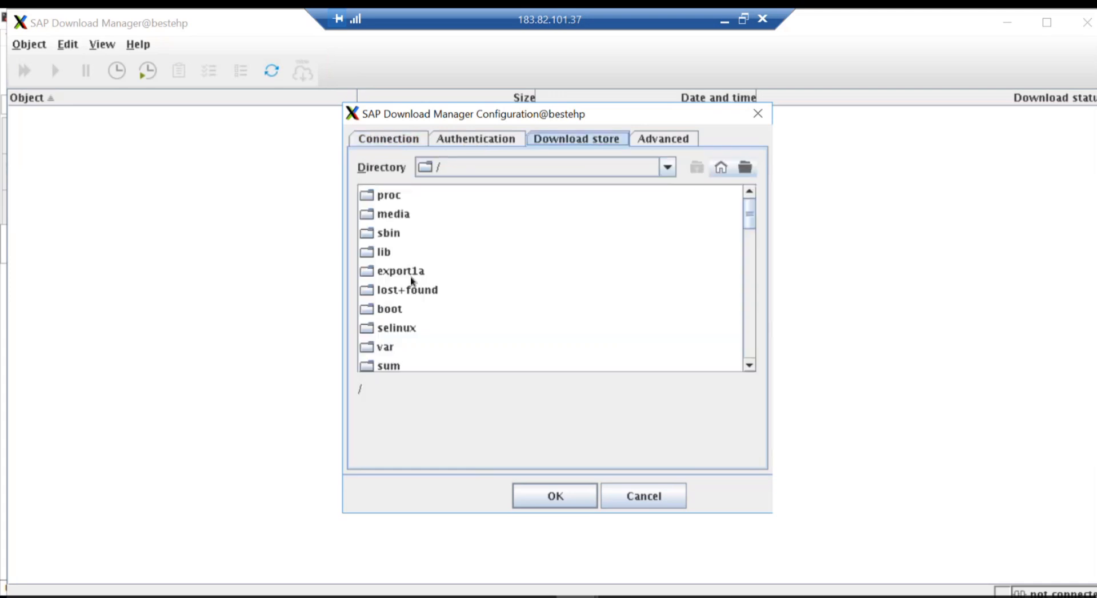
mouse_move(537, 214)
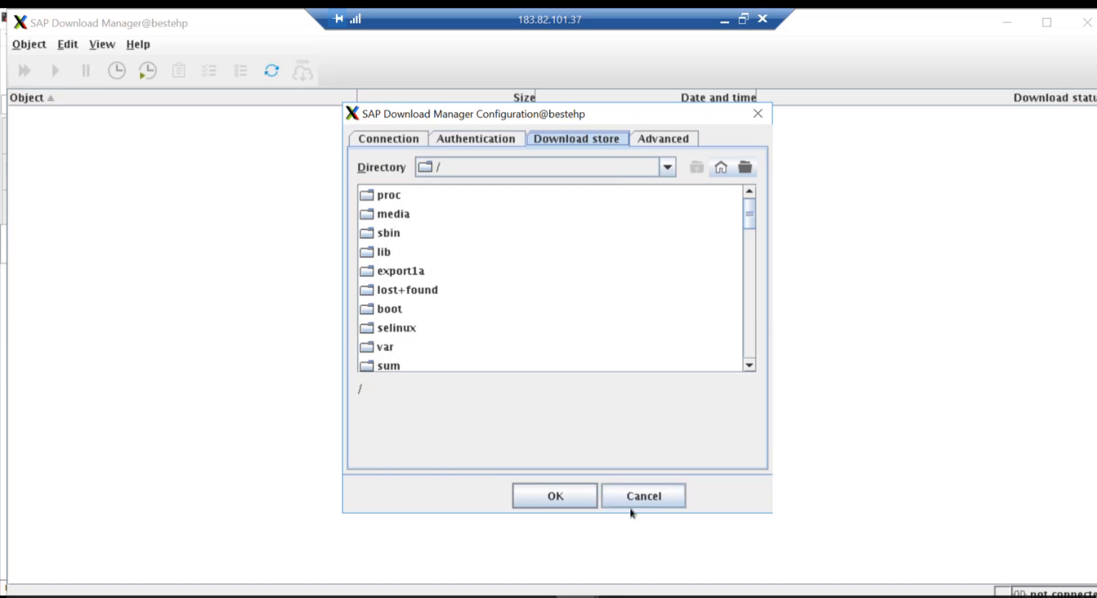
left_click(643, 496)
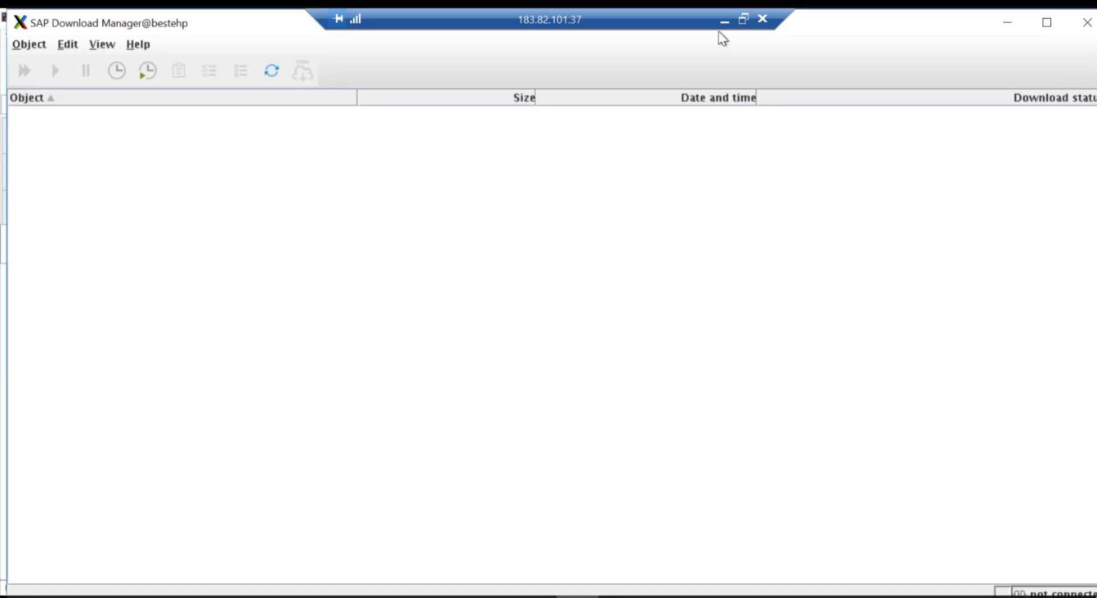